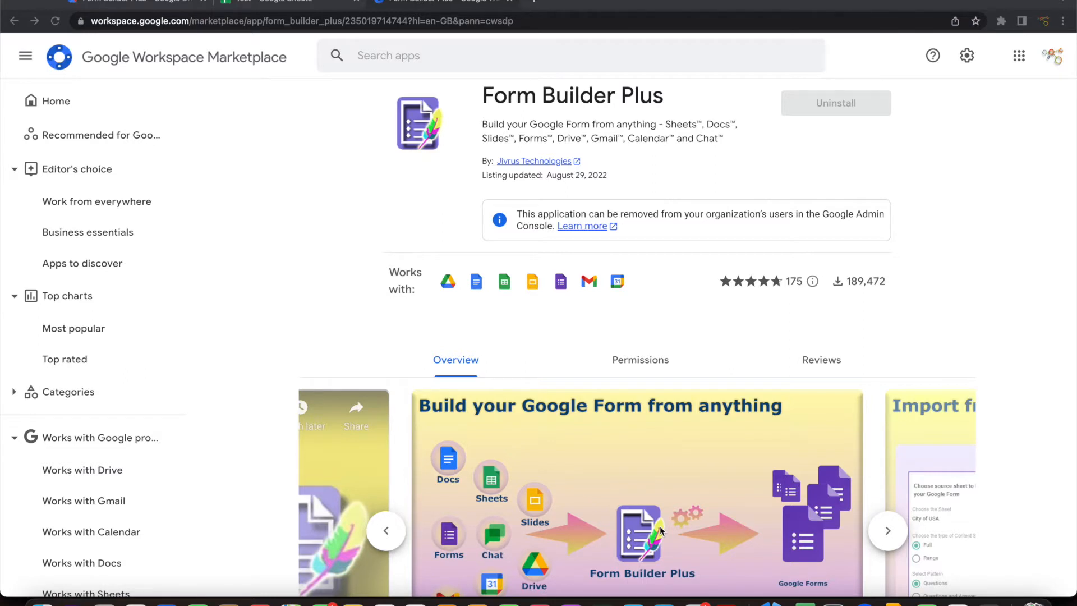
pyautogui.moveTo(459, 414)
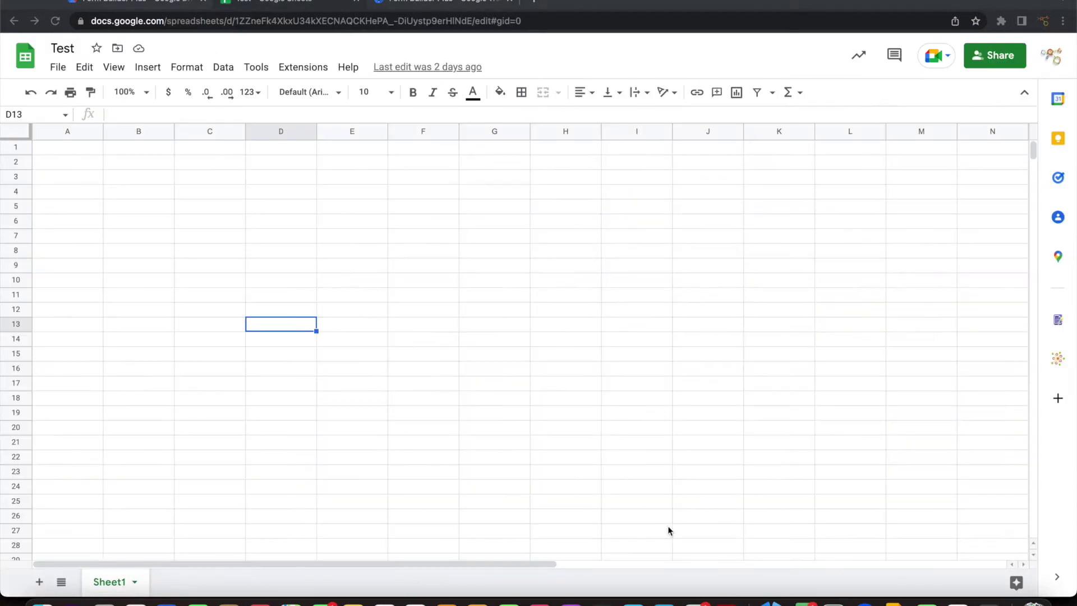
pyautogui.moveTo(958, 346)
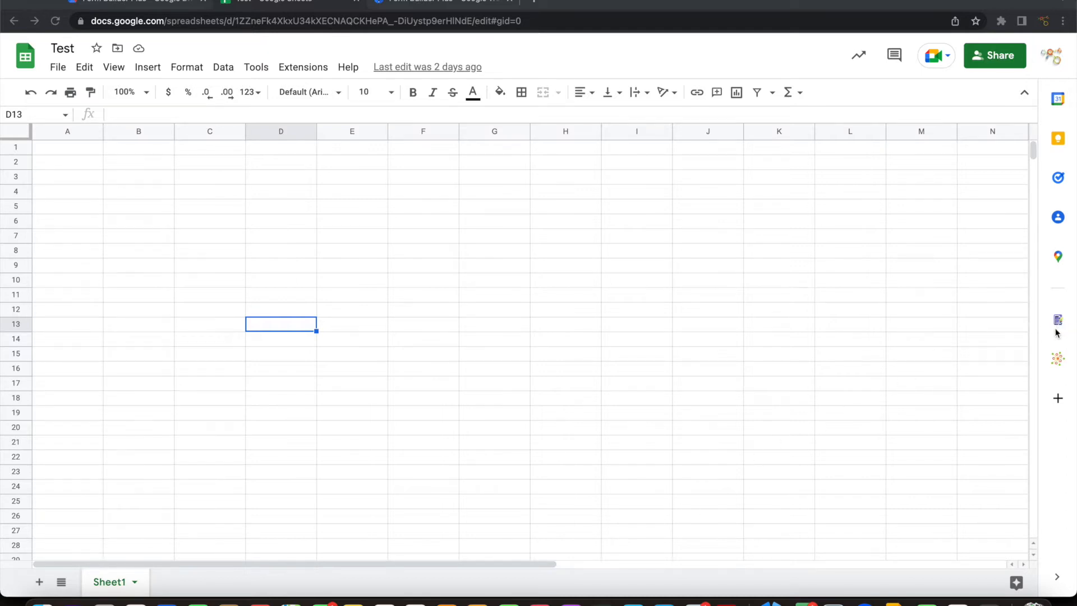
pyautogui.moveTo(1057, 321)
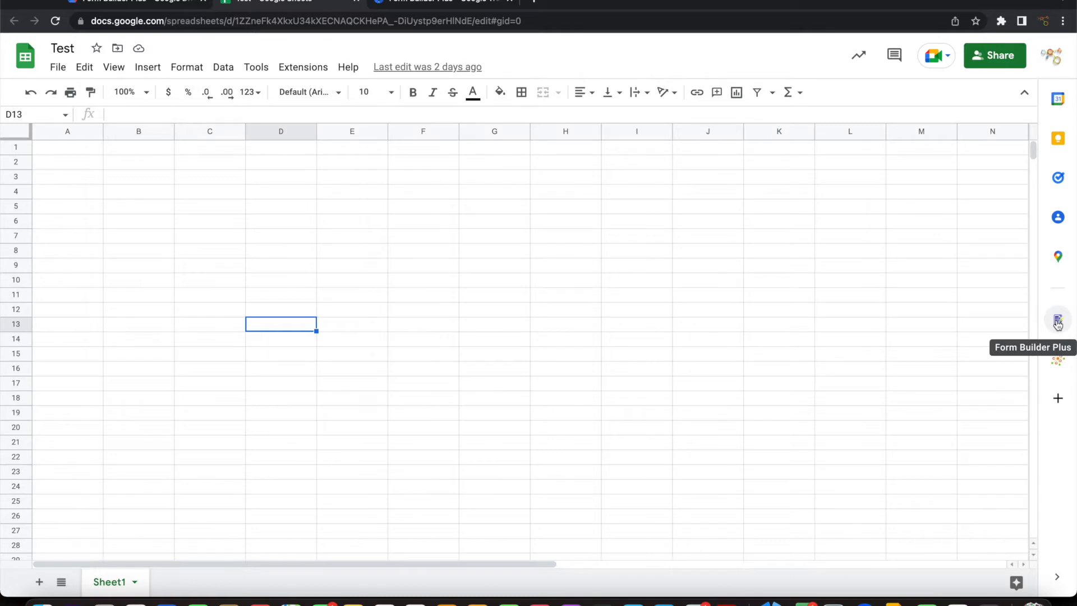
# - Launch the Form Builder Plus add-on from the right side panel of the Test sheet
pyautogui.click(1057, 320)
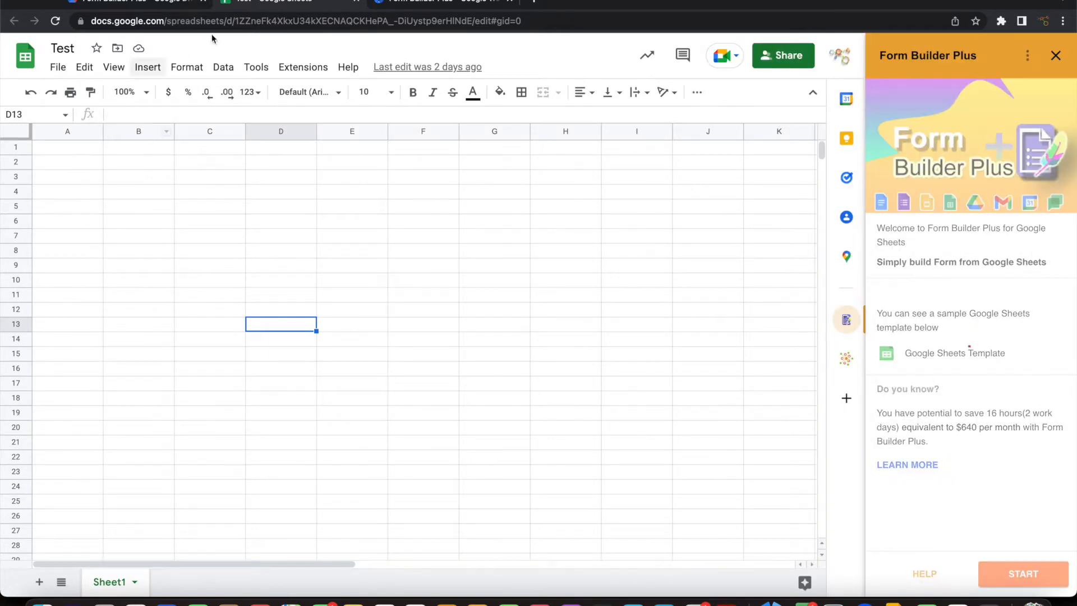
pyautogui.moveTo(641, 357)
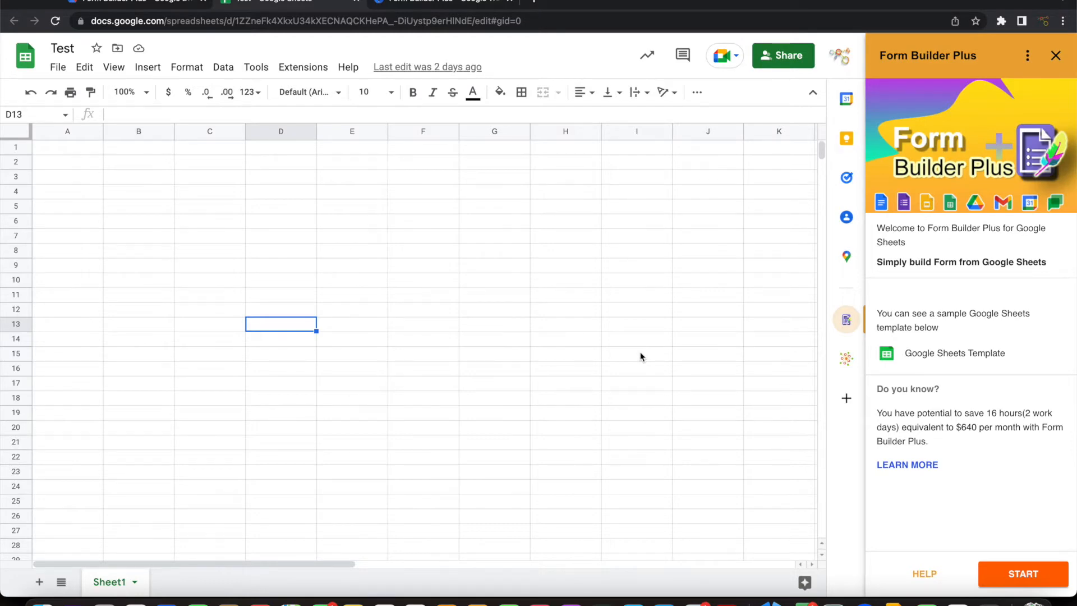
pyautogui.moveTo(953, 353)
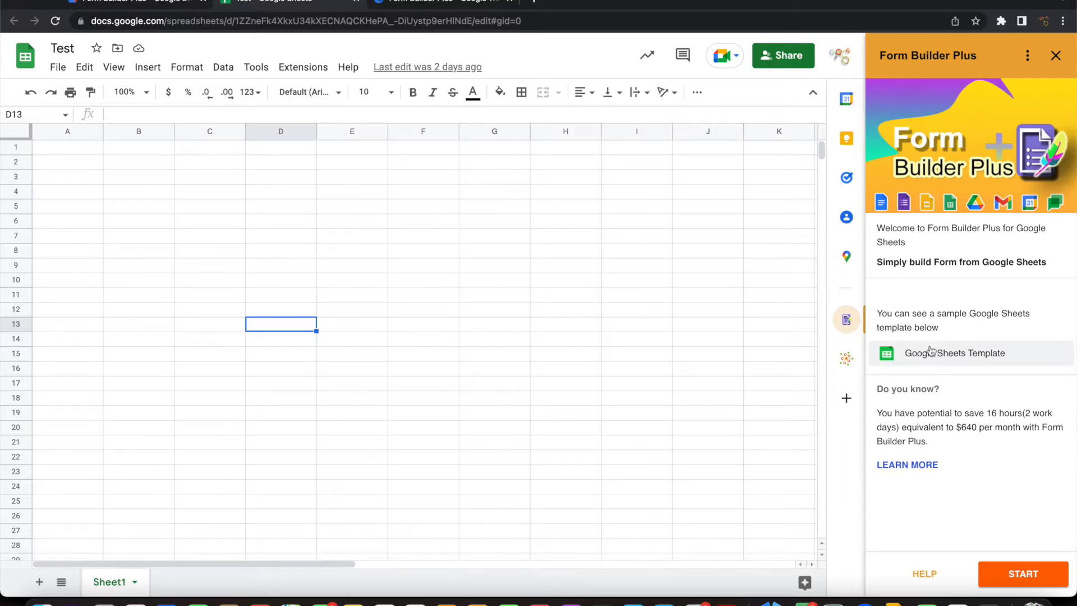
# - Make a personal copy of the Form Builder Plus sample Google Sheets template
pyautogui.click(954, 352)
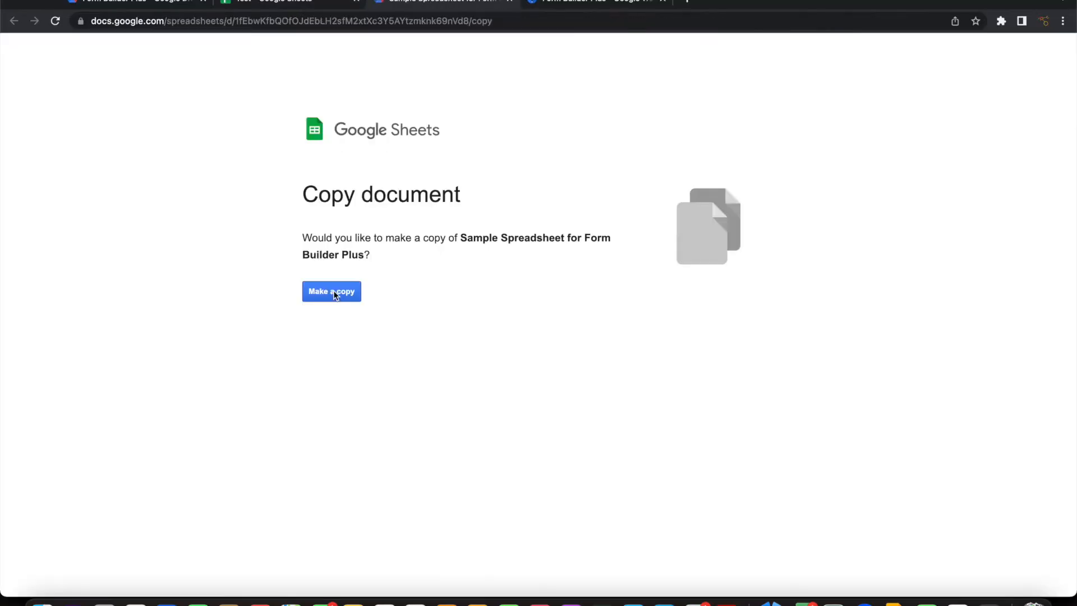
pyautogui.click(331, 290)
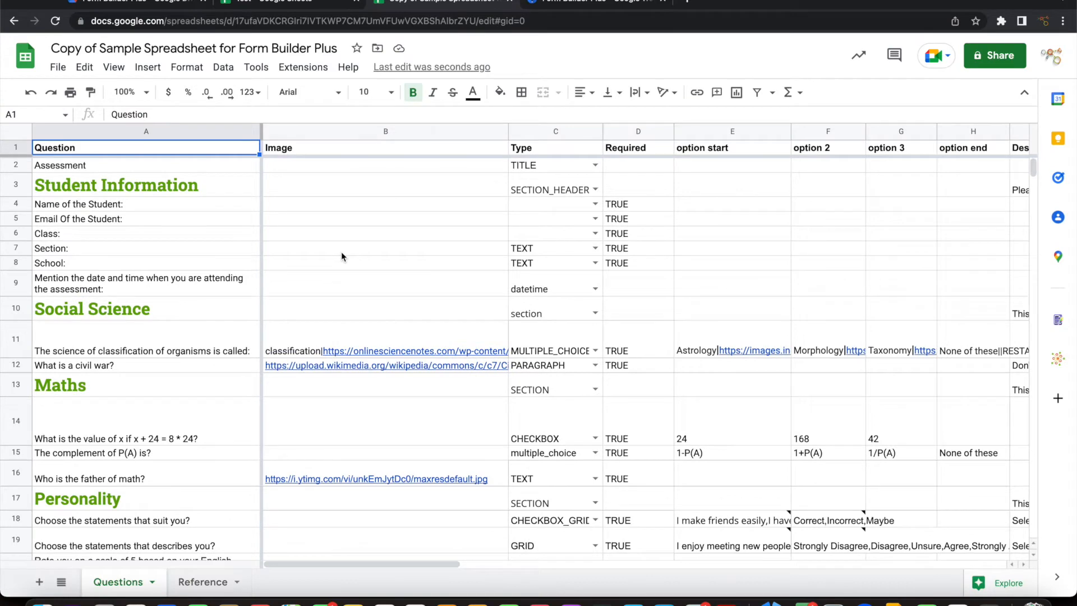
pyautogui.moveTo(233, 184)
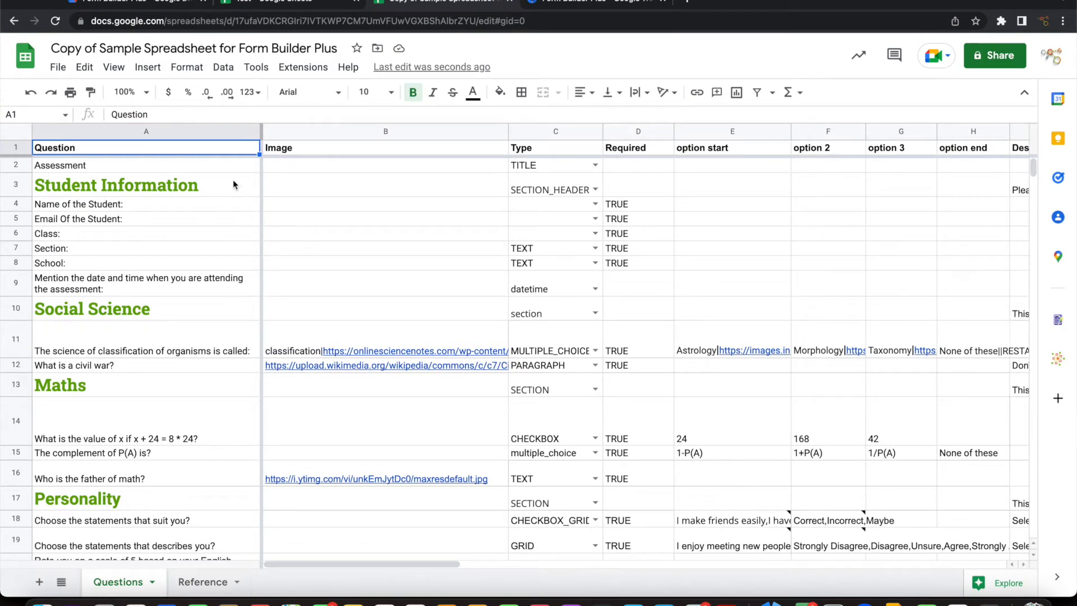
pyautogui.moveTo(326, 219)
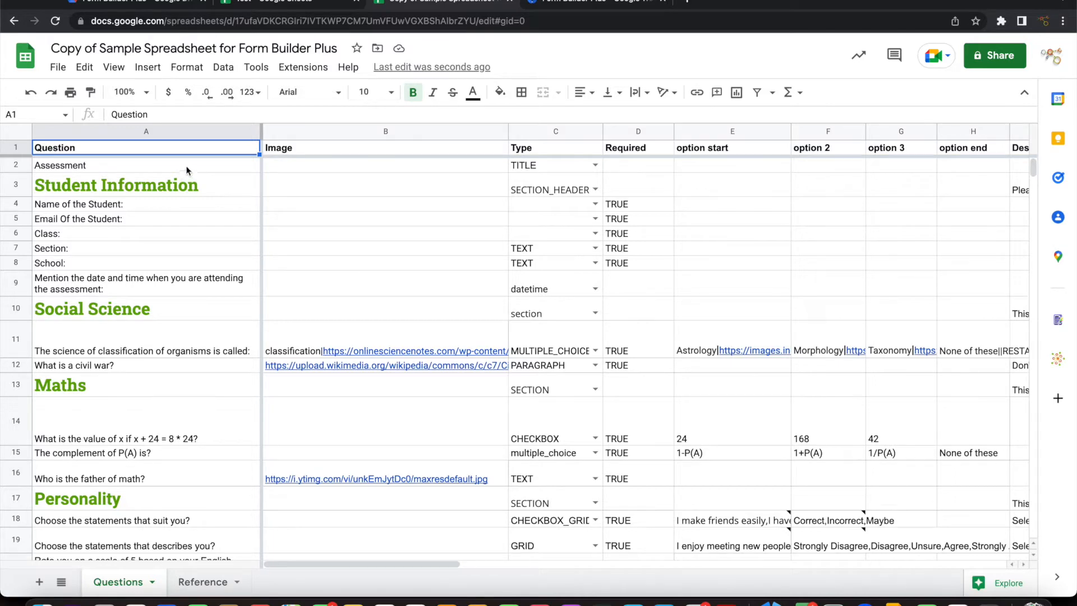
pyautogui.moveTo(156, 150)
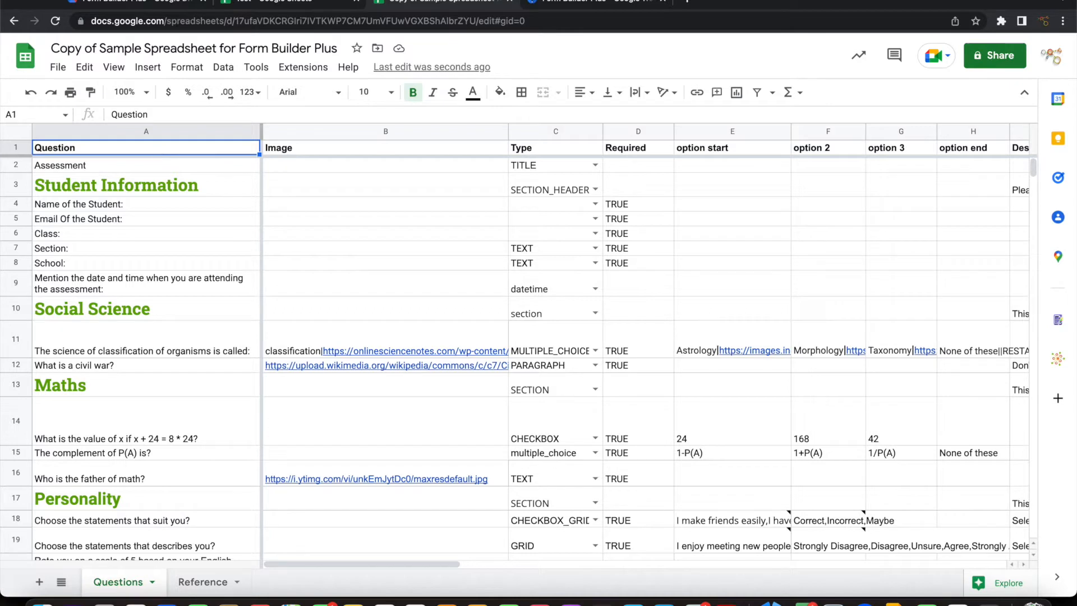
# - Review the Image, Type, Required and option start column headings of the sample sheet
pyautogui.click(385, 147)
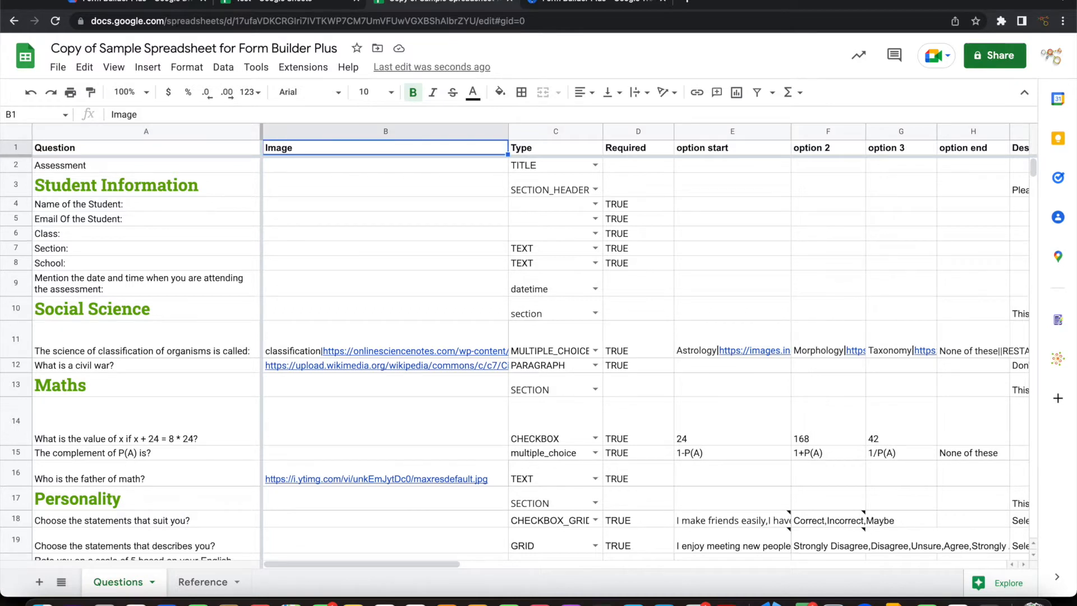
pyautogui.click(555, 147)
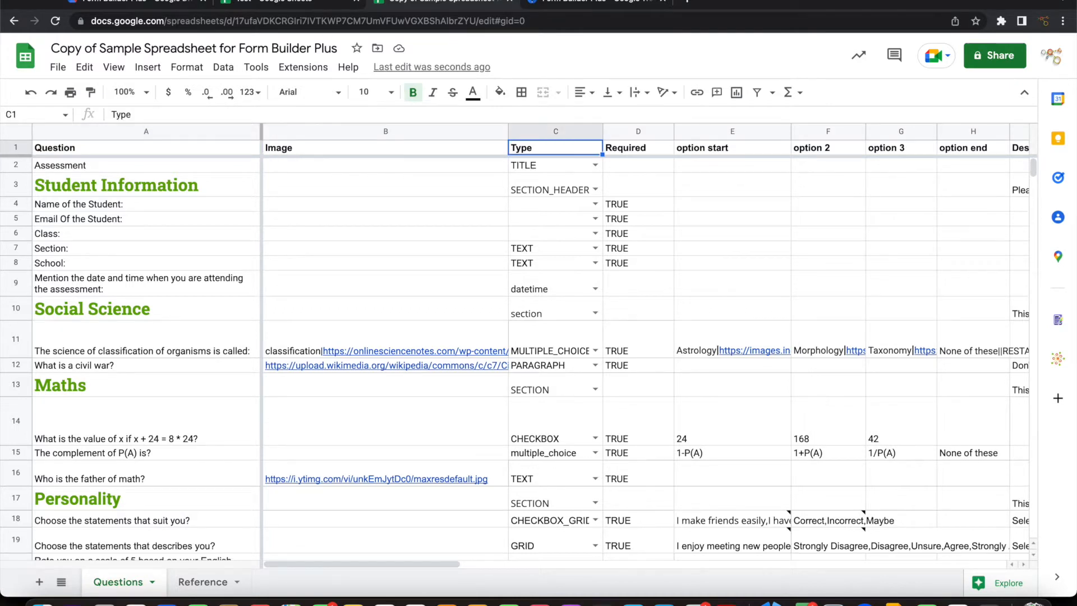
pyautogui.click(637, 147)
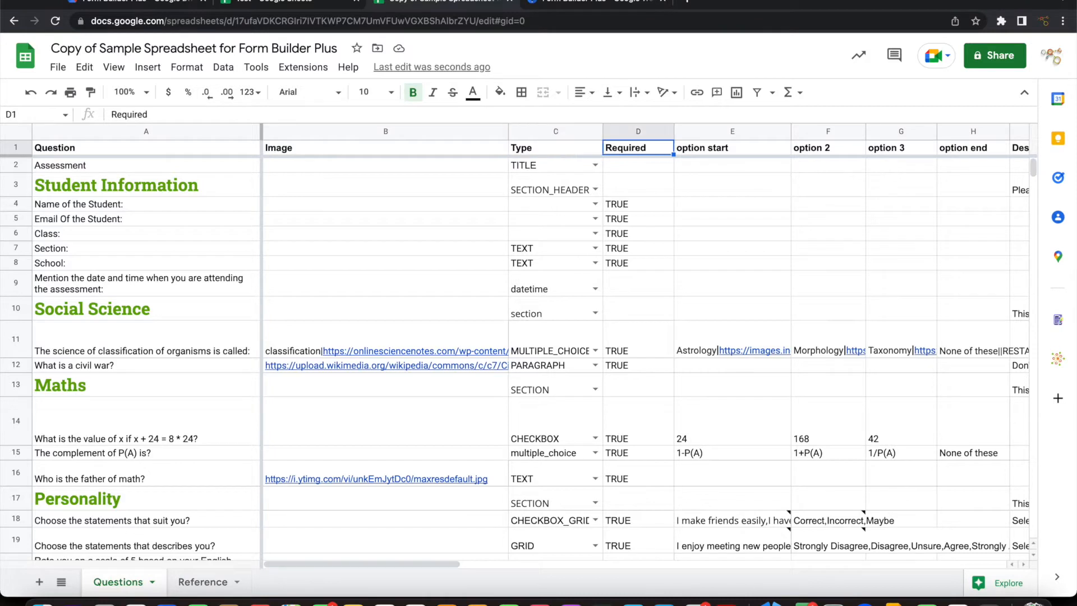
pyautogui.click(732, 147)
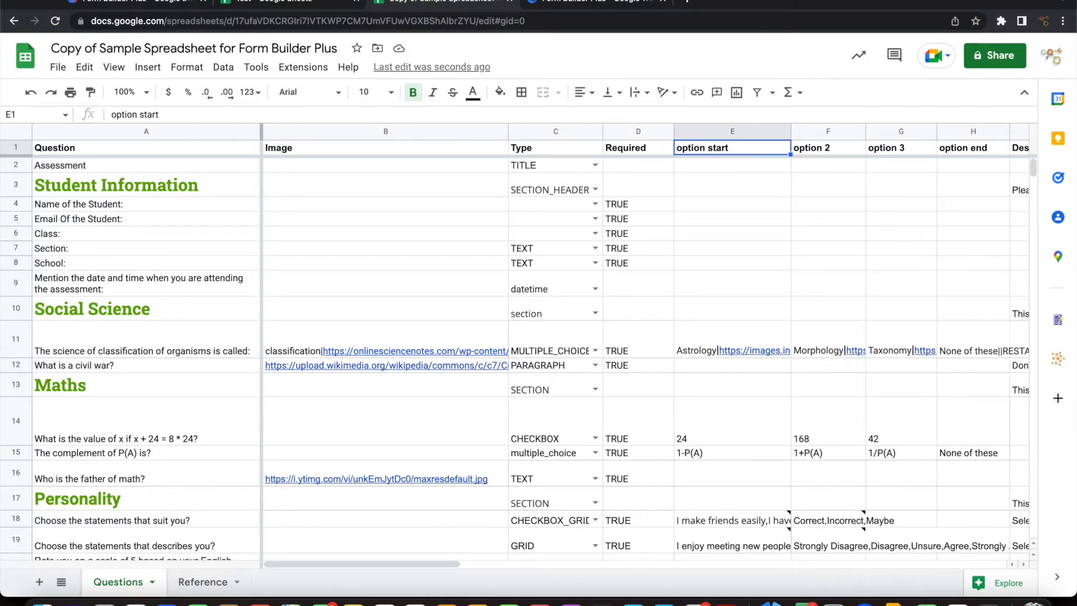
pyautogui.moveTo(690, 243)
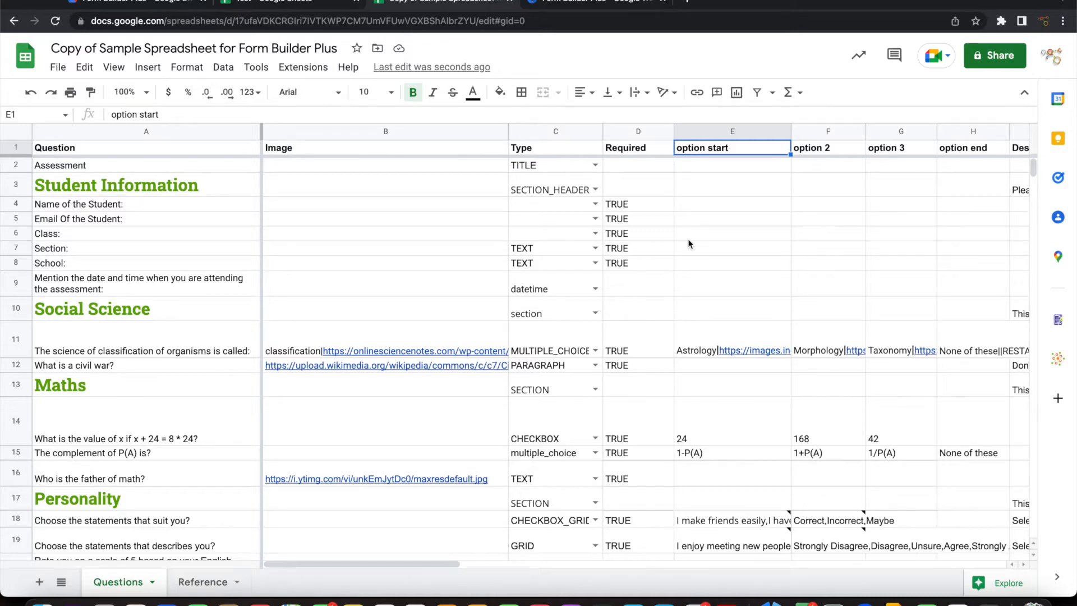
pyautogui.hscroll(3)
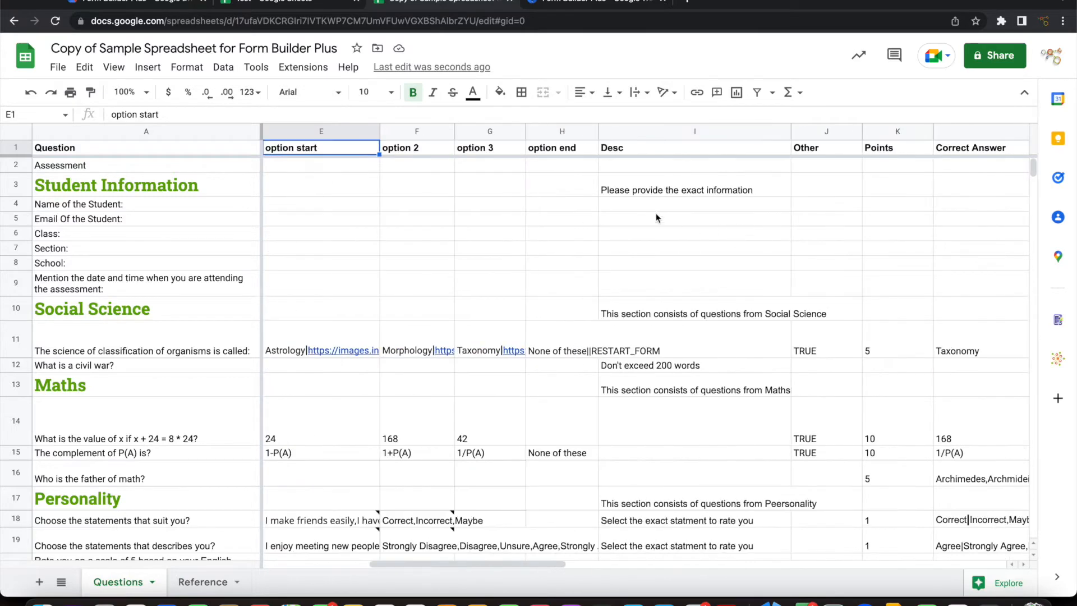
pyautogui.moveTo(314, 152)
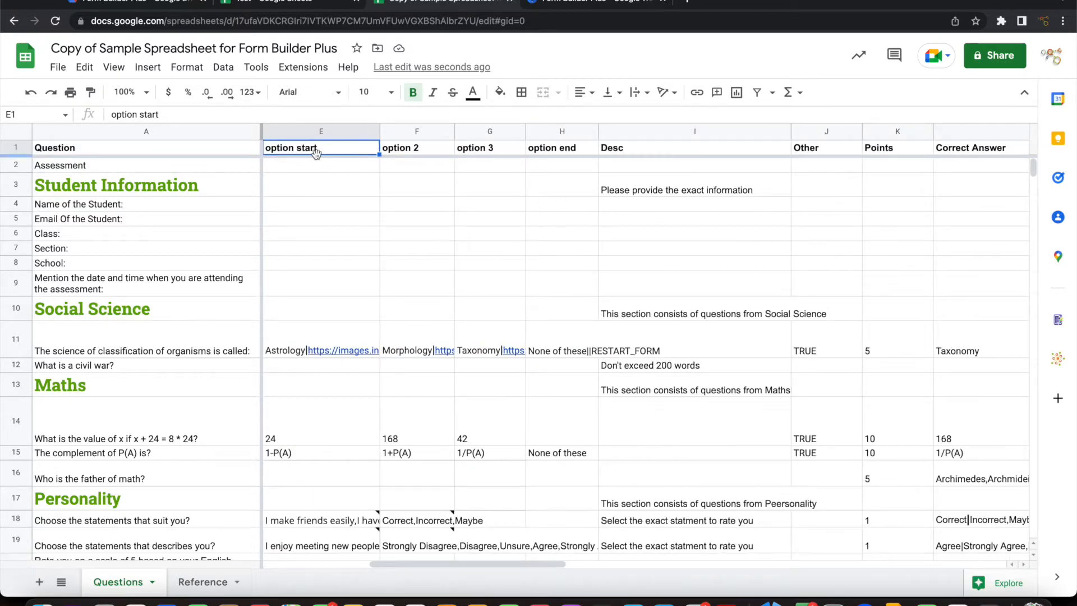
pyautogui.moveTo(569, 164)
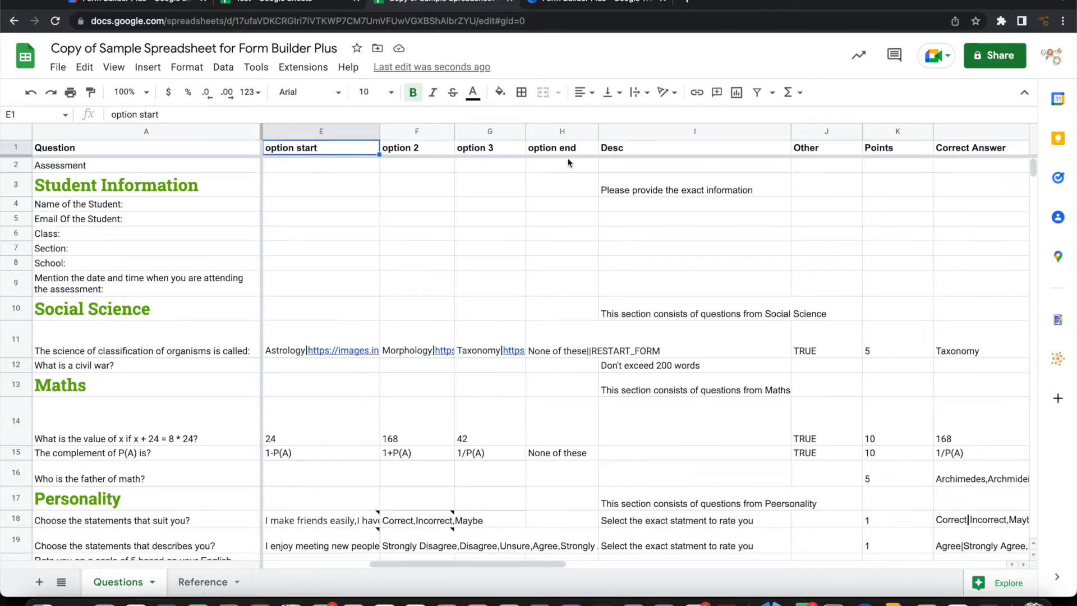
pyautogui.click(561, 147)
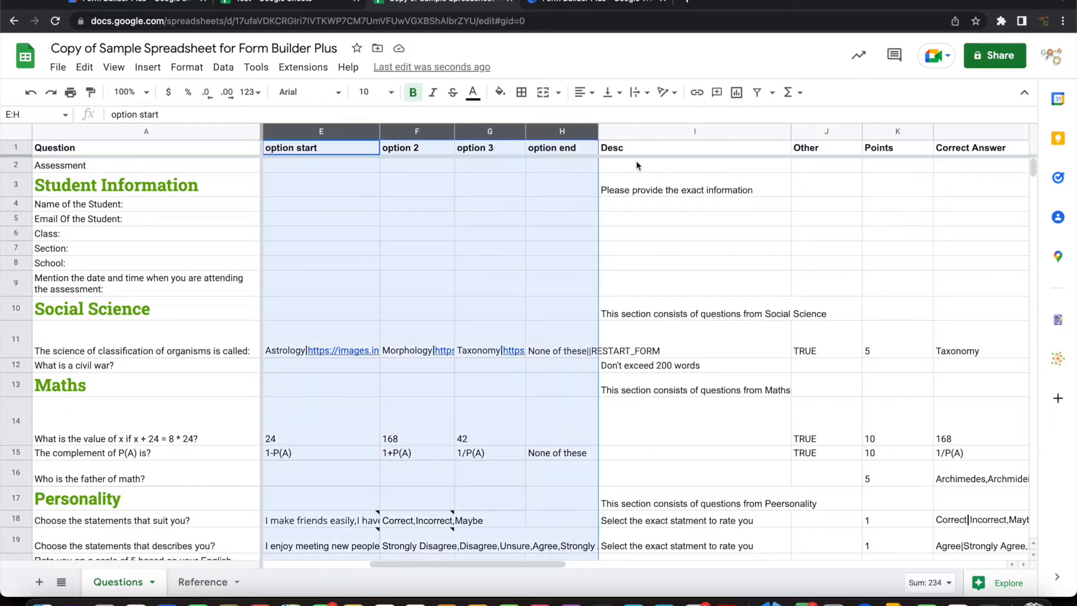
pyautogui.click(693, 147)
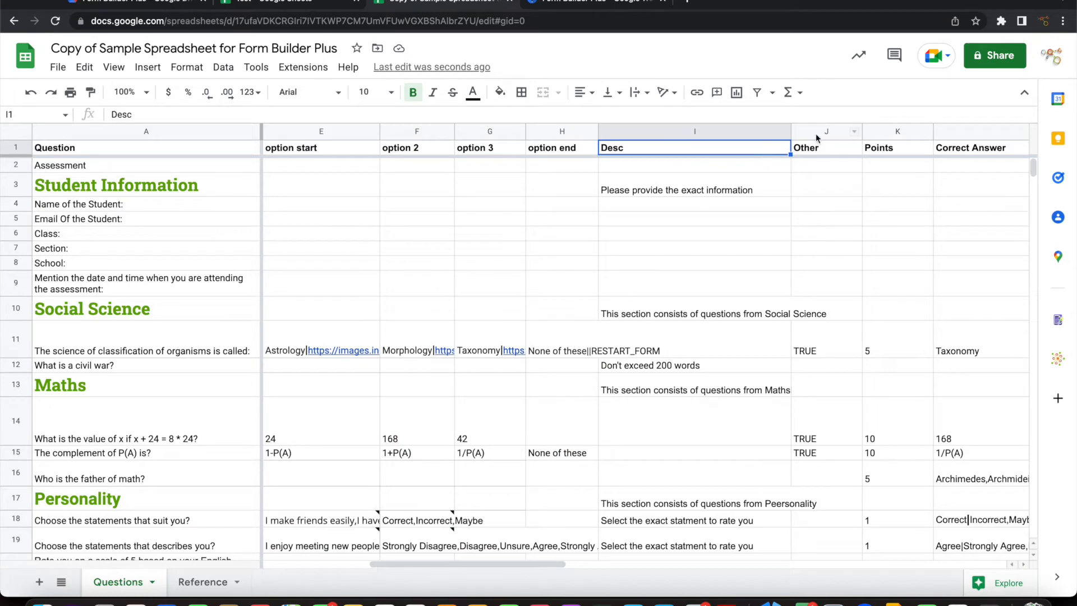
pyautogui.click(825, 131)
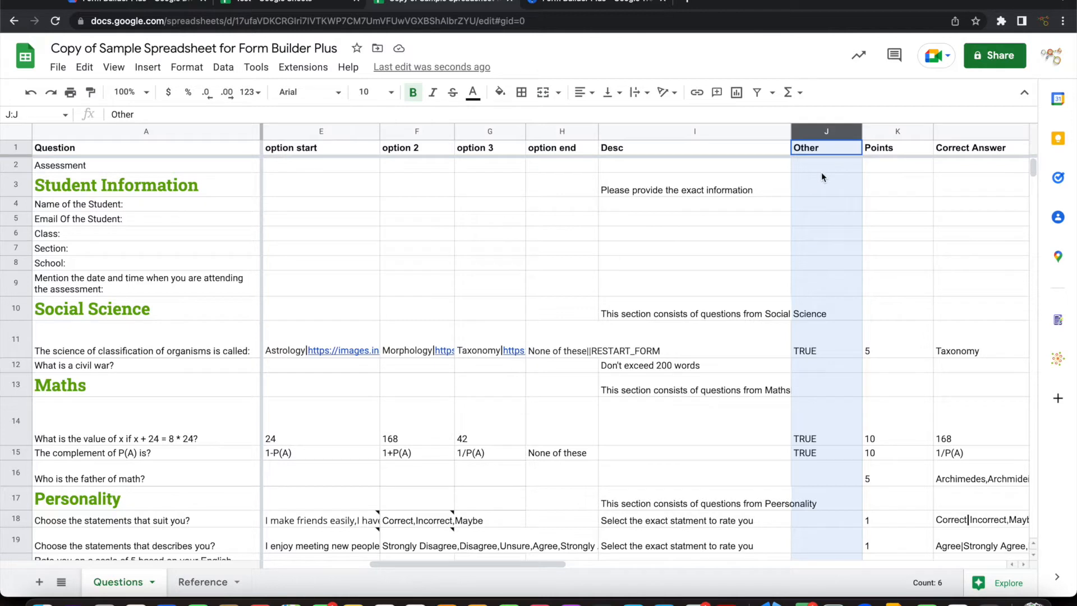
pyautogui.moveTo(815, 221)
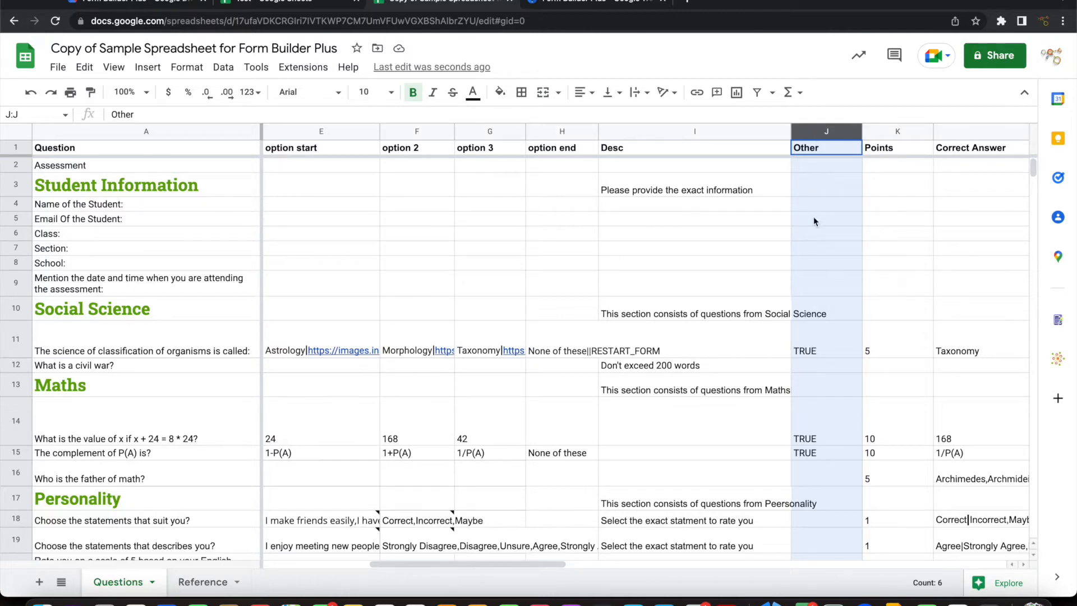
pyautogui.click(896, 219)
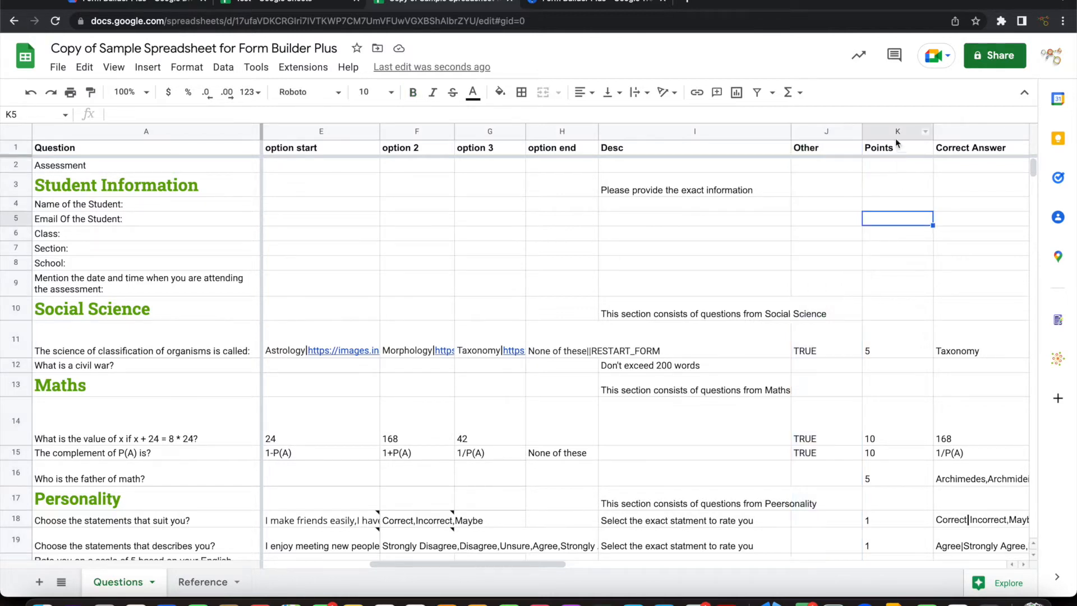
pyautogui.hscroll(3)
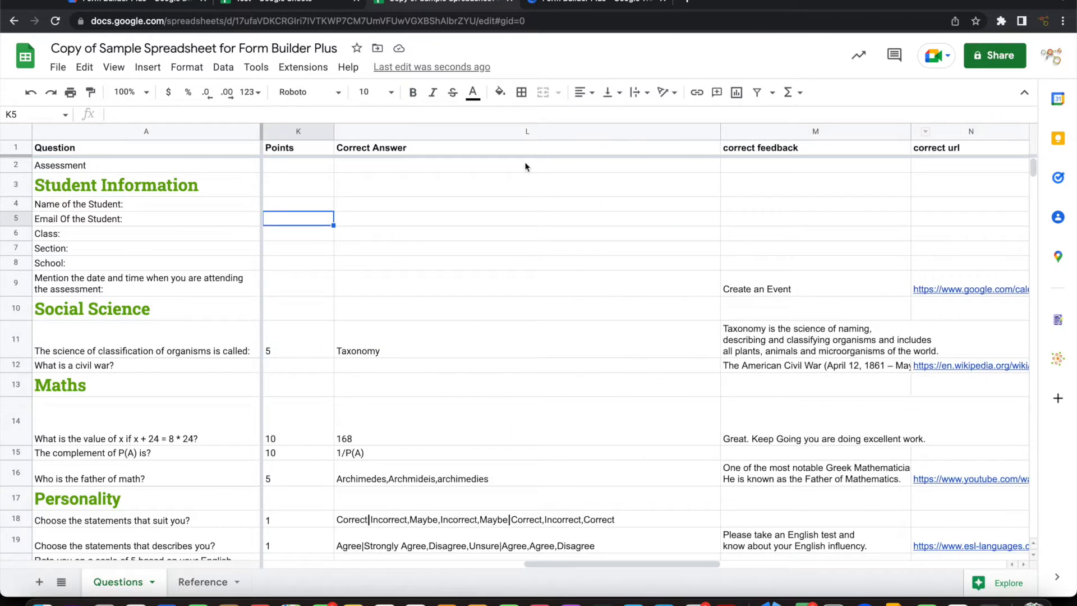
pyautogui.moveTo(306, 132)
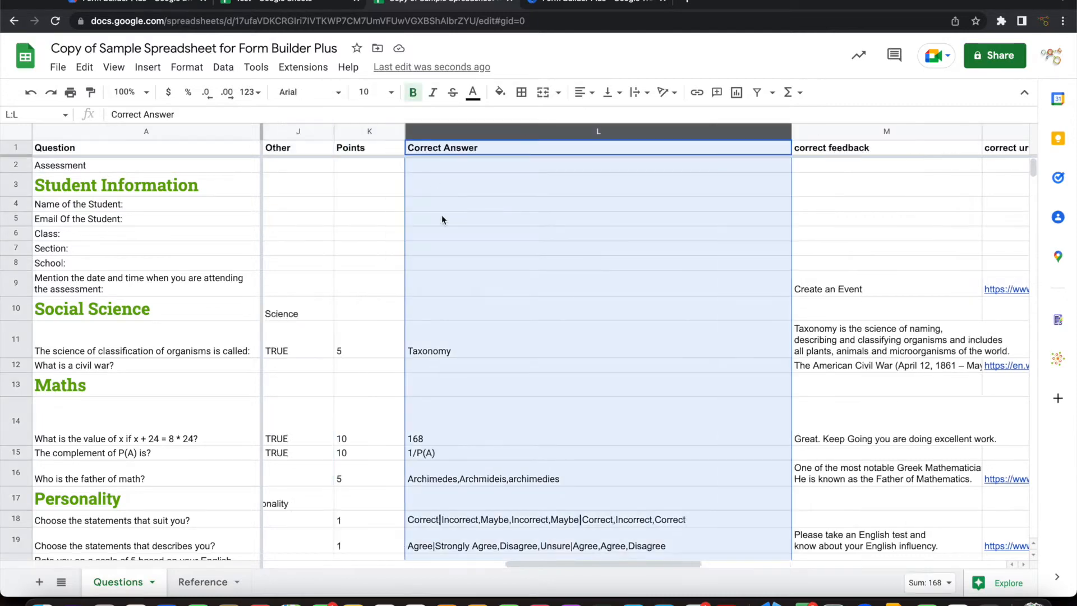
pyautogui.hscroll(-3)
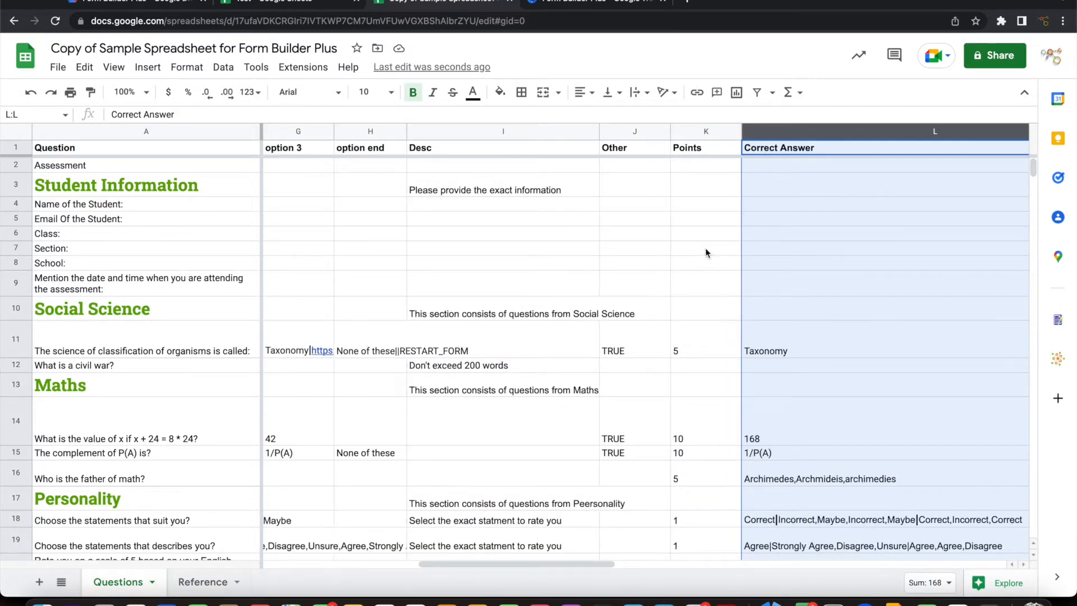
pyautogui.moveTo(781, 277)
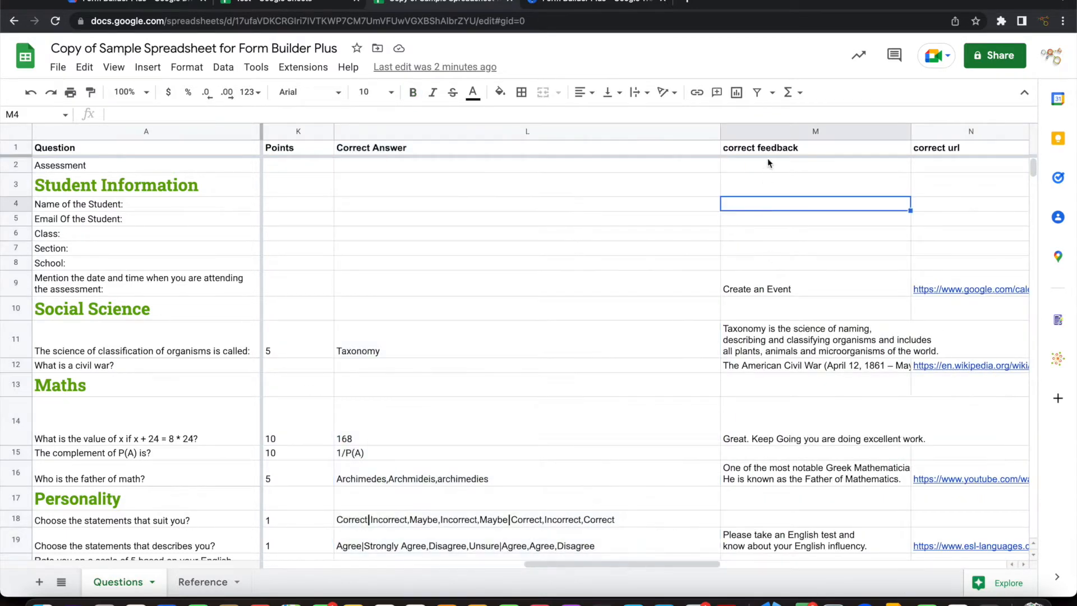
pyautogui.click(815, 132)
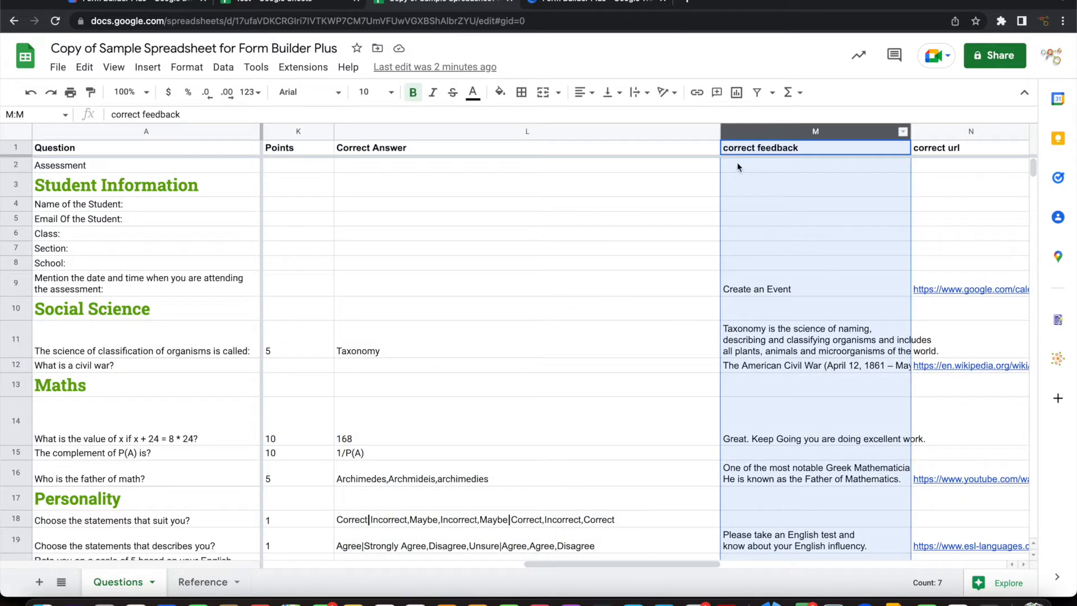
pyautogui.moveTo(554, 181)
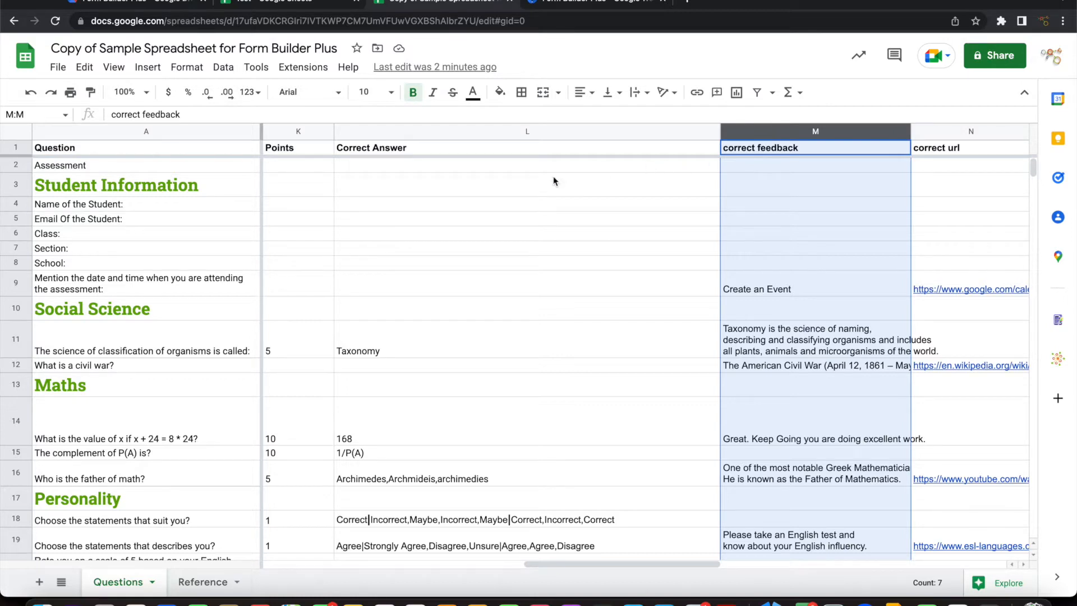
pyautogui.hscroll(3)
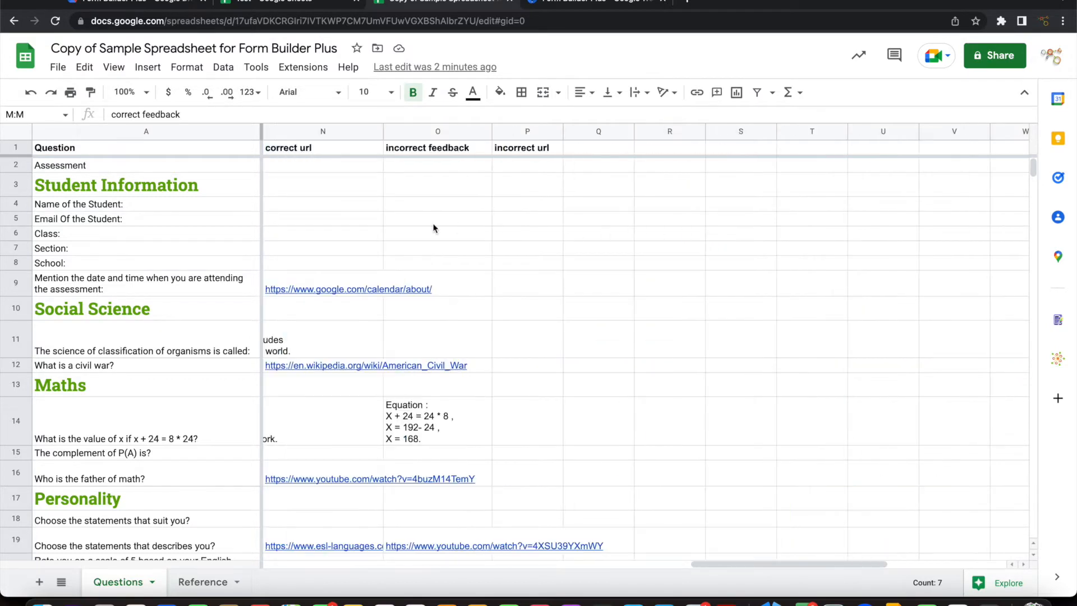
pyautogui.click(322, 184)
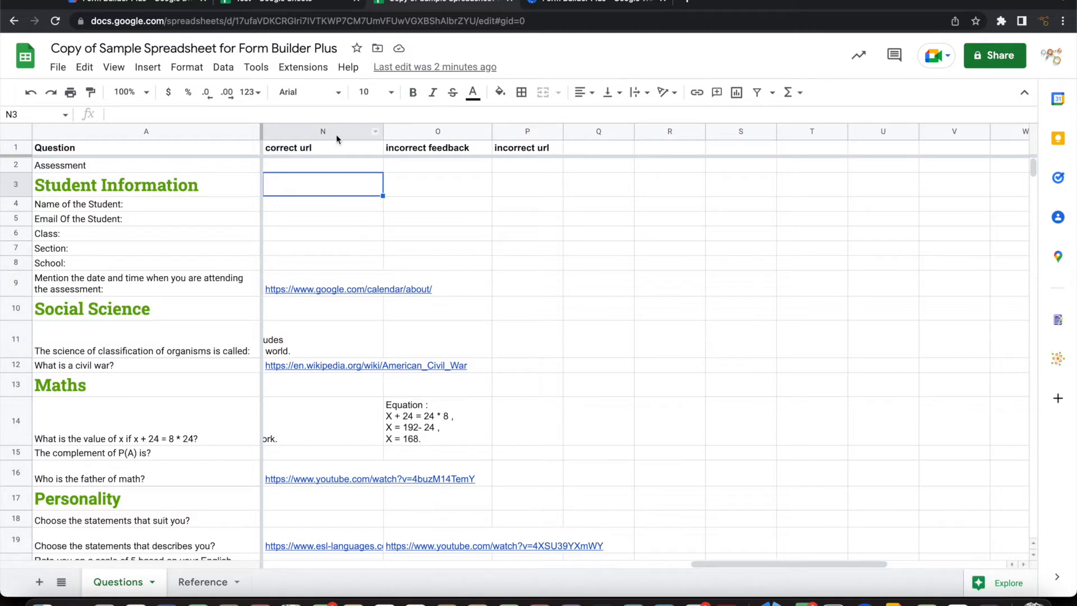
pyautogui.click(322, 131)
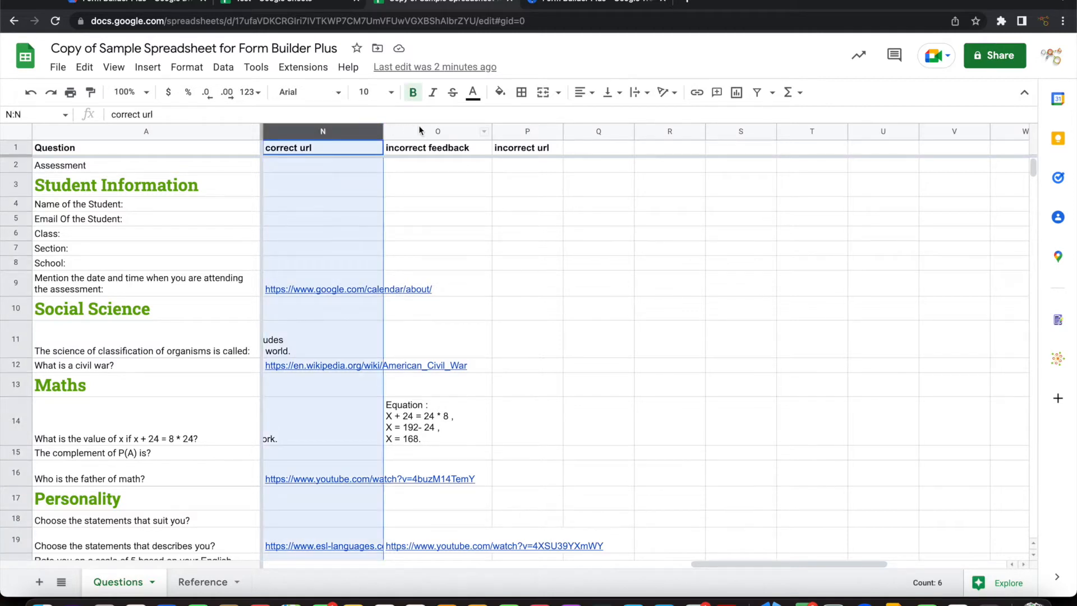
pyautogui.click(438, 132)
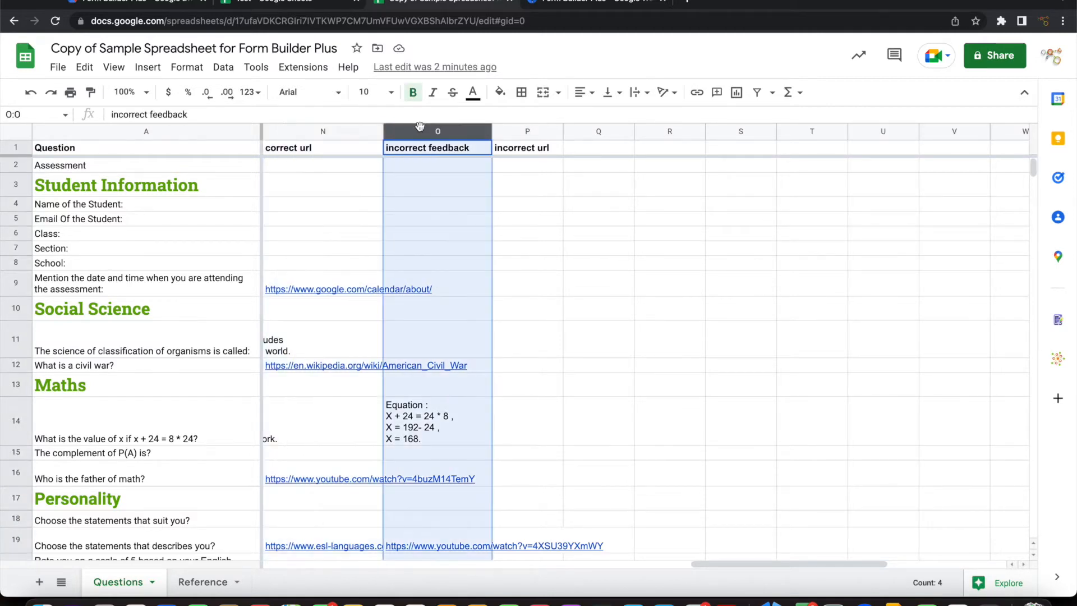
pyautogui.moveTo(500, 172)
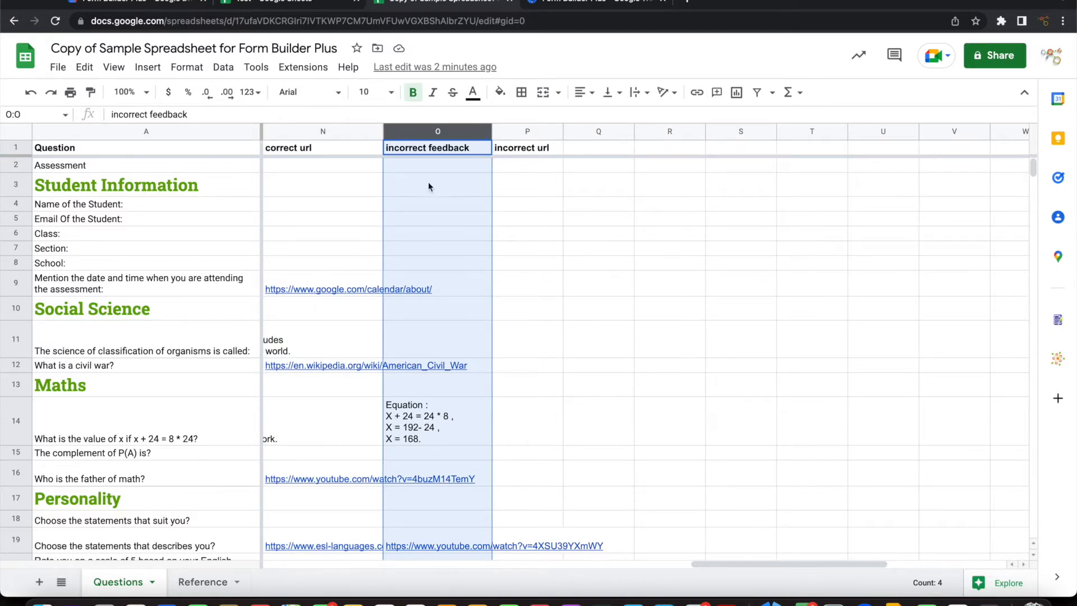
# - Check the Type dropdown options in row 2, then move to the Reference sheet of allowed question types
pyautogui.hscroll(-3)
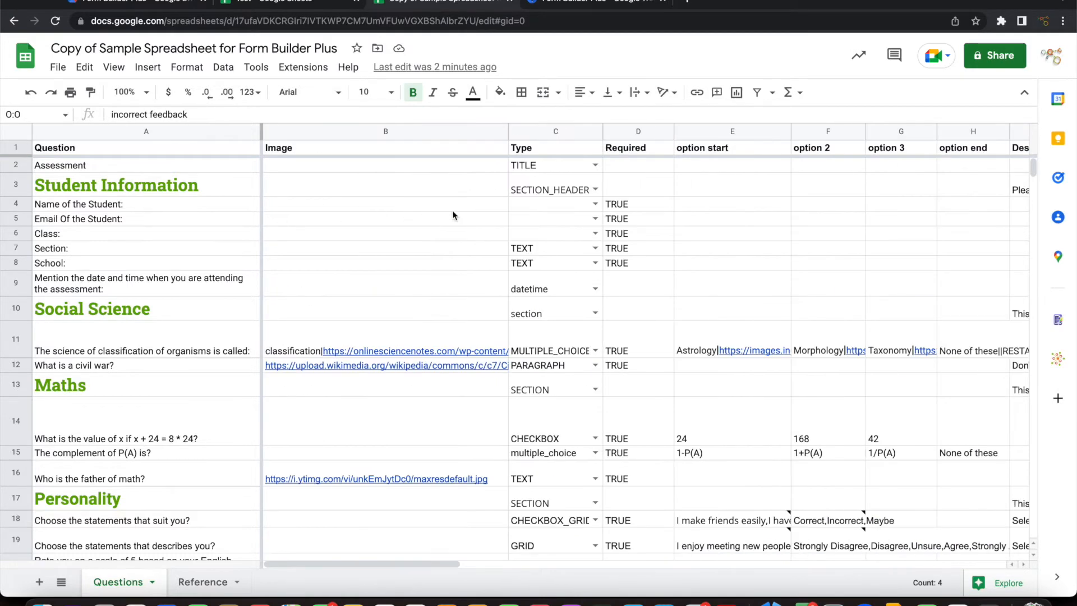
pyautogui.moveTo(285, 169)
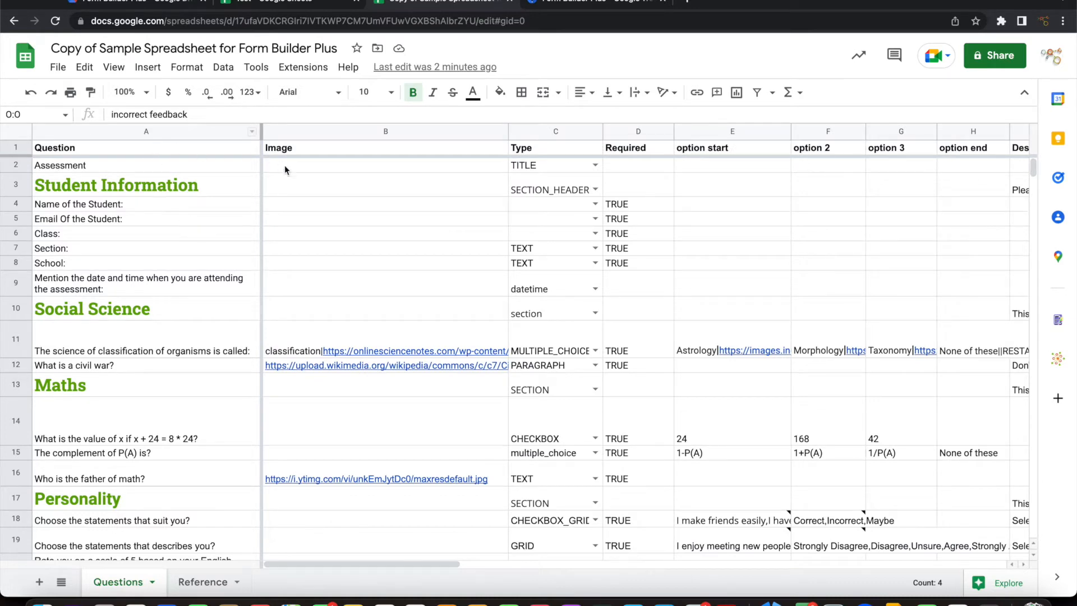
pyautogui.moveTo(333, 268)
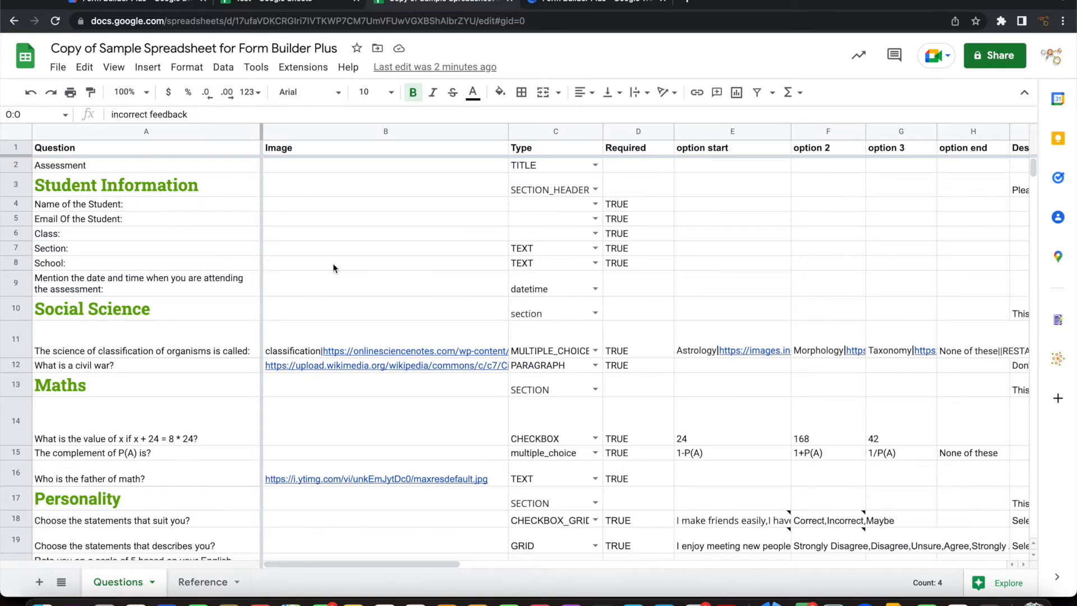
pyautogui.moveTo(130, 211)
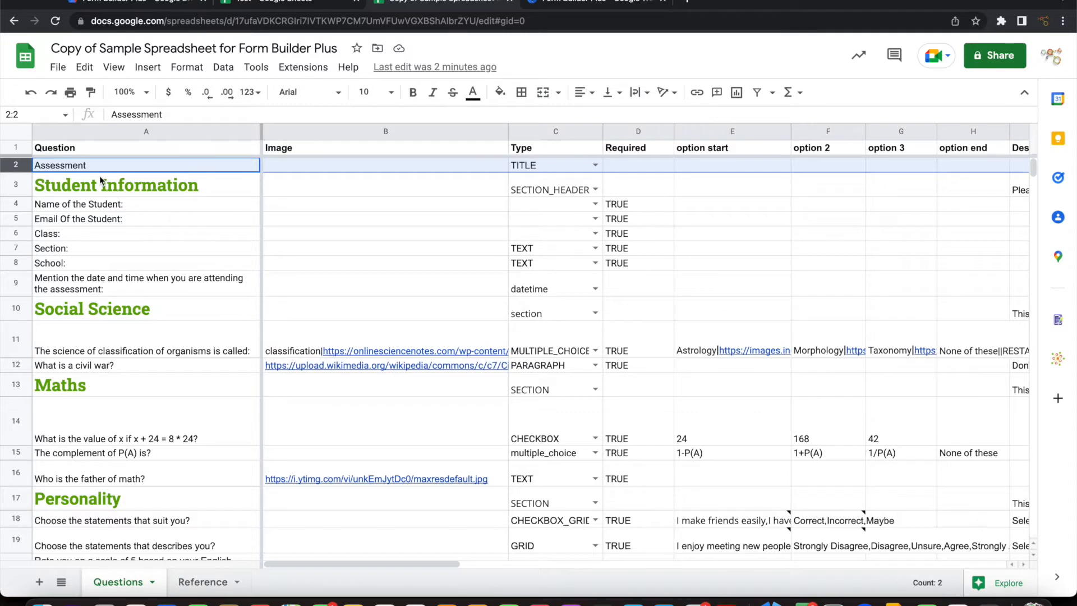
pyautogui.moveTo(192, 206)
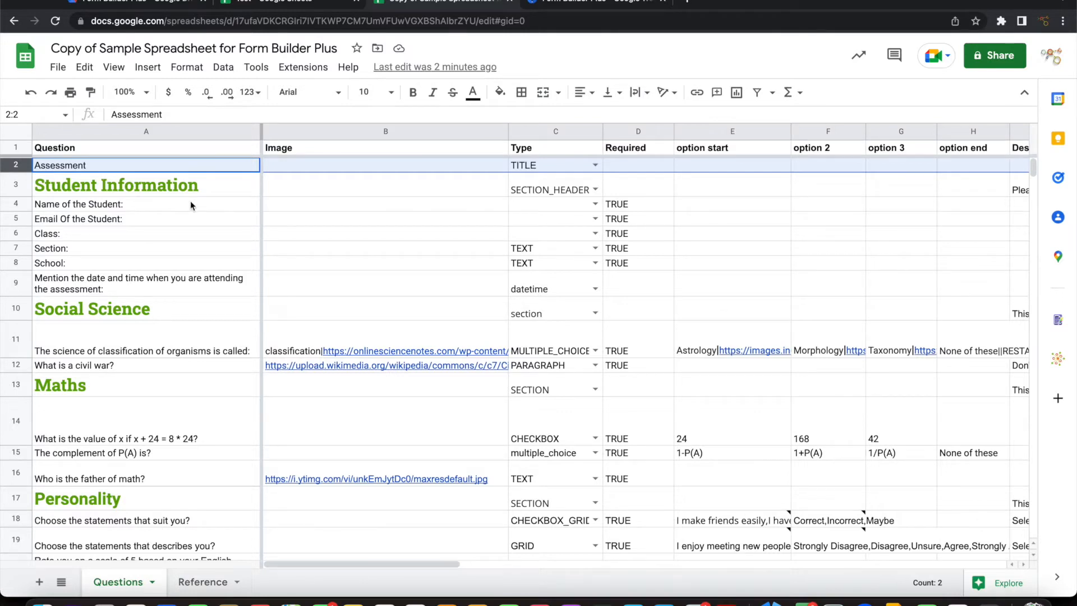
pyautogui.click(385, 203)
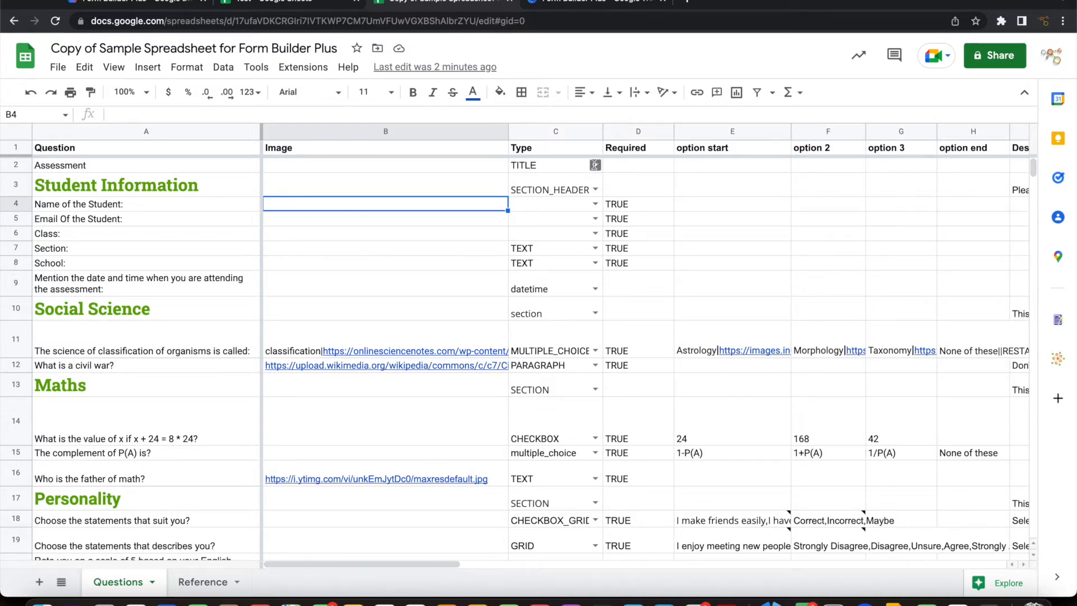
pyautogui.click(595, 165)
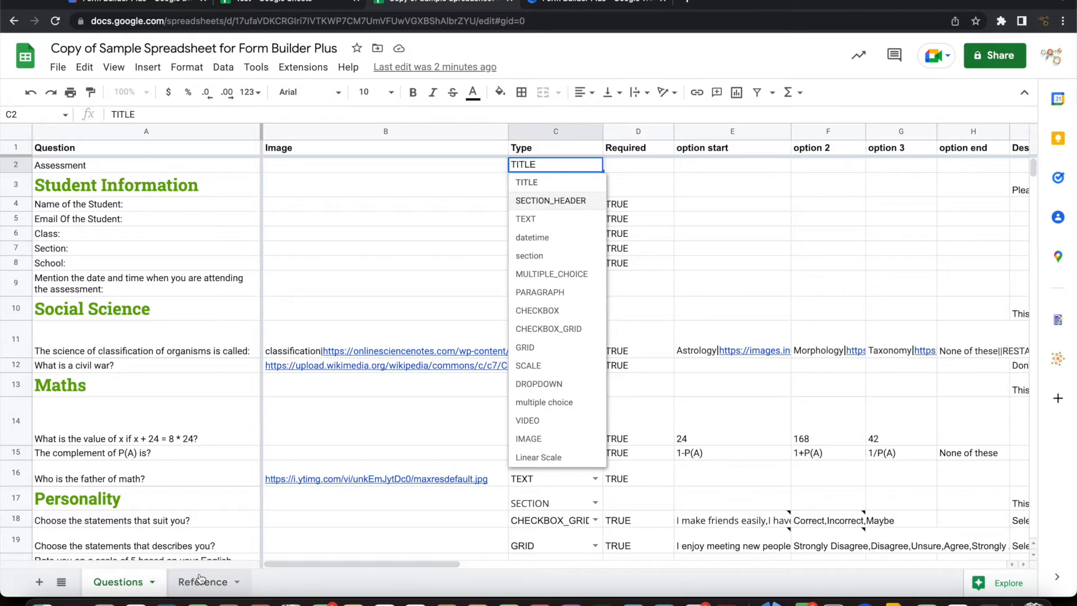
pyautogui.click(202, 582)
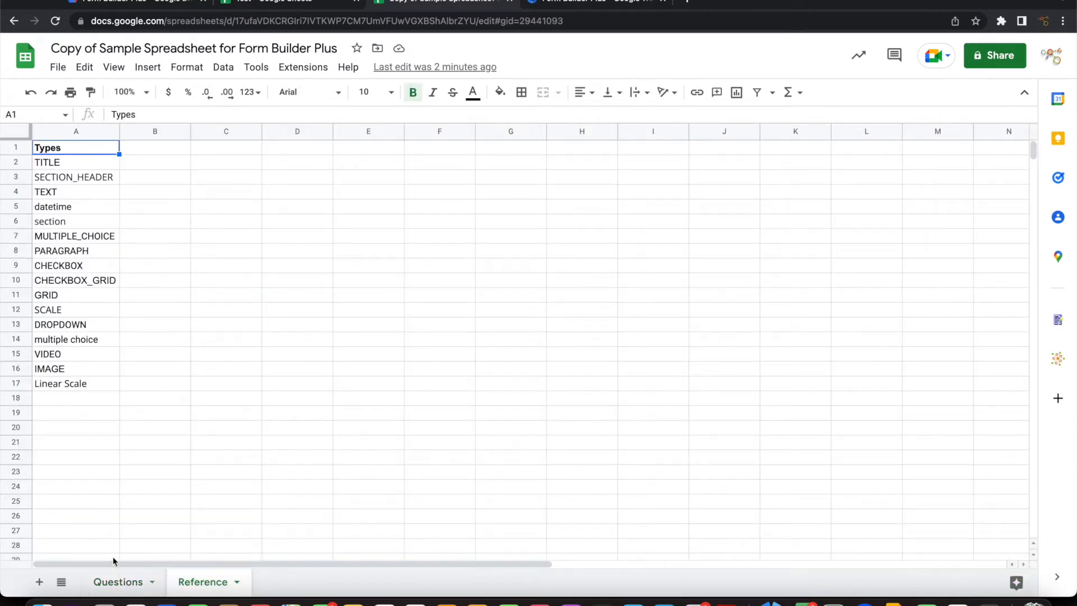
# - On the Questions sheet, go over the Assessment TITLE row and the Student Information section rows
pyautogui.click(118, 582)
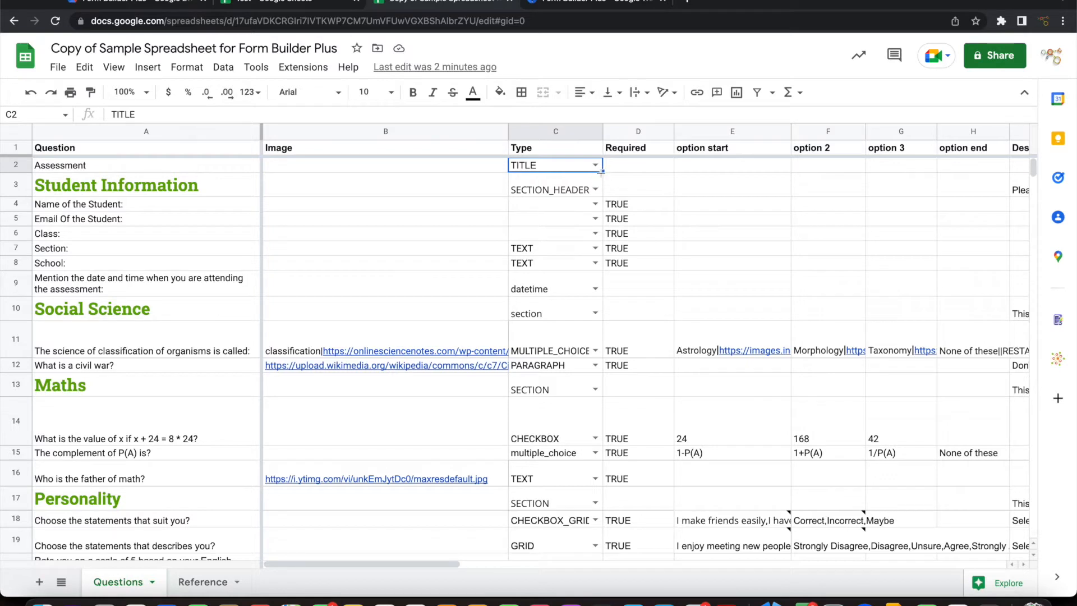
pyautogui.click(146, 165)
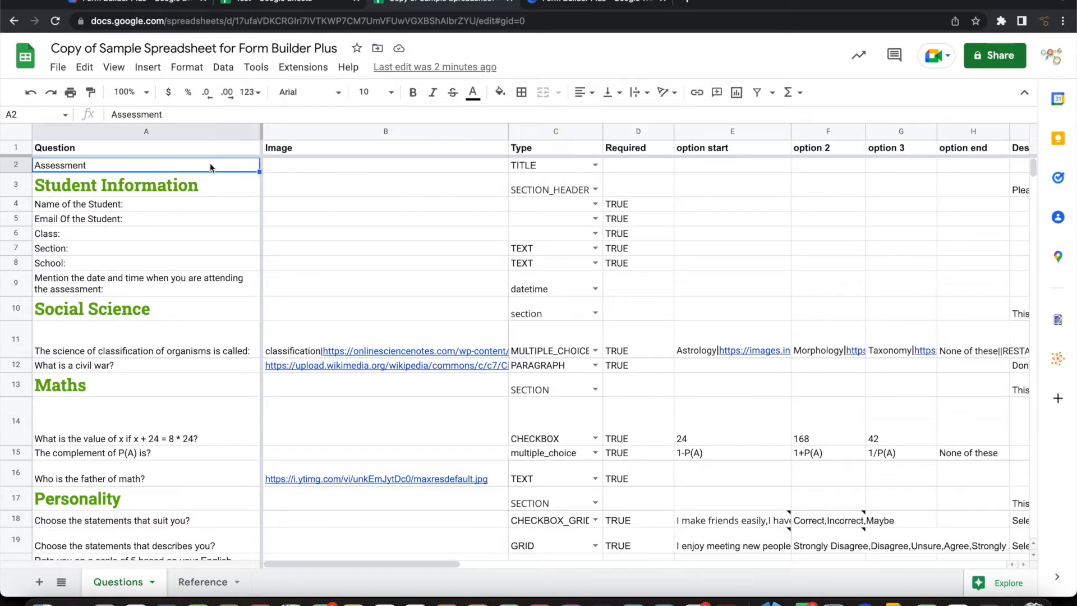
pyautogui.click(553, 165)
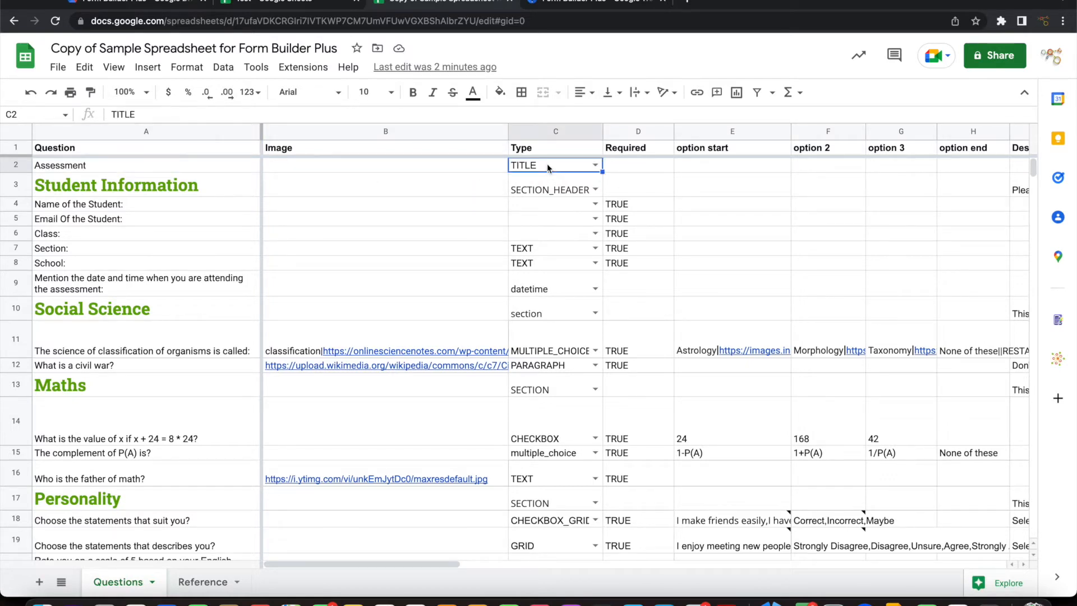
pyautogui.click(116, 186)
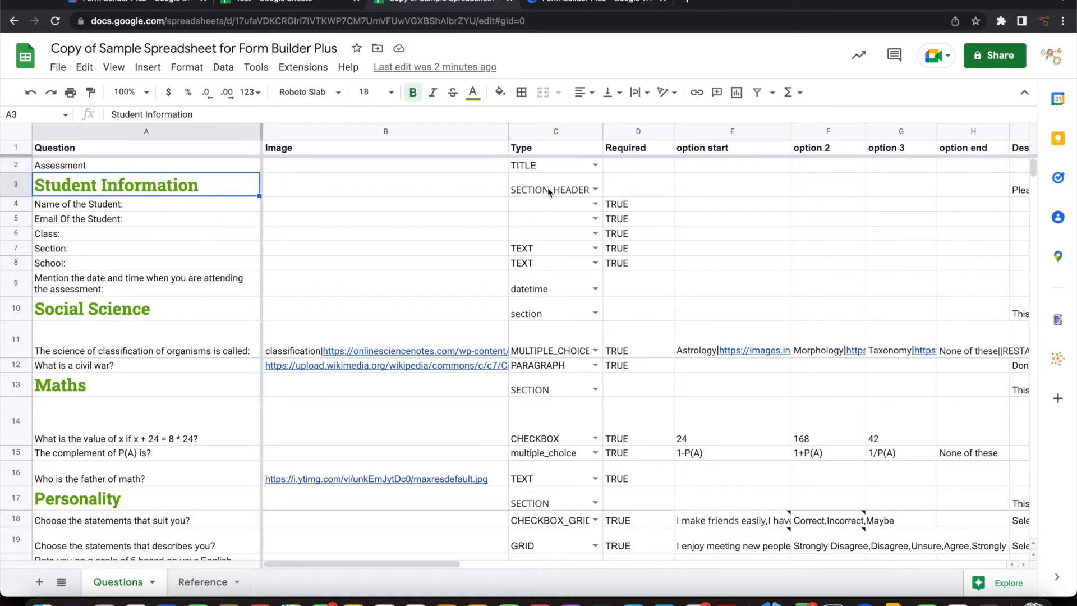
pyautogui.click(555, 190)
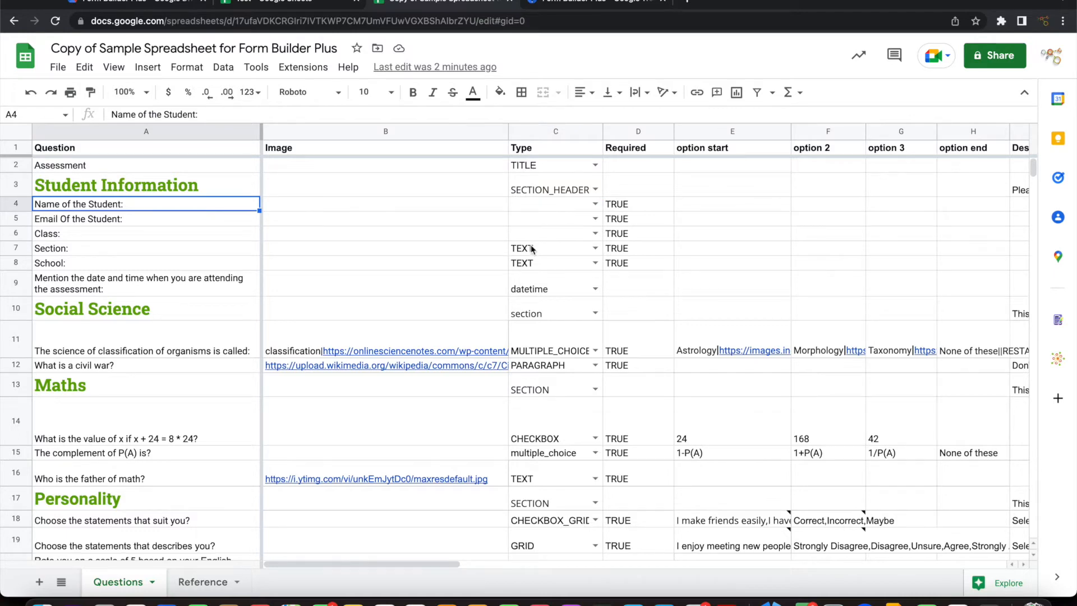
pyautogui.scroll(-3)
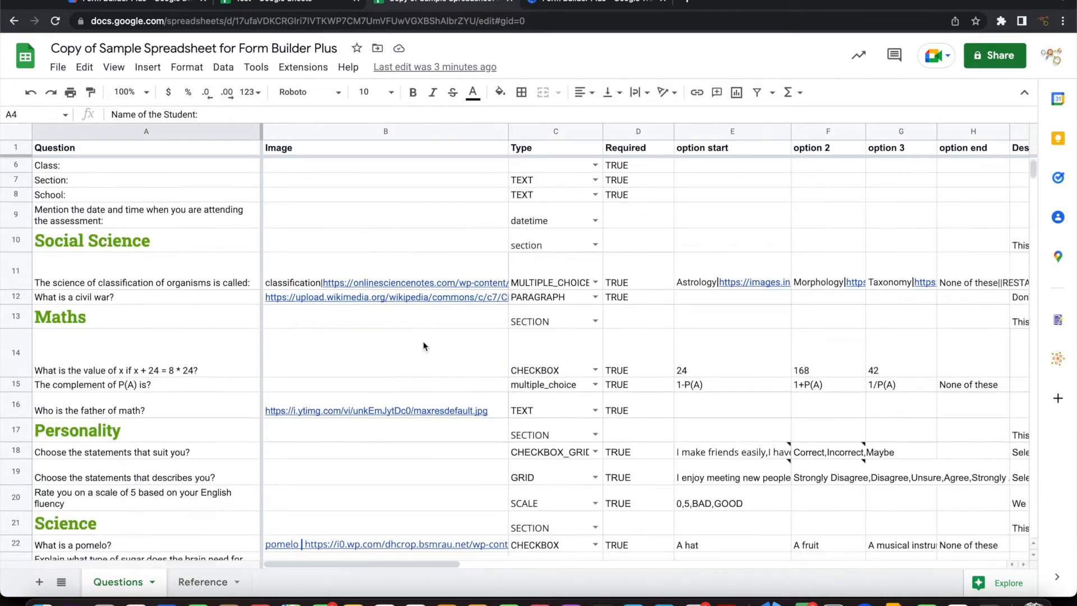
pyautogui.scroll(-3)
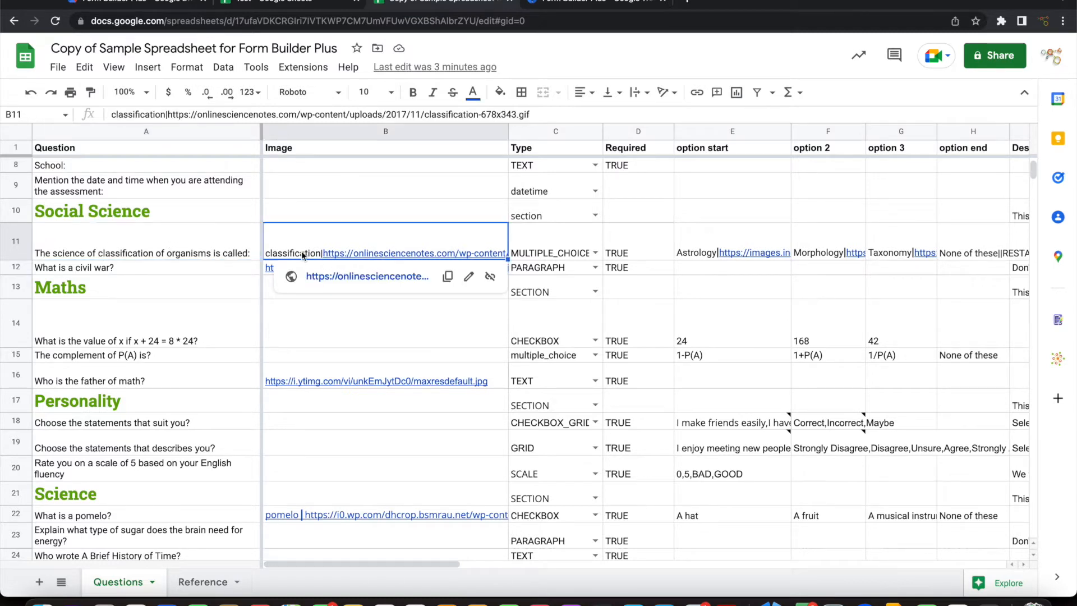
pyautogui.moveTo(405, 255)
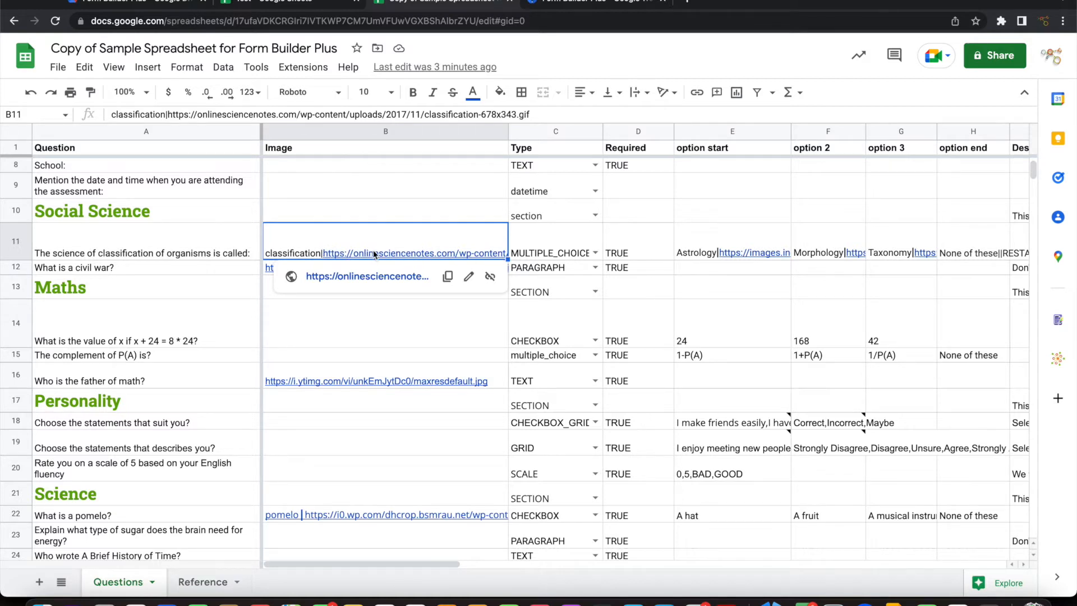
pyautogui.moveTo(570, 249)
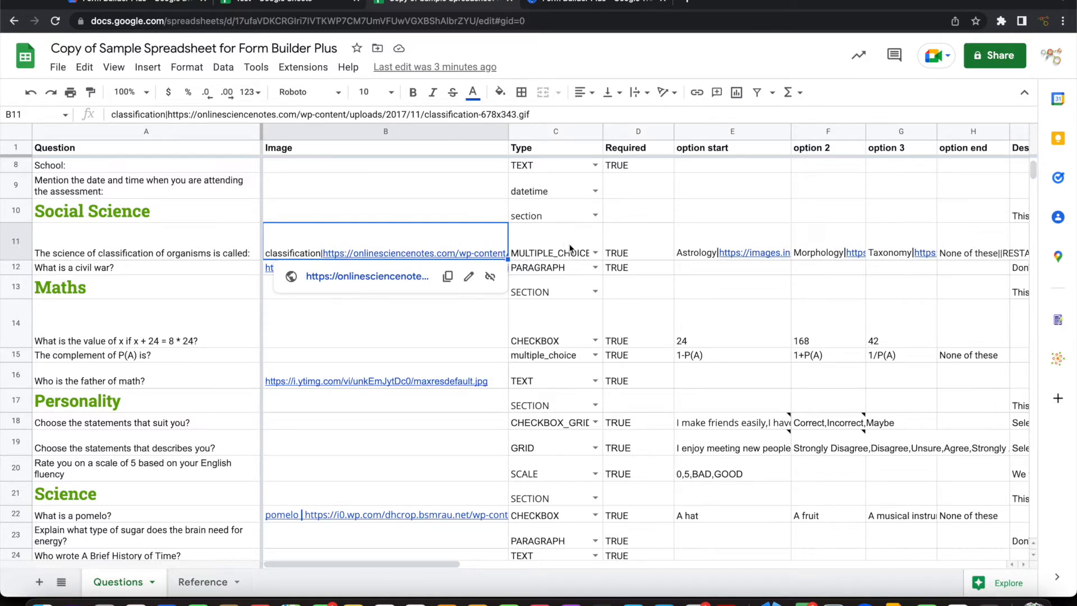
pyautogui.click(555, 253)
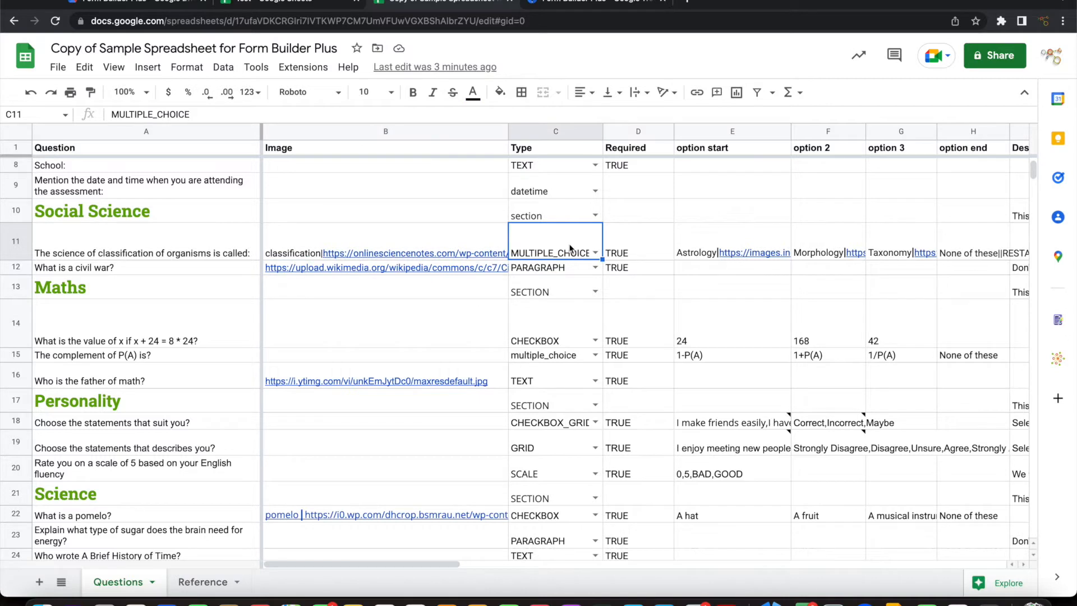
pyautogui.click(638, 253)
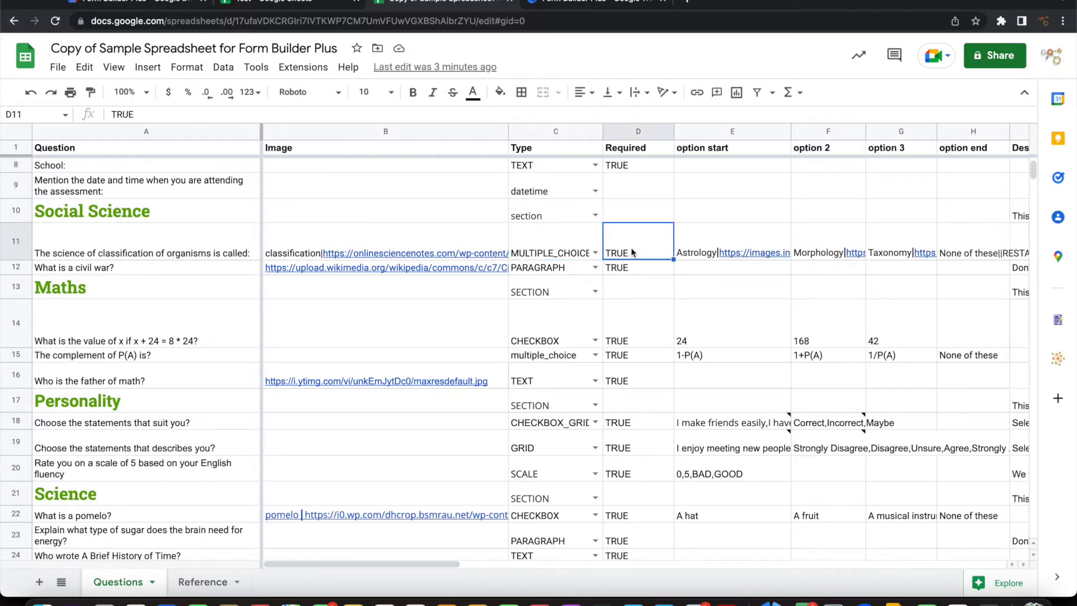
pyautogui.hscroll(3)
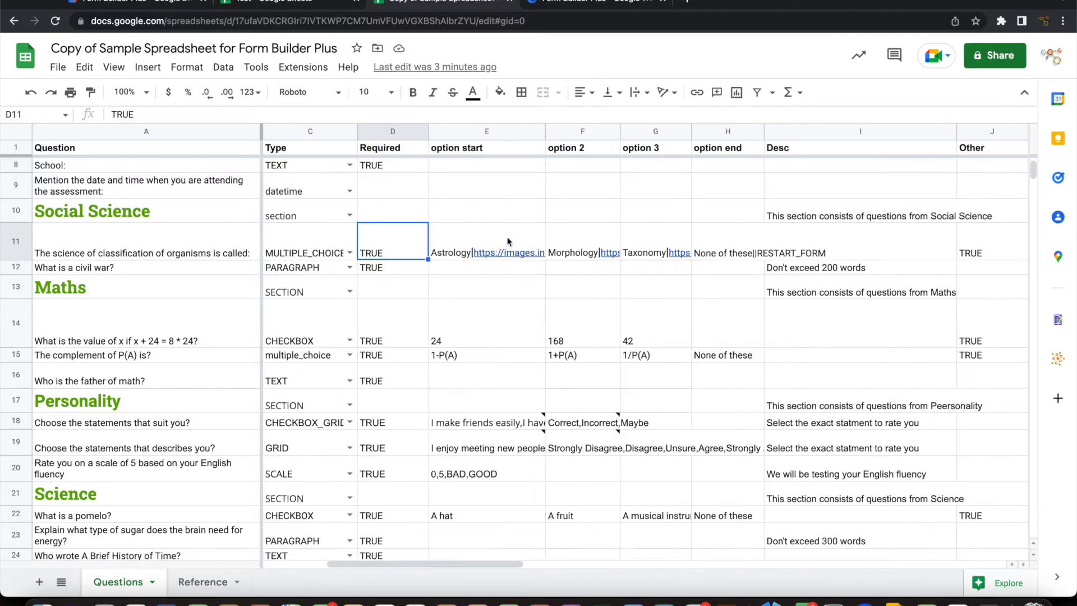
pyautogui.click(486, 252)
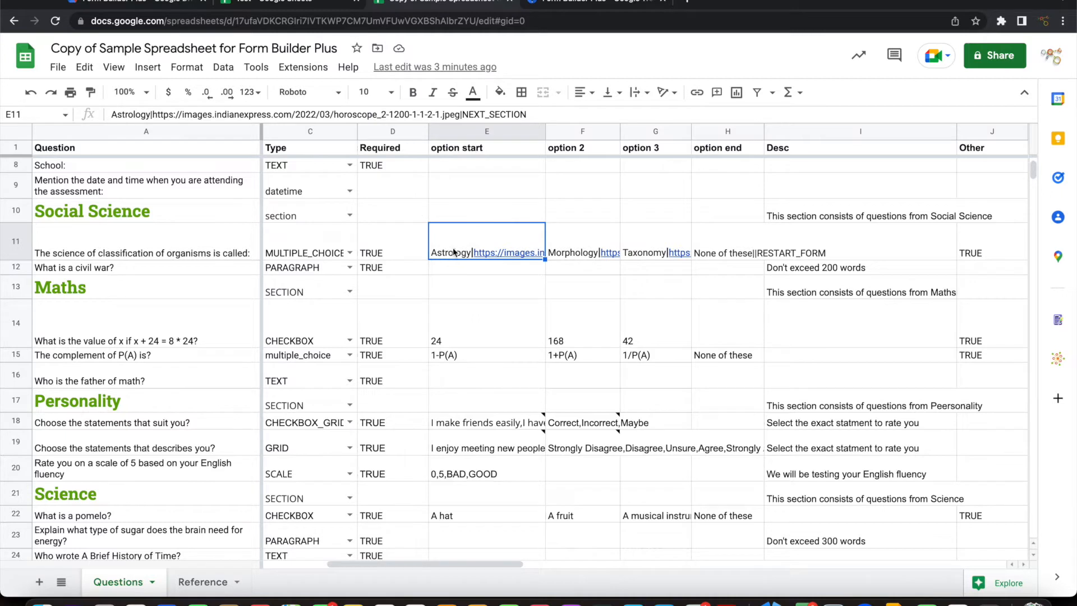
pyautogui.moveTo(508, 256)
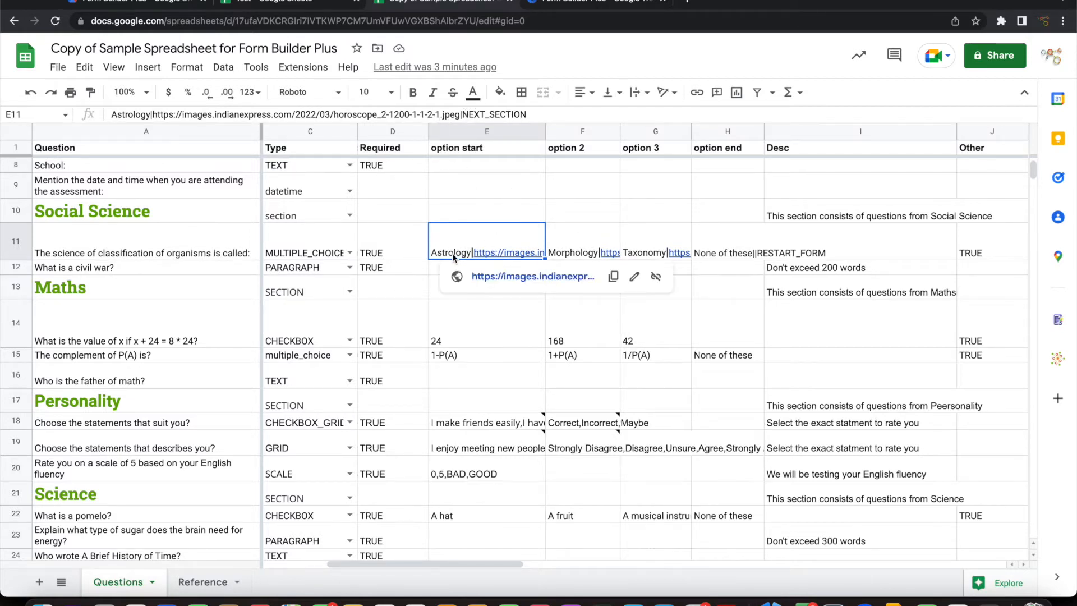
pyautogui.moveTo(604, 245)
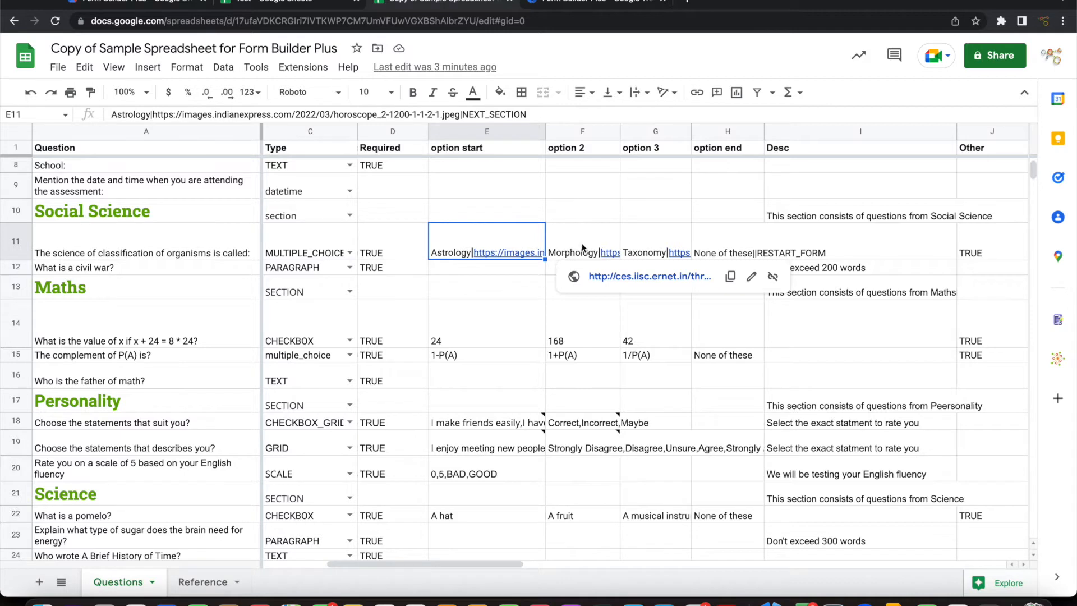
pyautogui.click(582, 240)
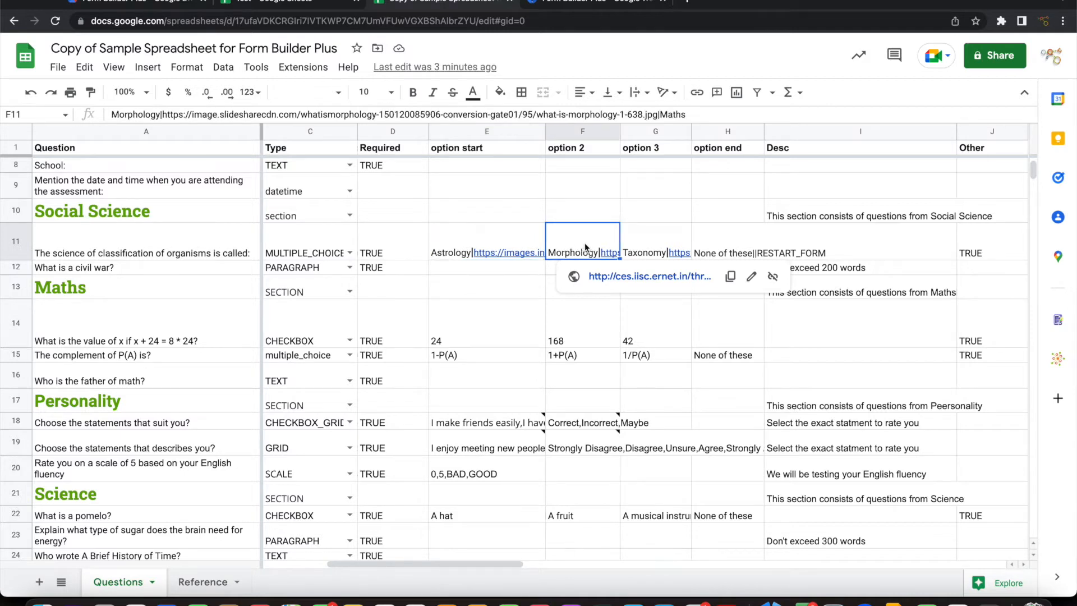
pyautogui.moveTo(574, 246)
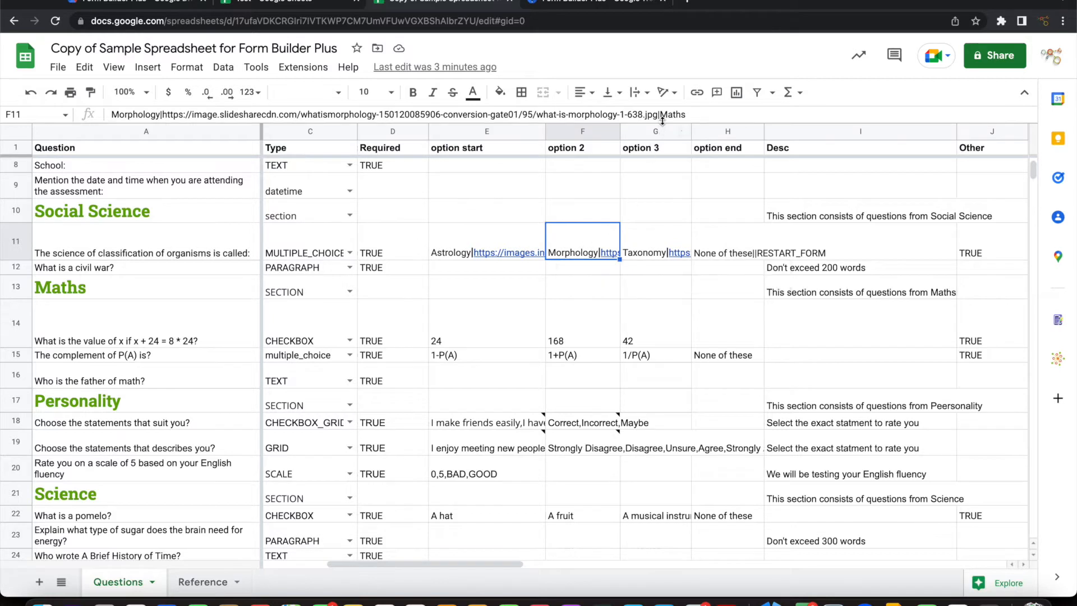
pyautogui.moveTo(284, 320)
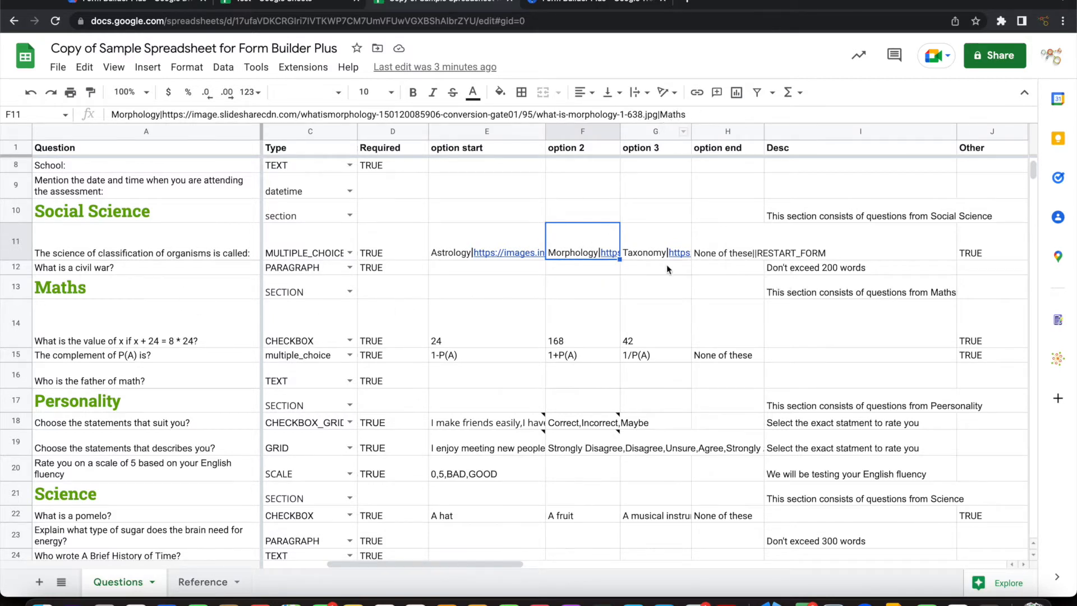
pyautogui.click(654, 242)
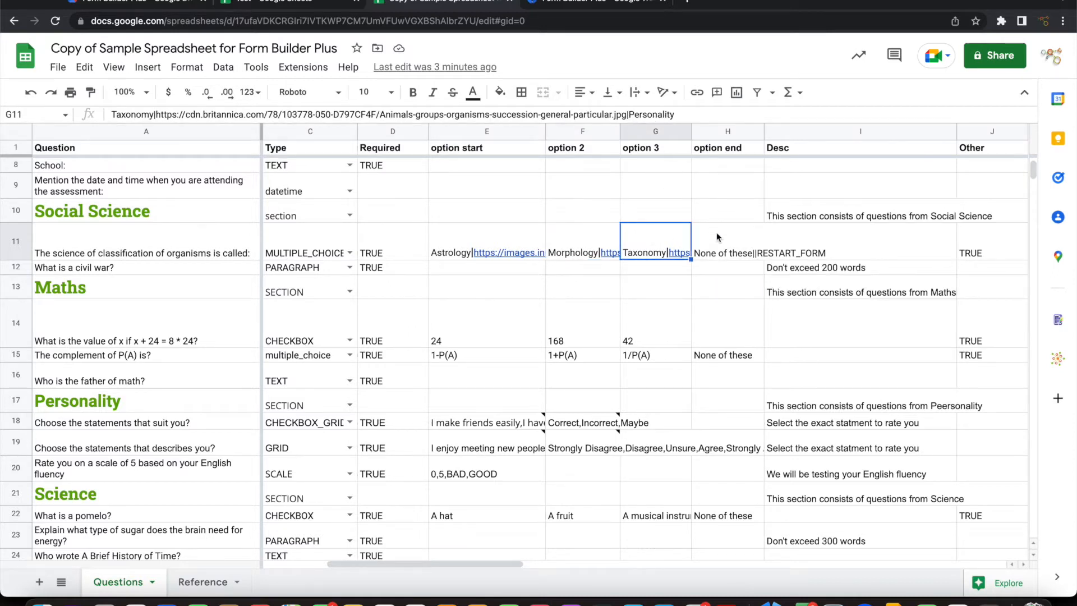
pyautogui.click(727, 252)
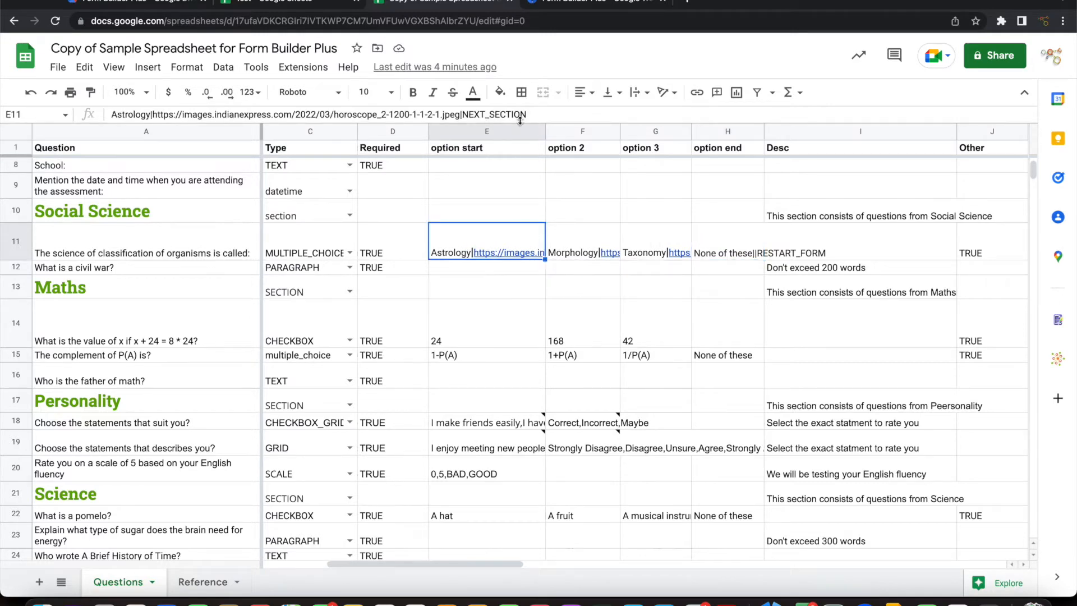
pyautogui.moveTo(376, 296)
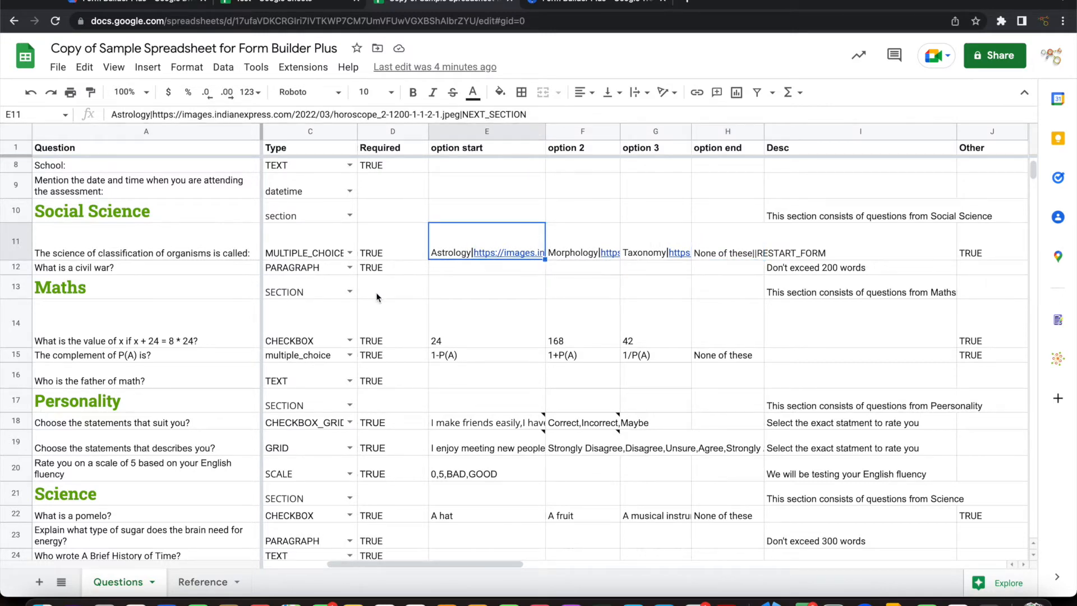
pyautogui.scroll(-3)
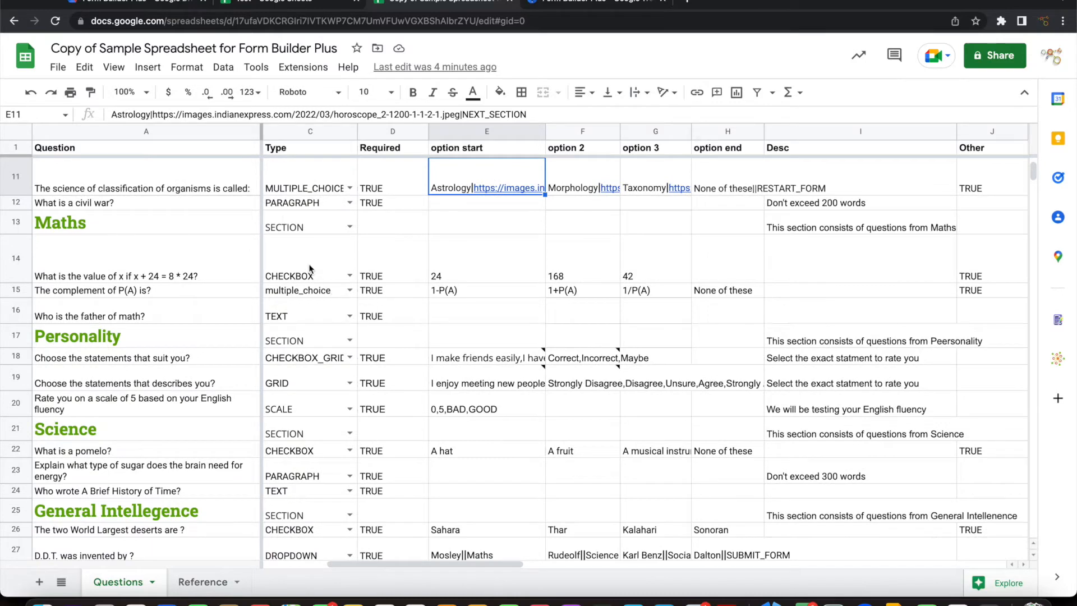
pyautogui.click(310, 258)
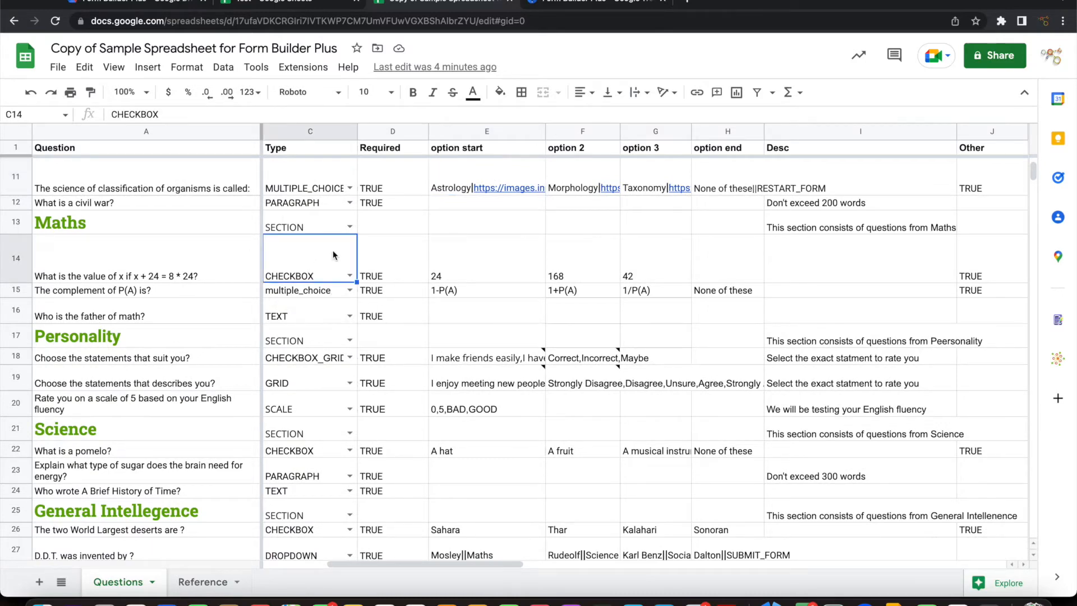
pyautogui.moveTo(407, 271)
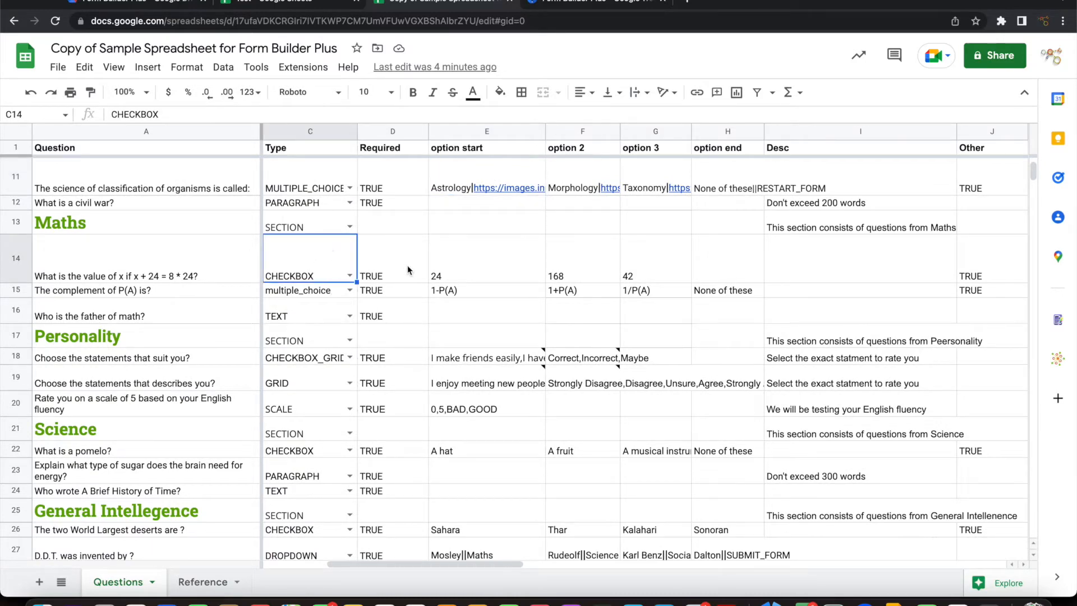
pyautogui.moveTo(610, 282)
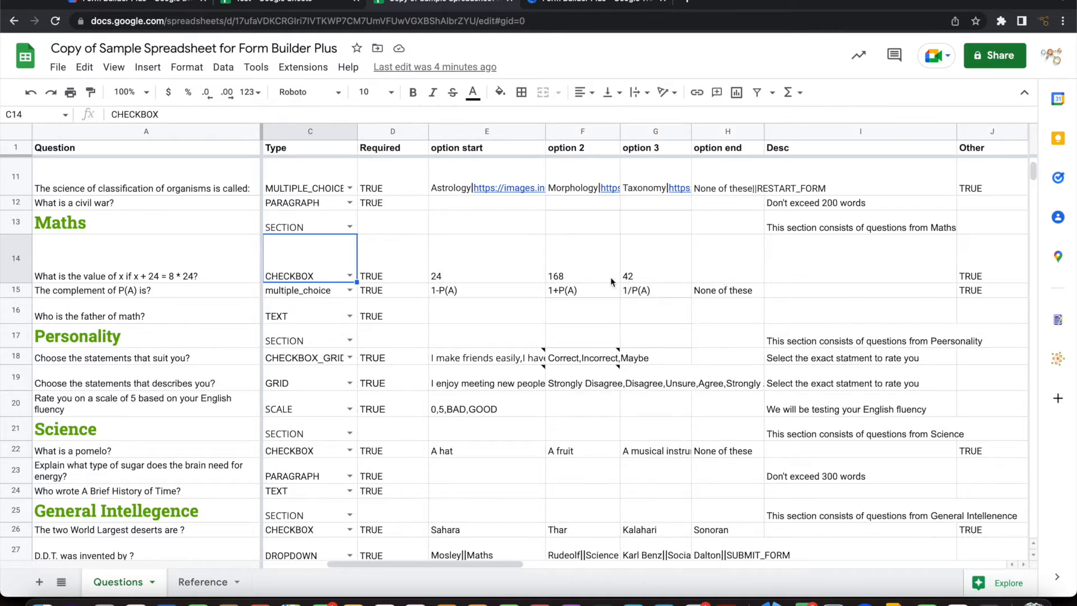
pyautogui.moveTo(307, 339)
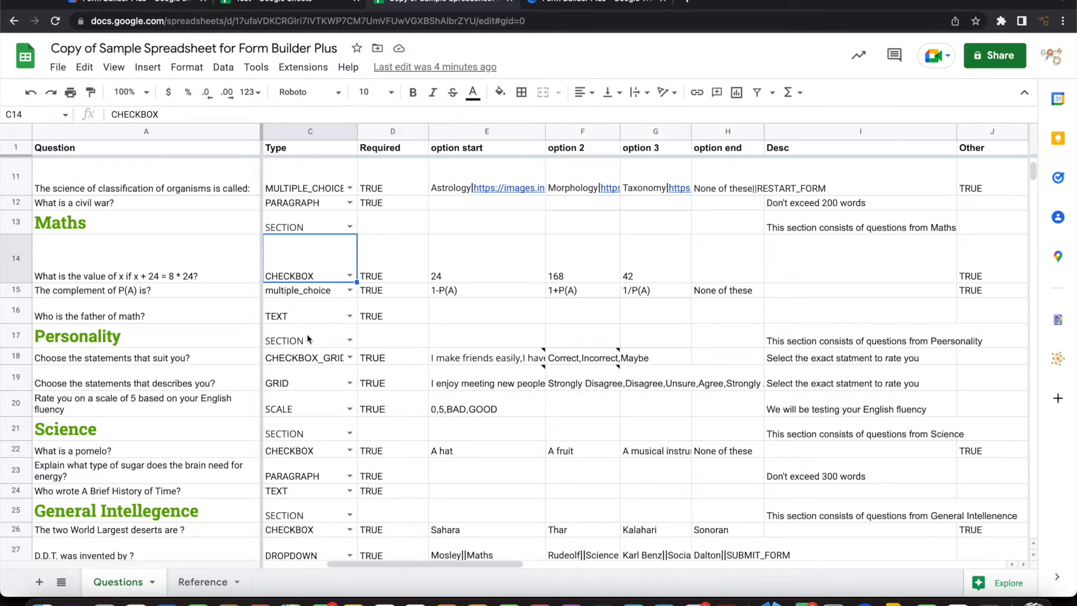
pyautogui.moveTo(304, 368)
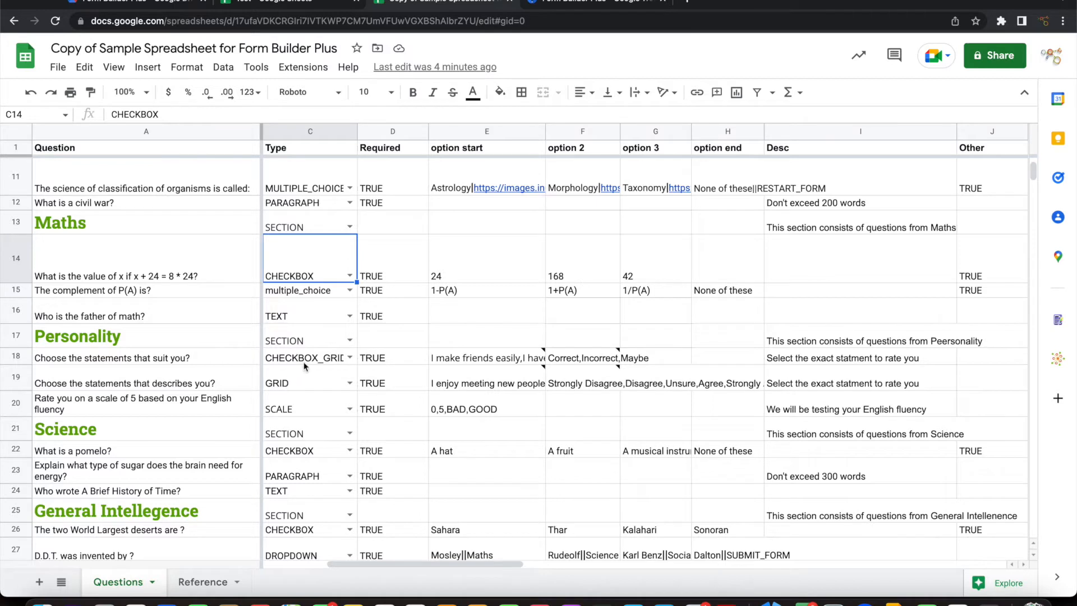
pyautogui.click(309, 357)
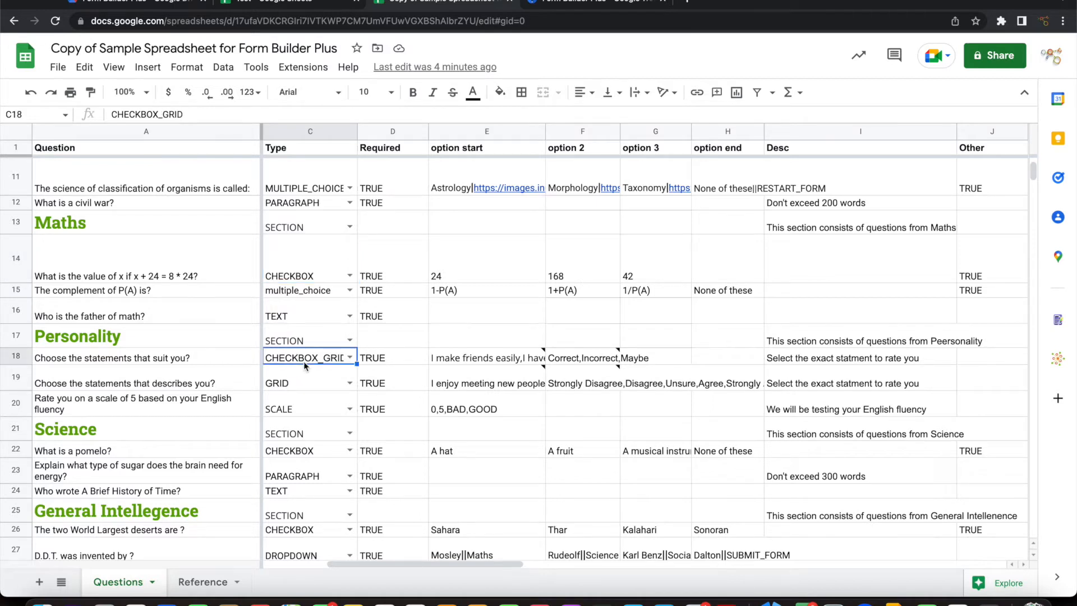
pyautogui.click(485, 356)
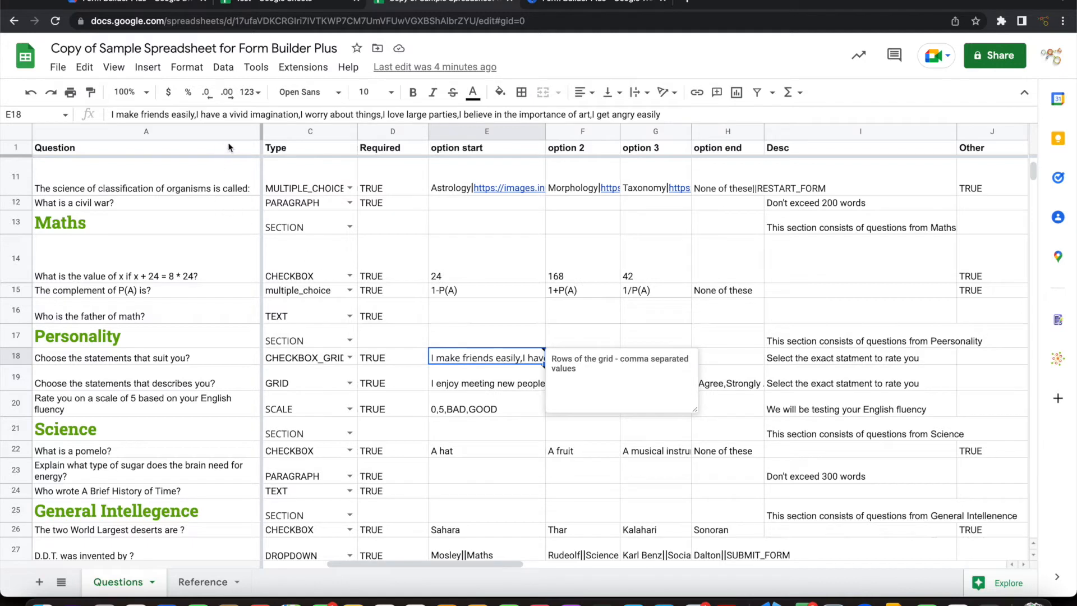
pyautogui.moveTo(489, 262)
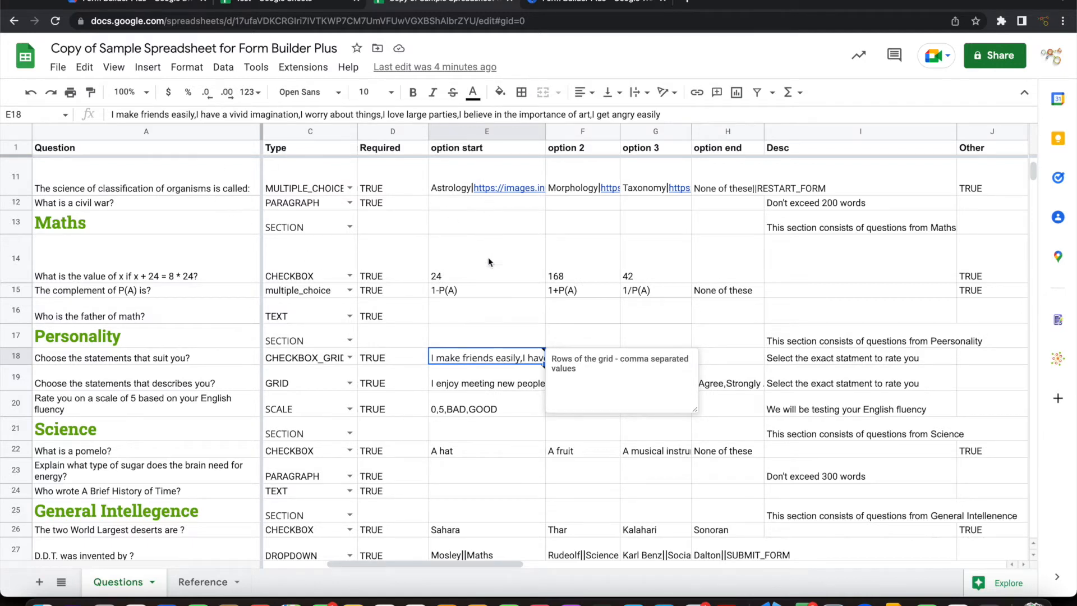
pyautogui.click(582, 357)
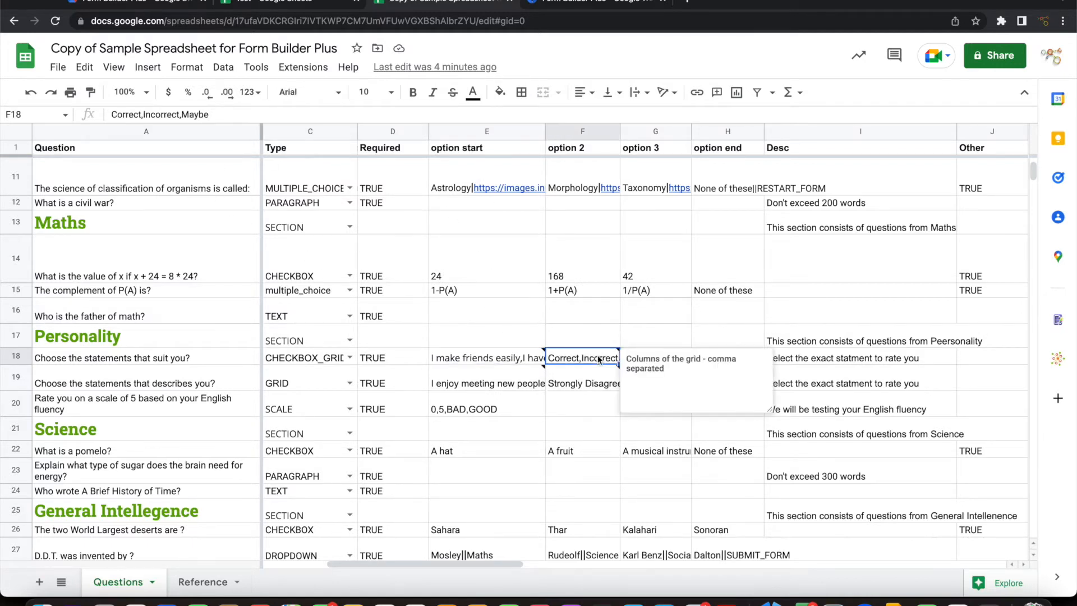
pyautogui.scroll(-3)
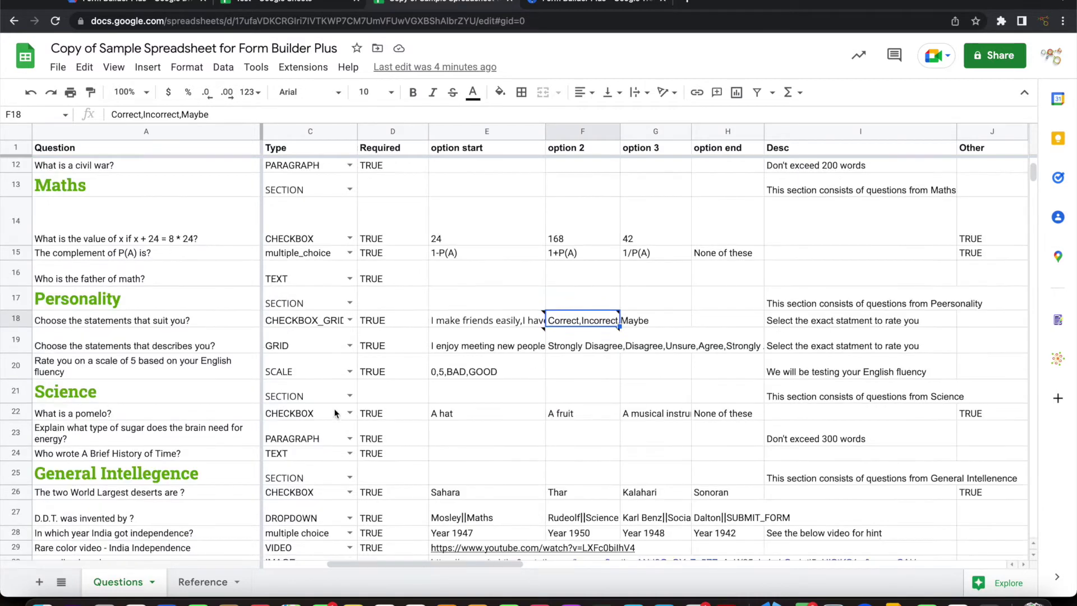
# - Review the 0,5,BAD,GOOD scale values of the English fluency question and the rows below it
pyautogui.scroll(-3)
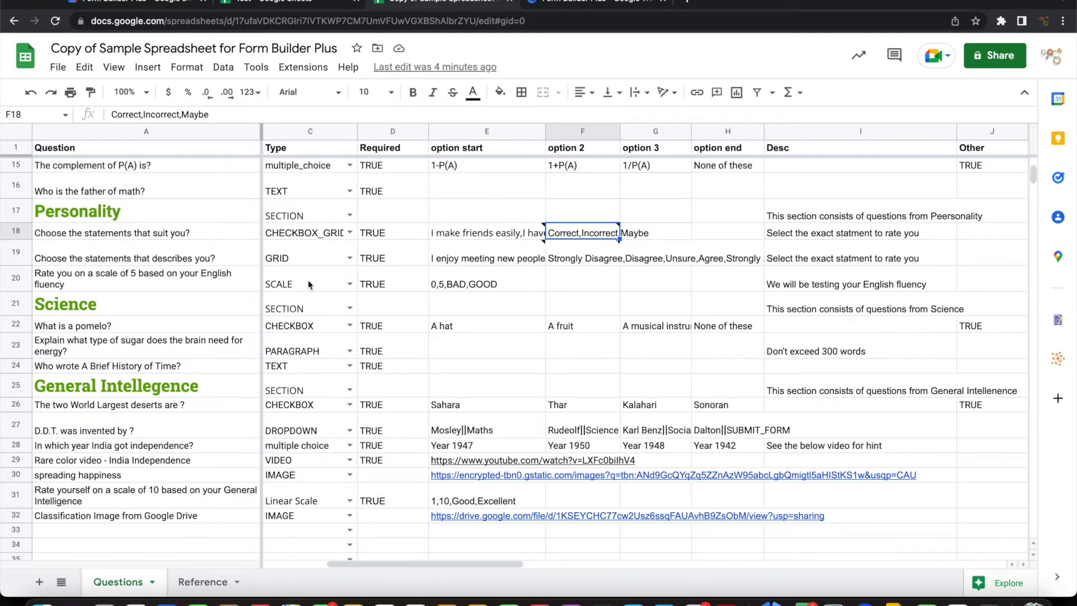
pyautogui.click(486, 284)
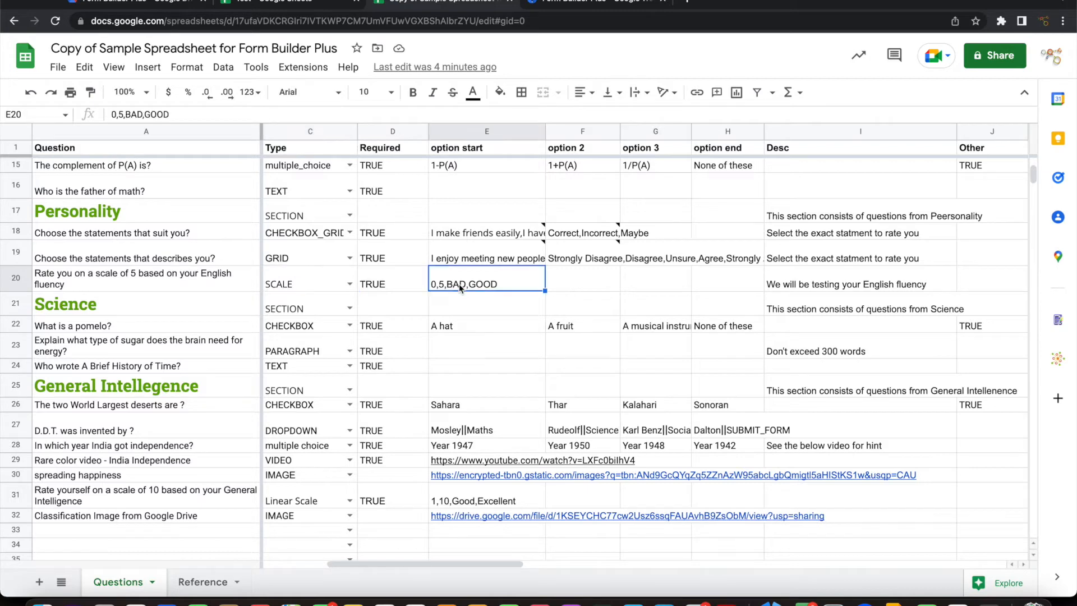
pyautogui.moveTo(481, 287)
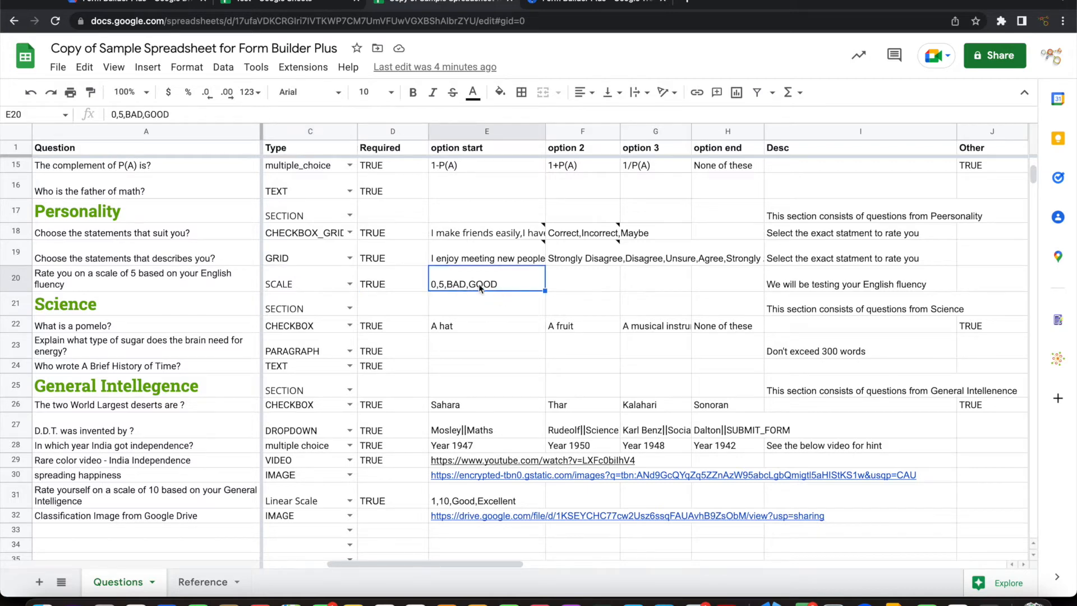
pyautogui.moveTo(336, 398)
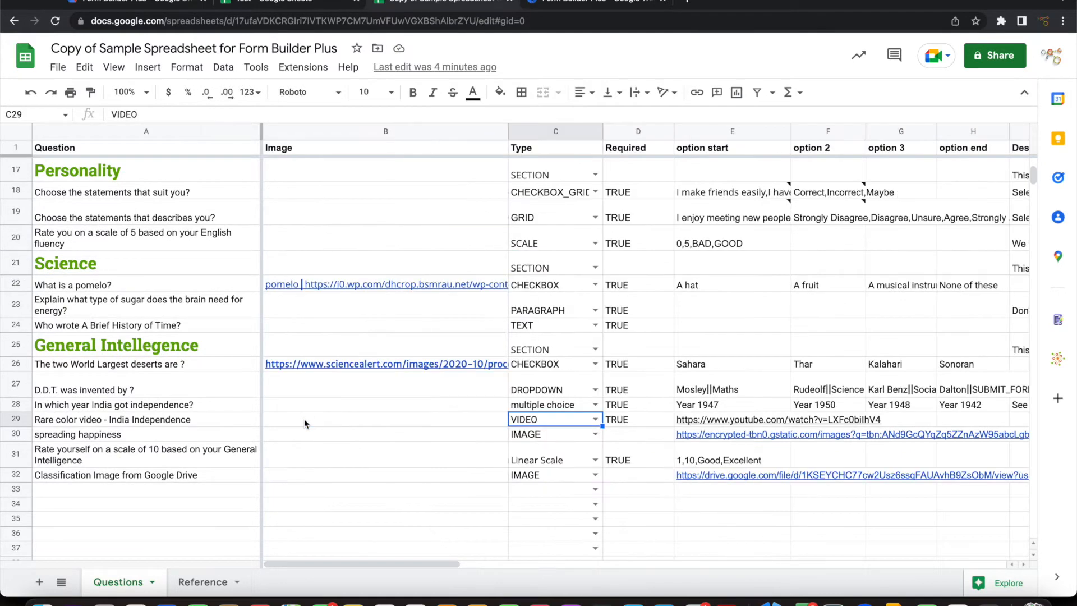
pyautogui.moveTo(638, 422)
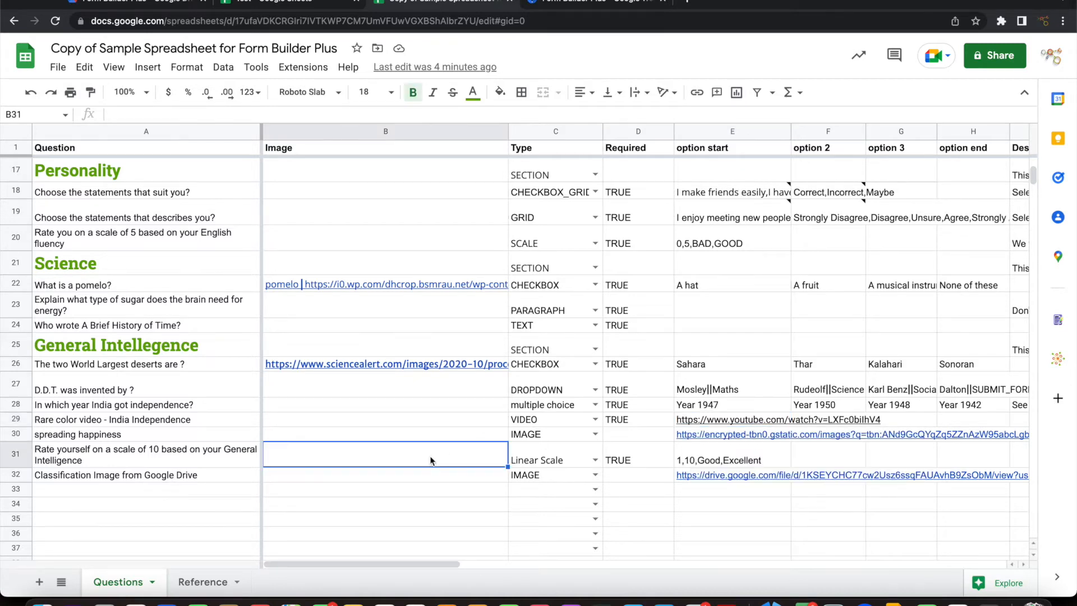
pyautogui.moveTo(415, 406)
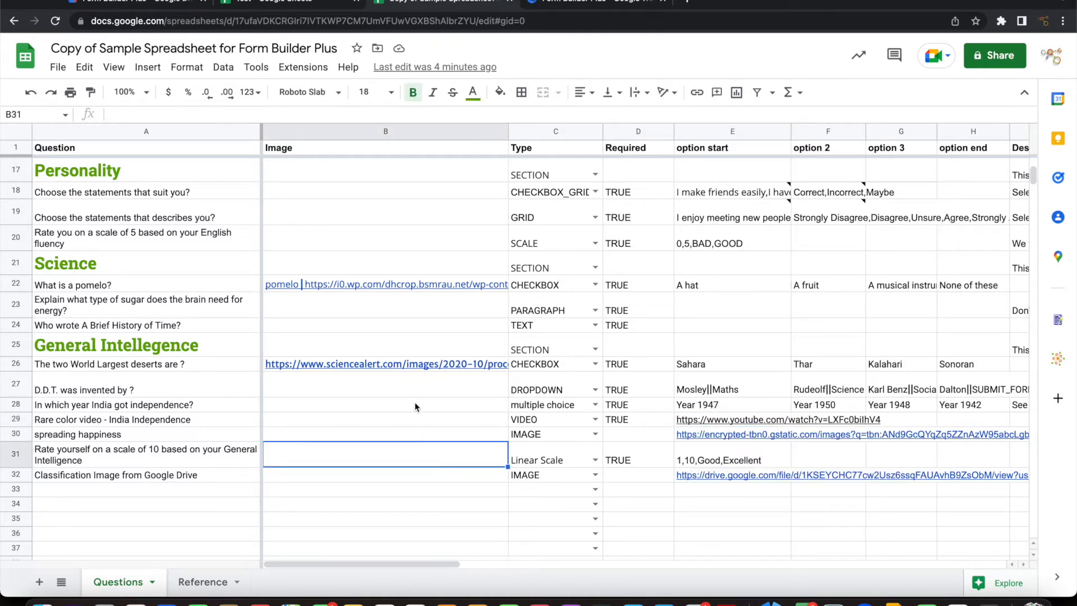
pyautogui.moveTo(449, 313)
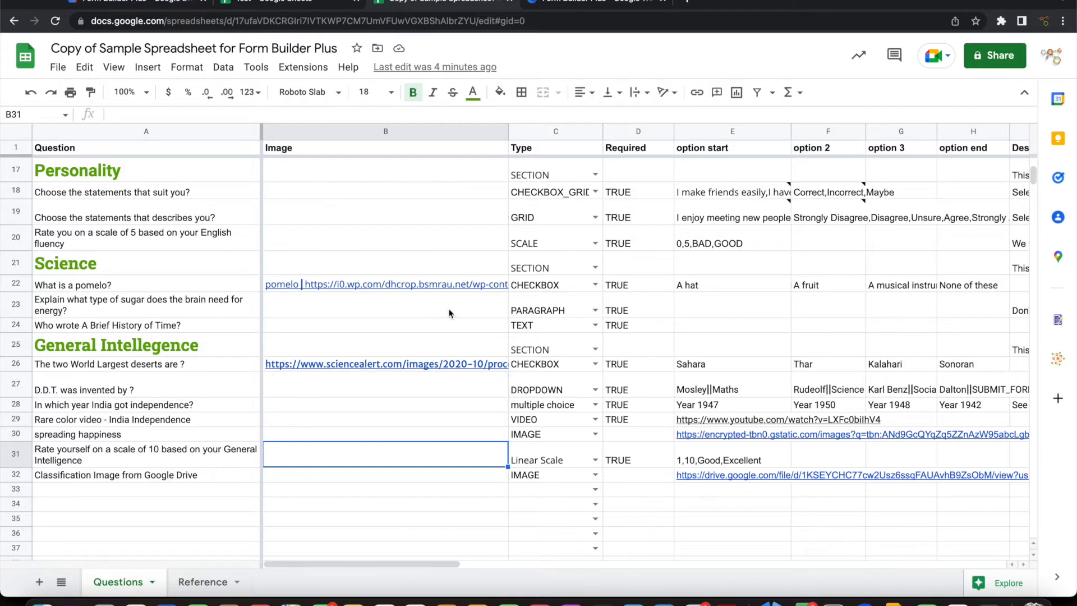
pyautogui.scroll(3)
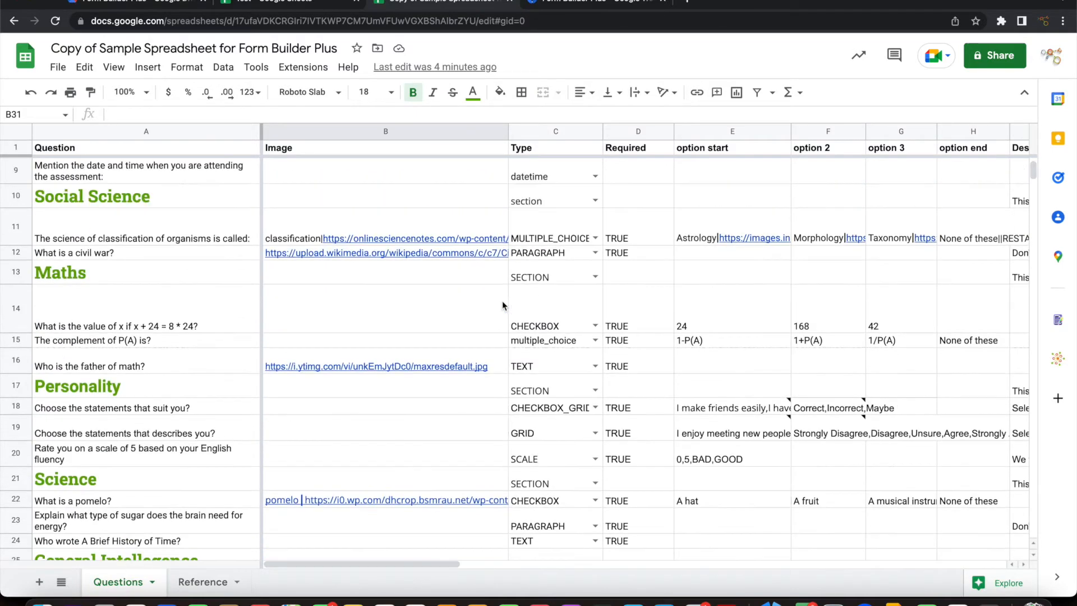
# - Start Form Builder Plus from the Extensions menu to show its source-sheet settings sidebar
pyautogui.scroll(3)
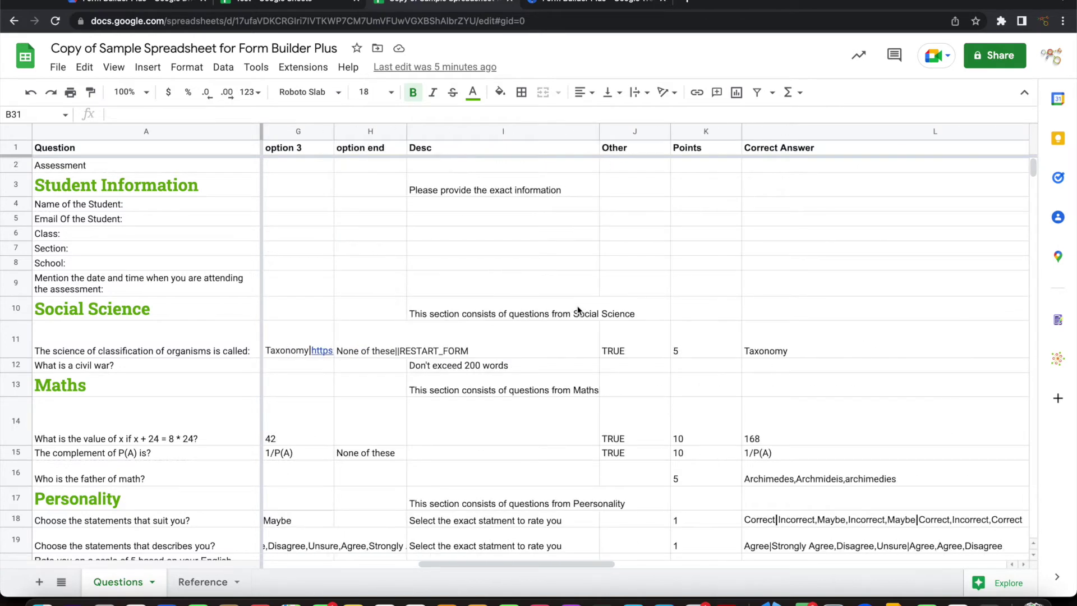
pyautogui.hscroll(-3)
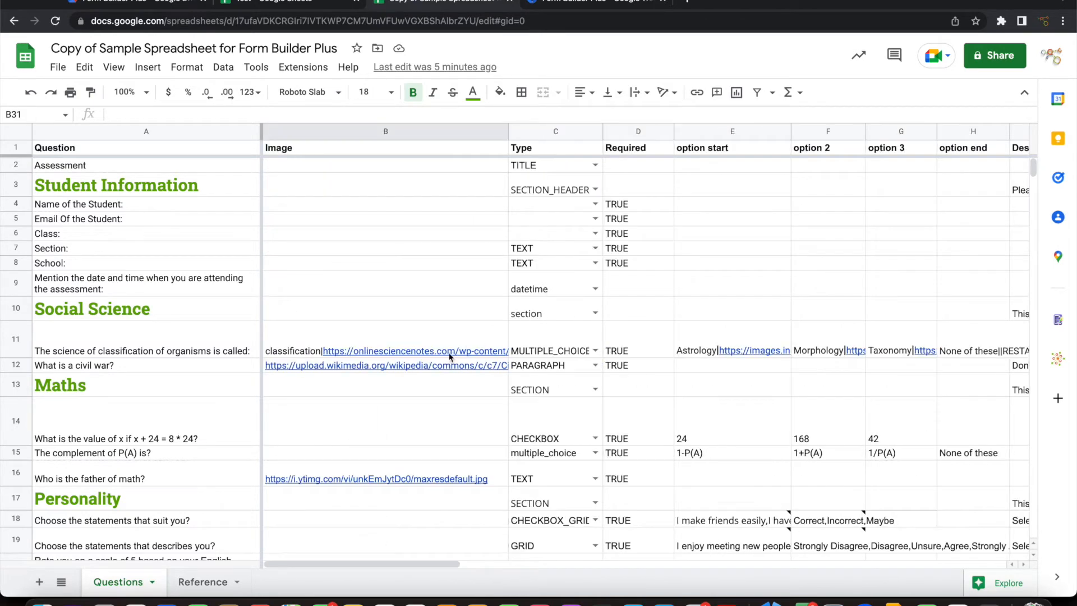
pyautogui.click(386, 364)
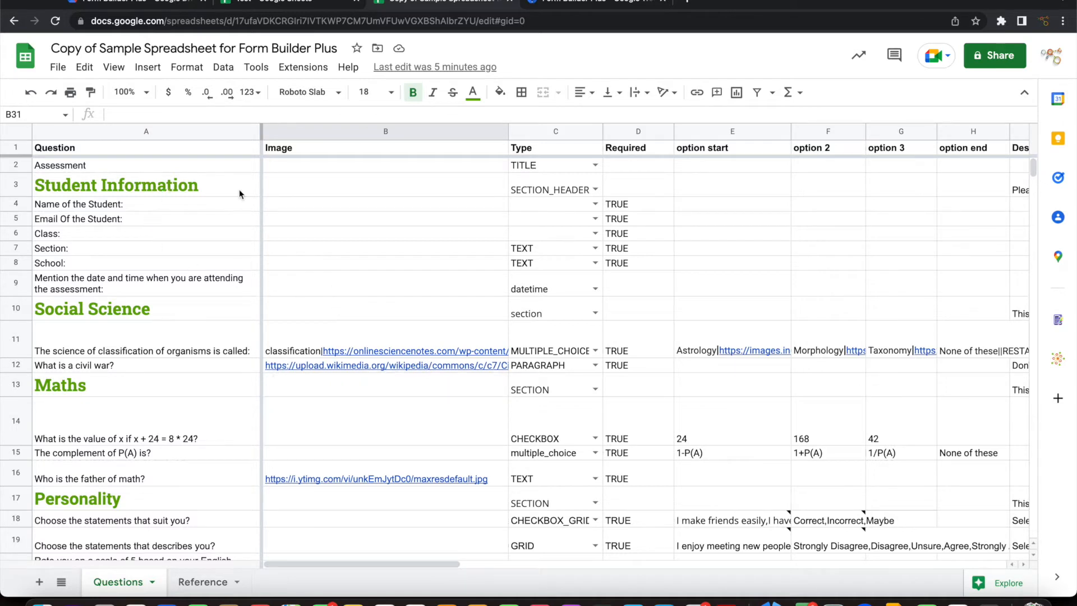
pyautogui.moveTo(346, 424)
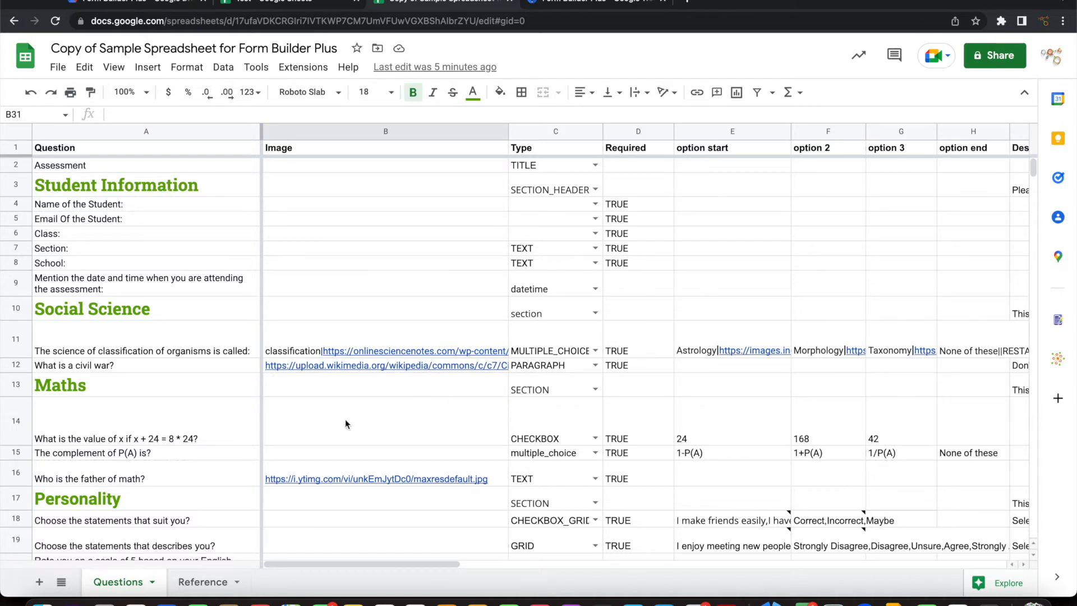
pyautogui.moveTo(437, 402)
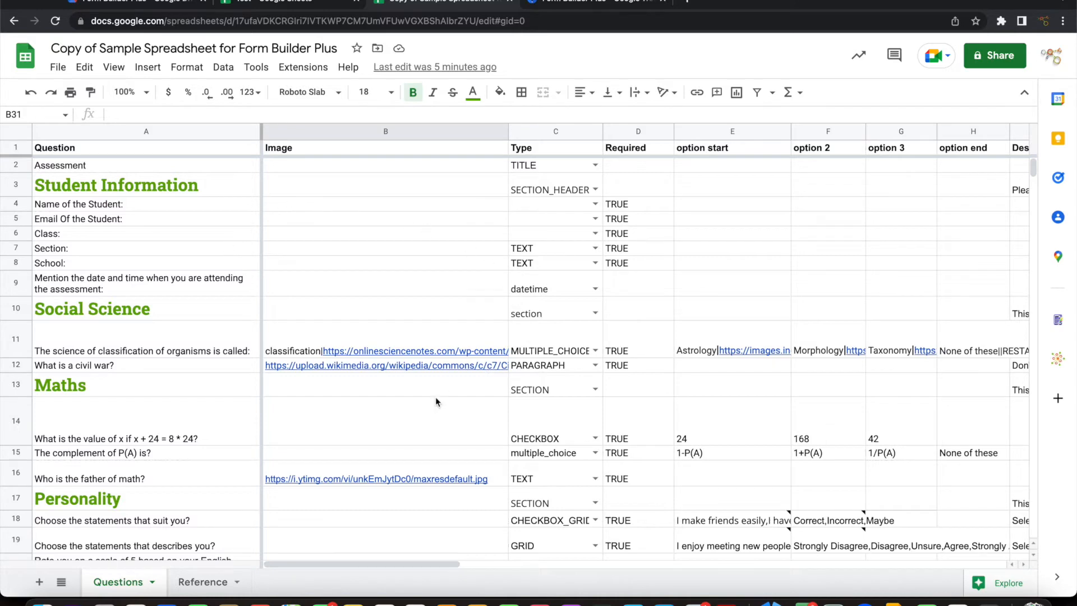
pyautogui.scroll(-3)
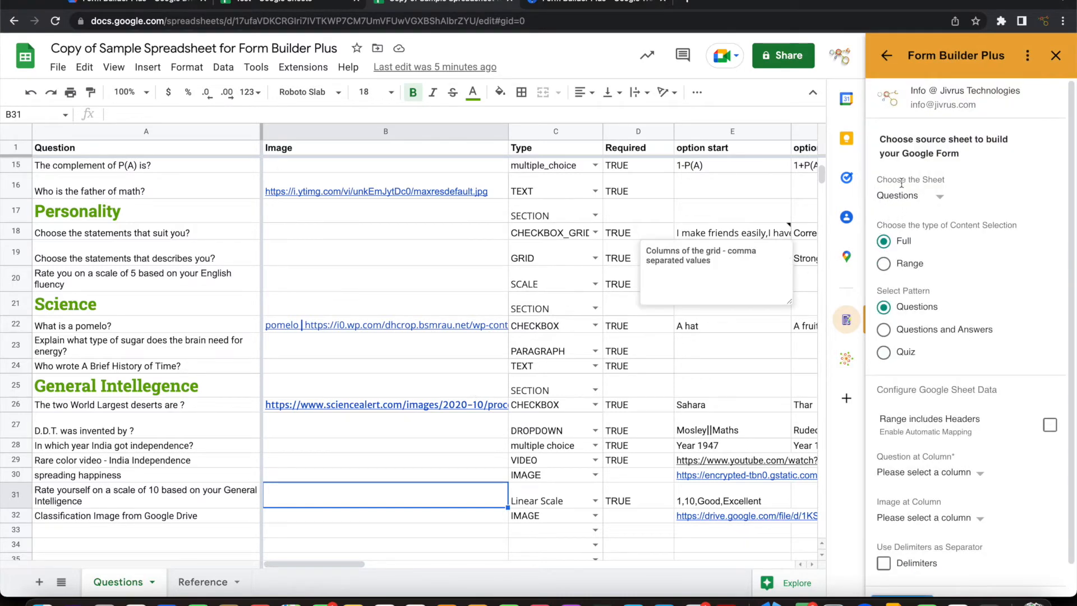
# - Choose the Questions sheet as the source, keep the Full range and select the Quiz pattern
pyautogui.click(917, 196)
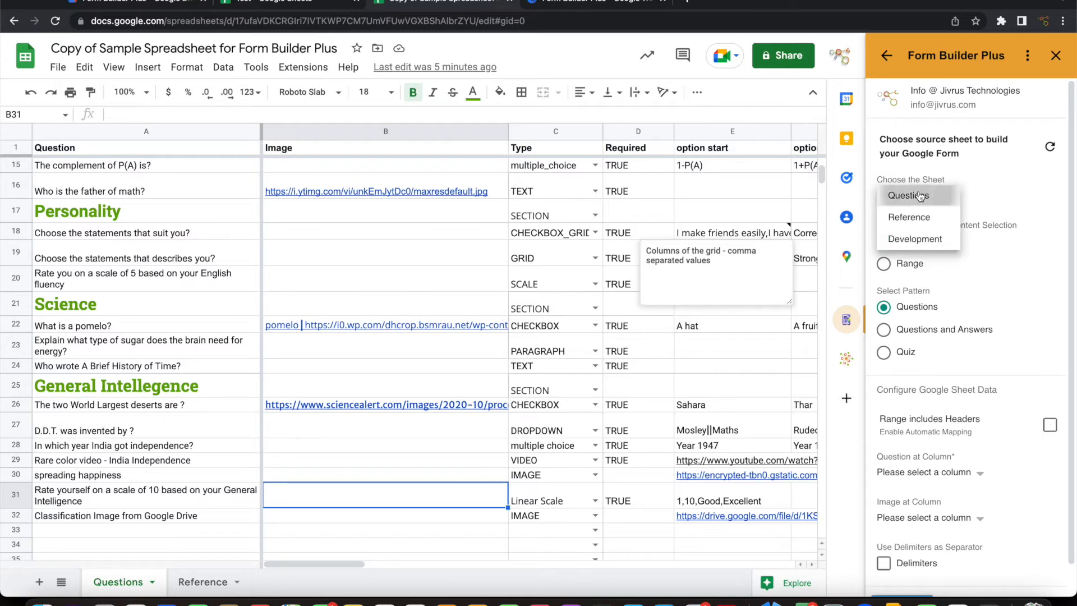
pyautogui.click(908, 195)
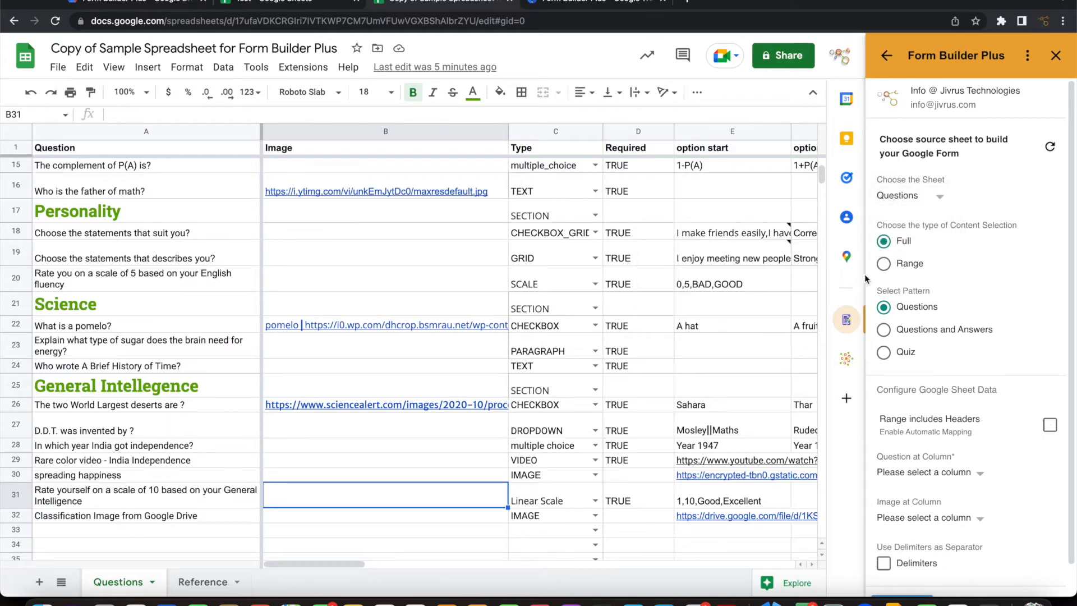
pyautogui.moveTo(914, 357)
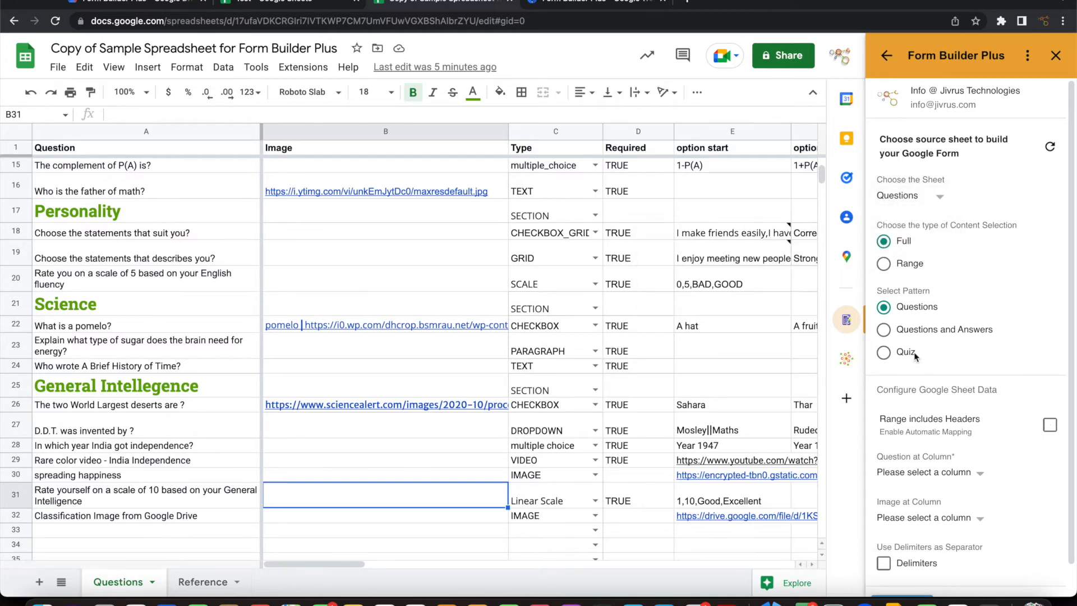
pyautogui.click(884, 351)
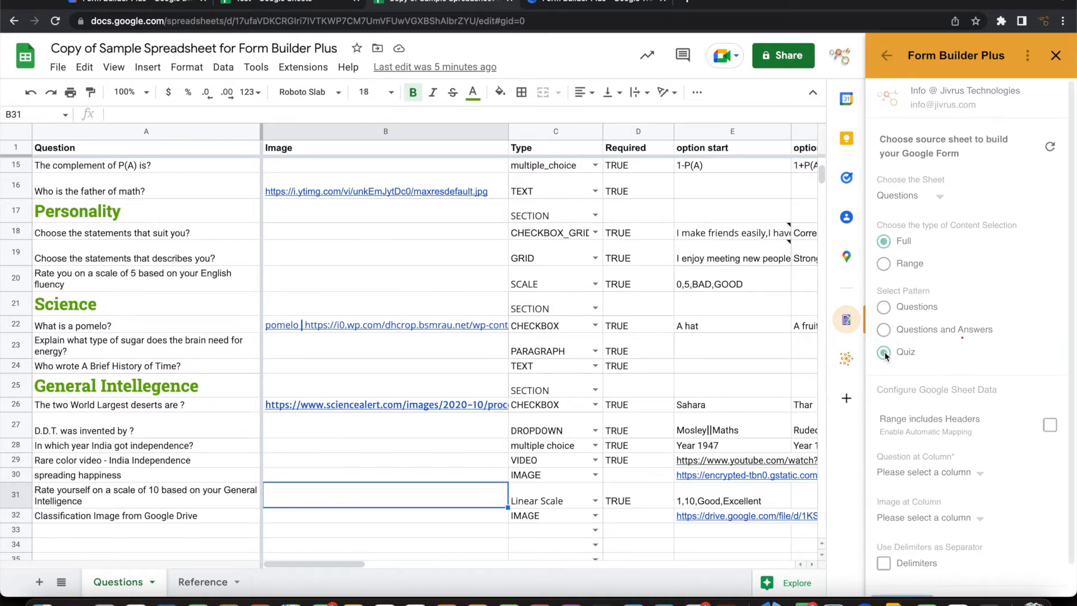
pyautogui.click(883, 351)
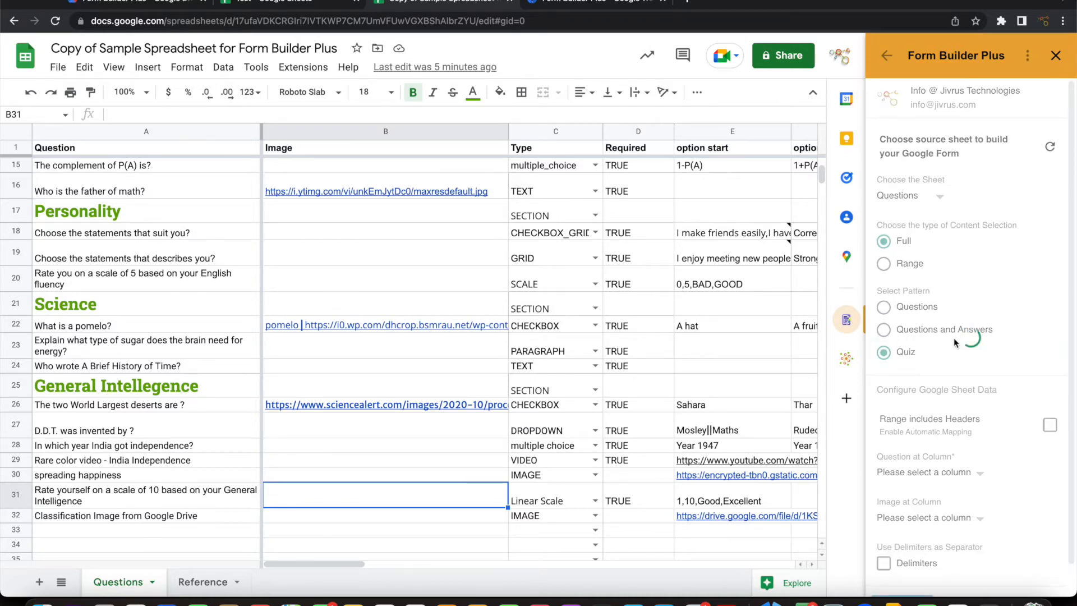
pyautogui.scroll(-3)
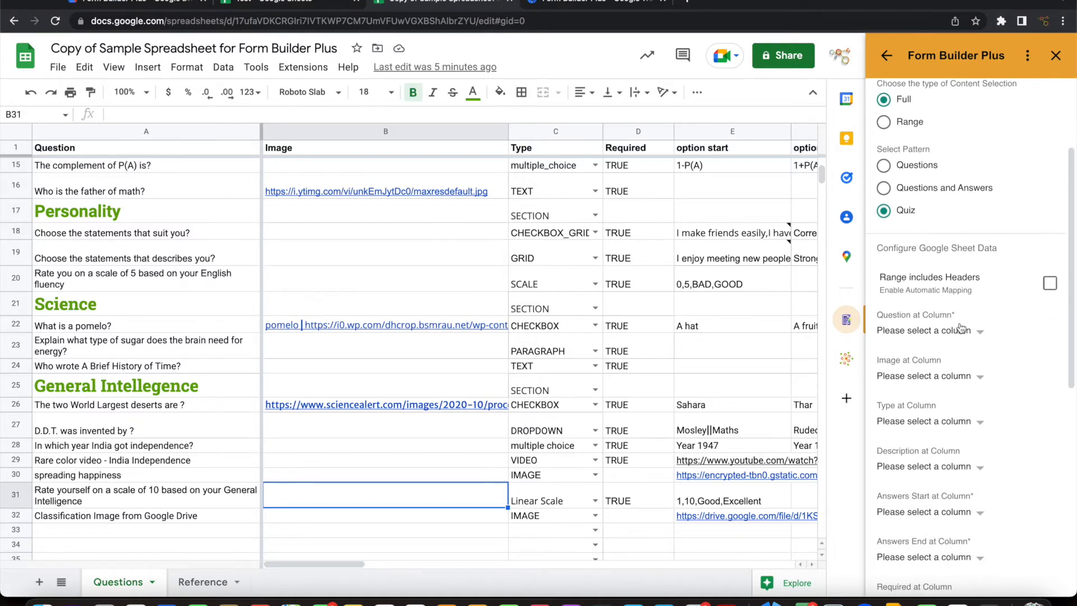
pyautogui.moveTo(1012, 309)
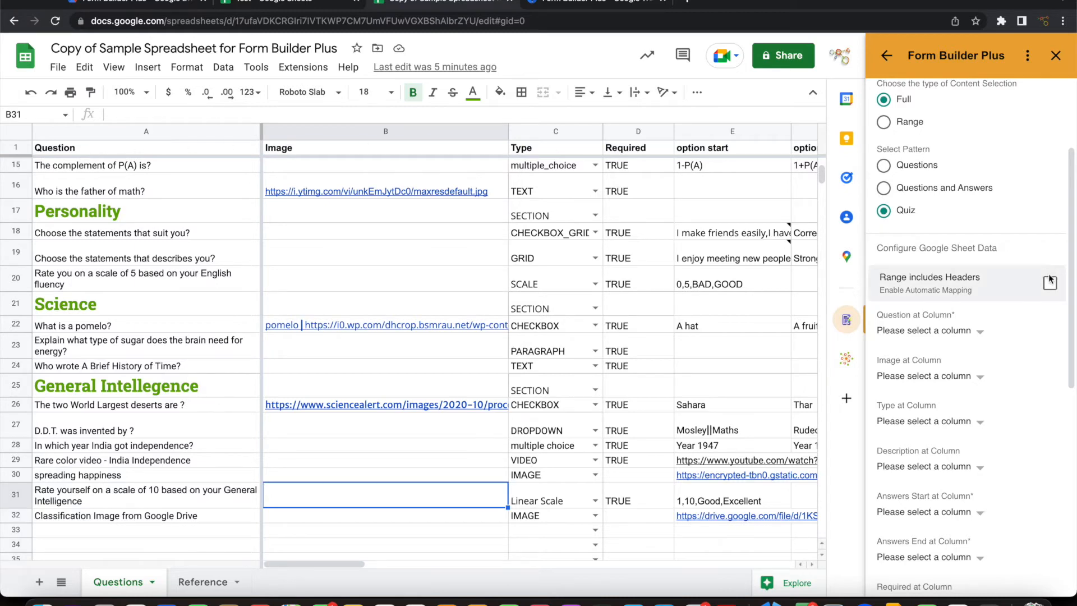
# - Tick 'Range includes Headers' and review the auto-filled quiz column mappings from Question A to Incorrect Answer URL P
pyautogui.click(1050, 283)
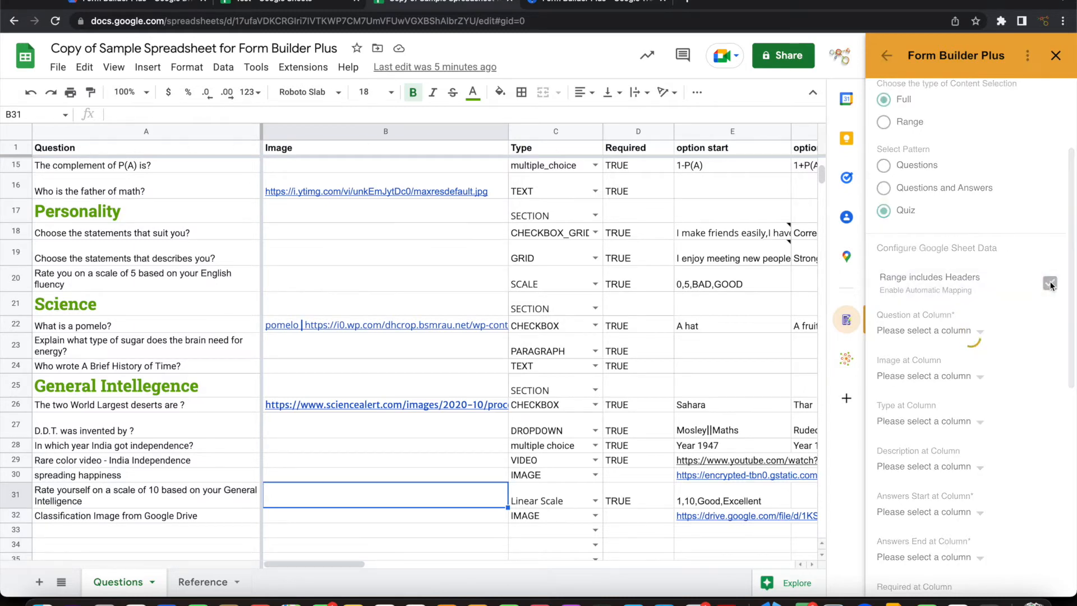
pyautogui.click(1050, 282)
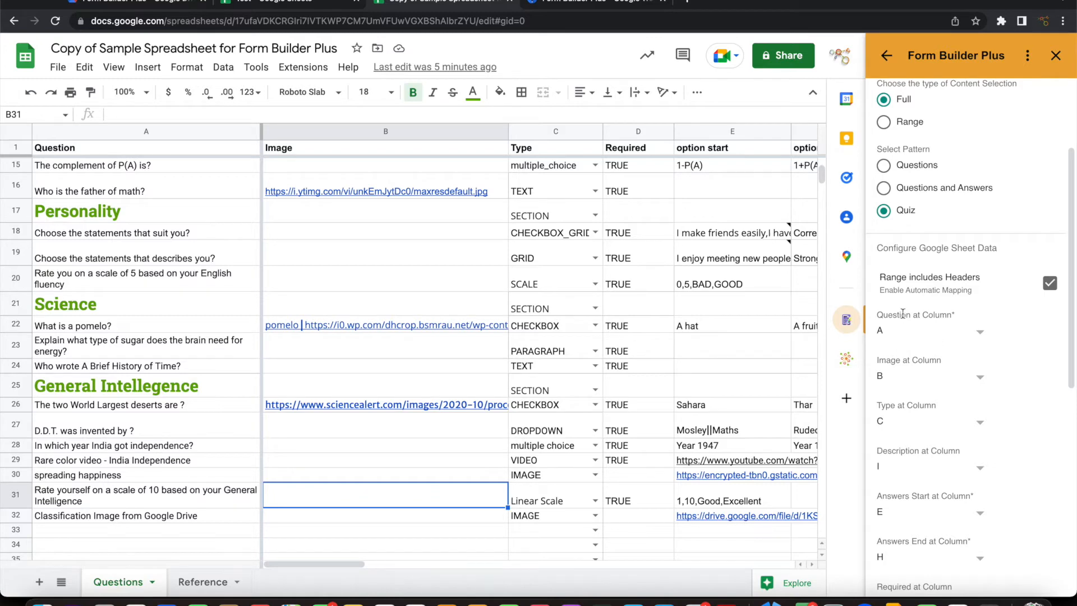
pyautogui.moveTo(962, 384)
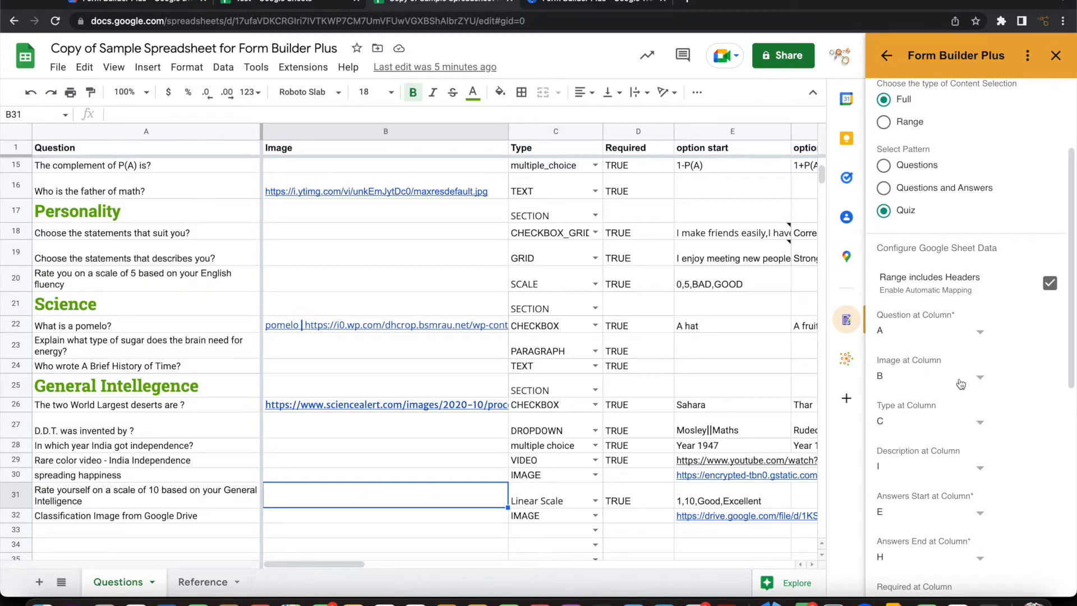
pyautogui.scroll(-3)
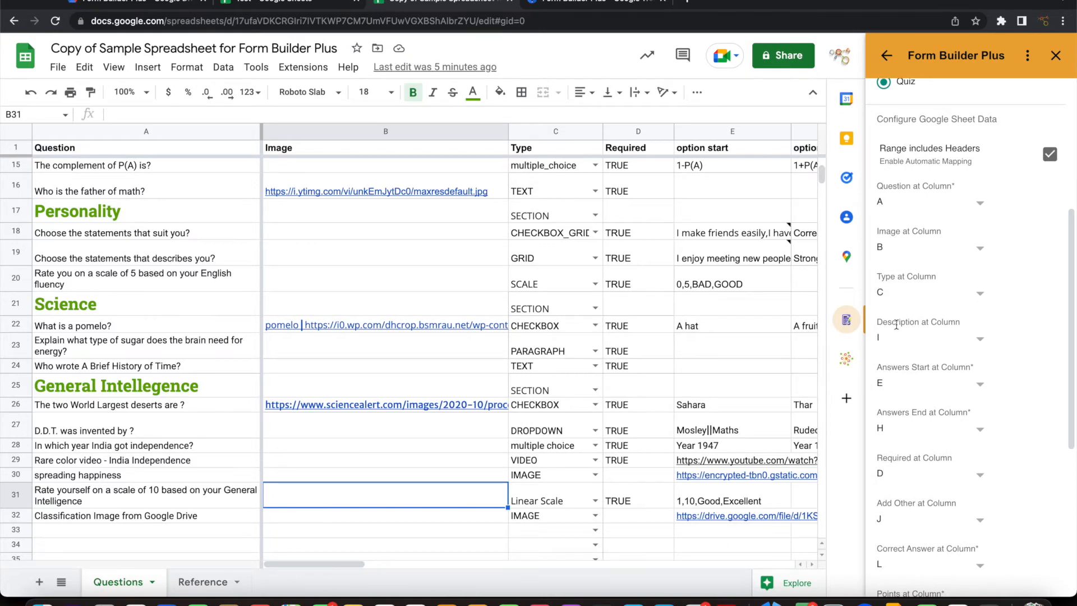
pyautogui.scroll(-3)
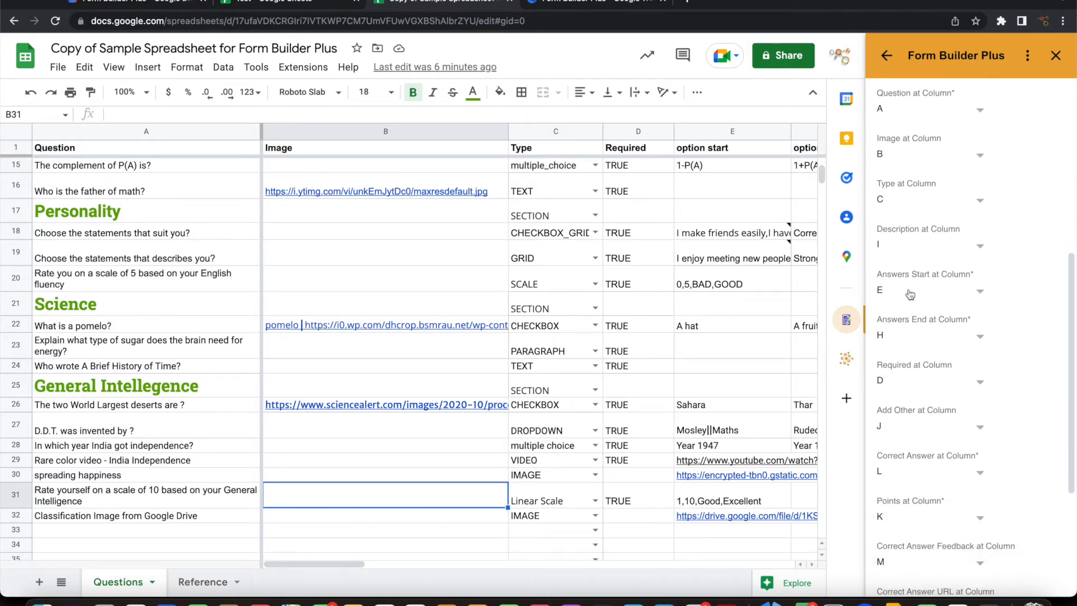
pyautogui.scroll(-3)
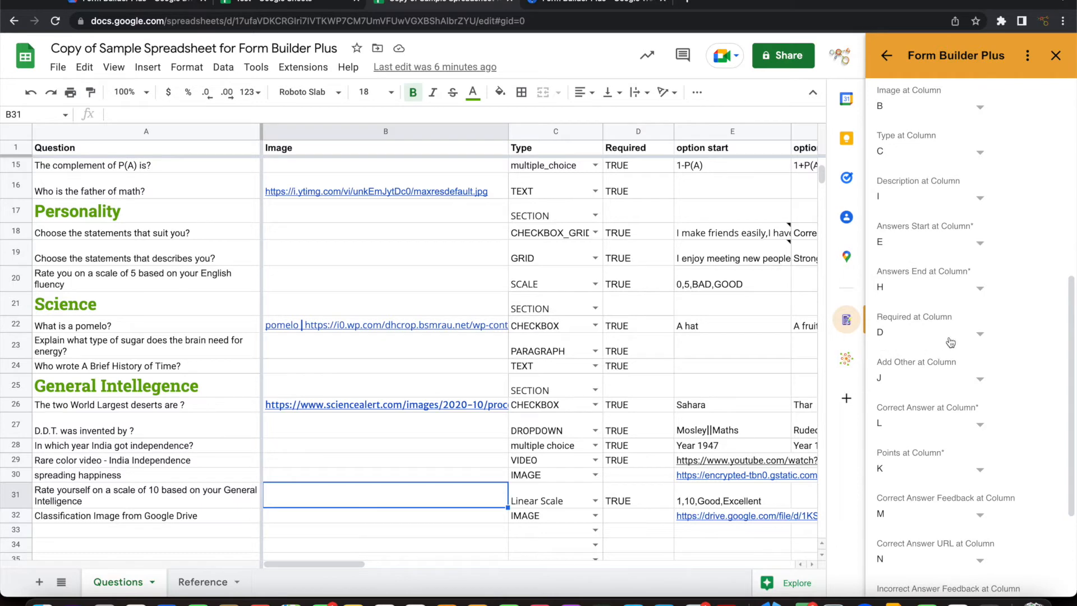
pyautogui.moveTo(950, 380)
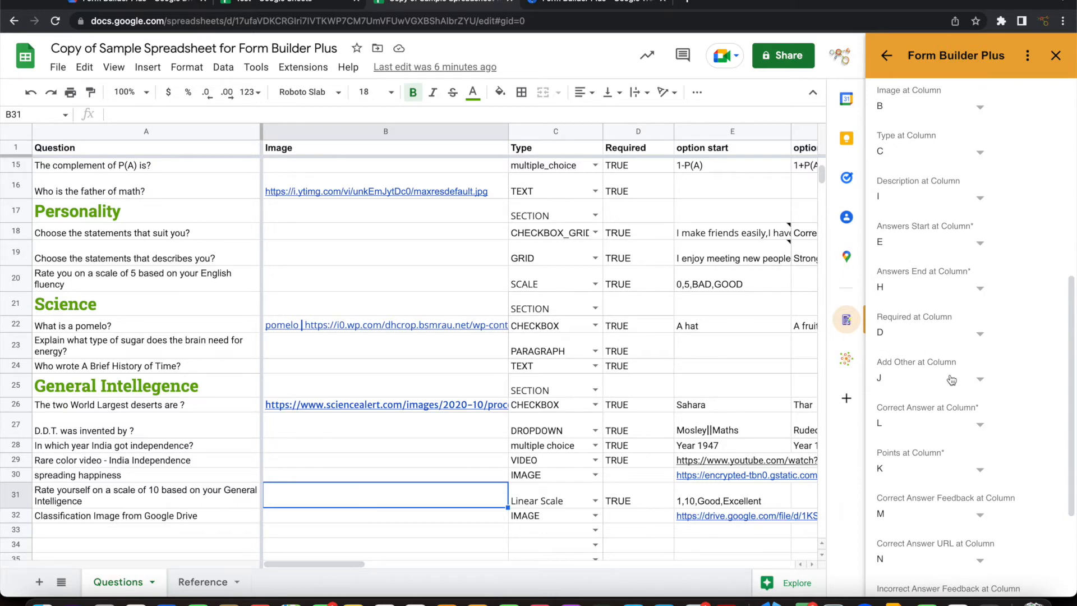
pyautogui.scroll(-3)
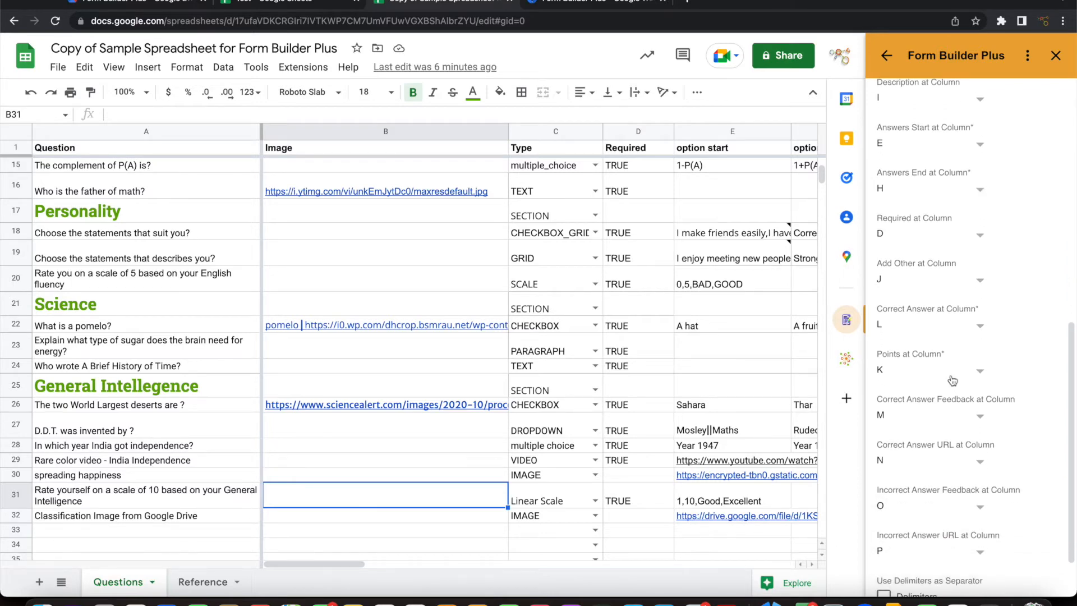
pyautogui.scroll(-3)
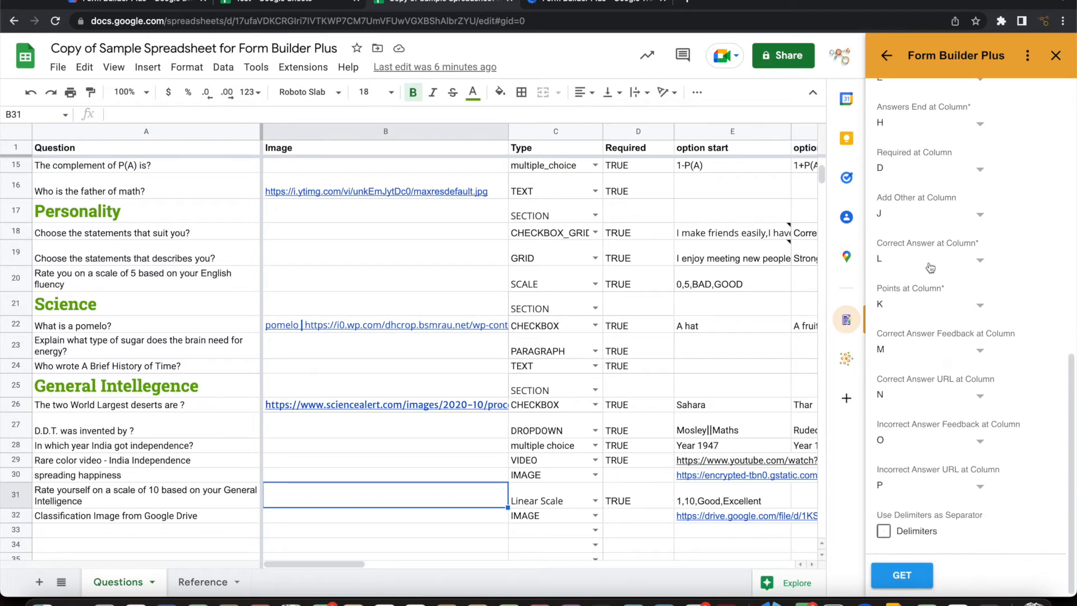
pyautogui.scroll(3)
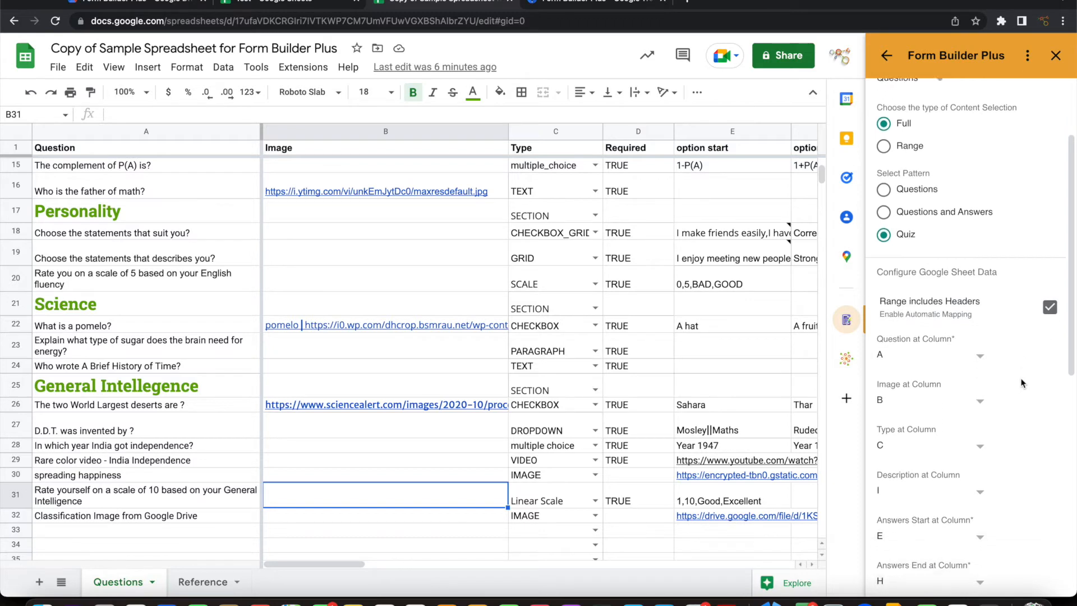
pyautogui.scroll(-3)
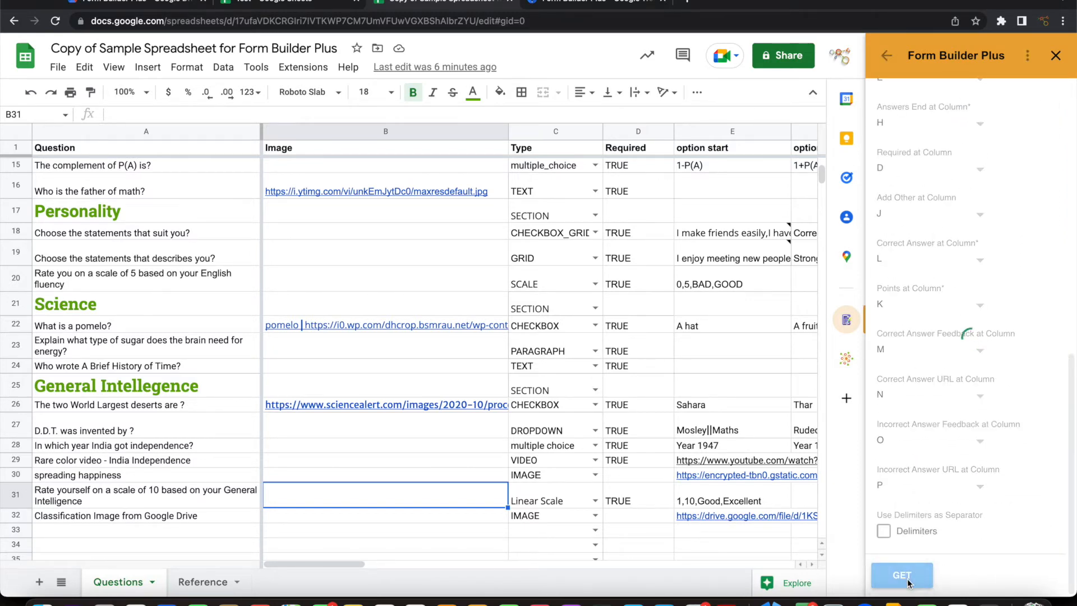
# - Fetch the 31 questions with GET and expand the full fetched question list
pyautogui.click(901, 574)
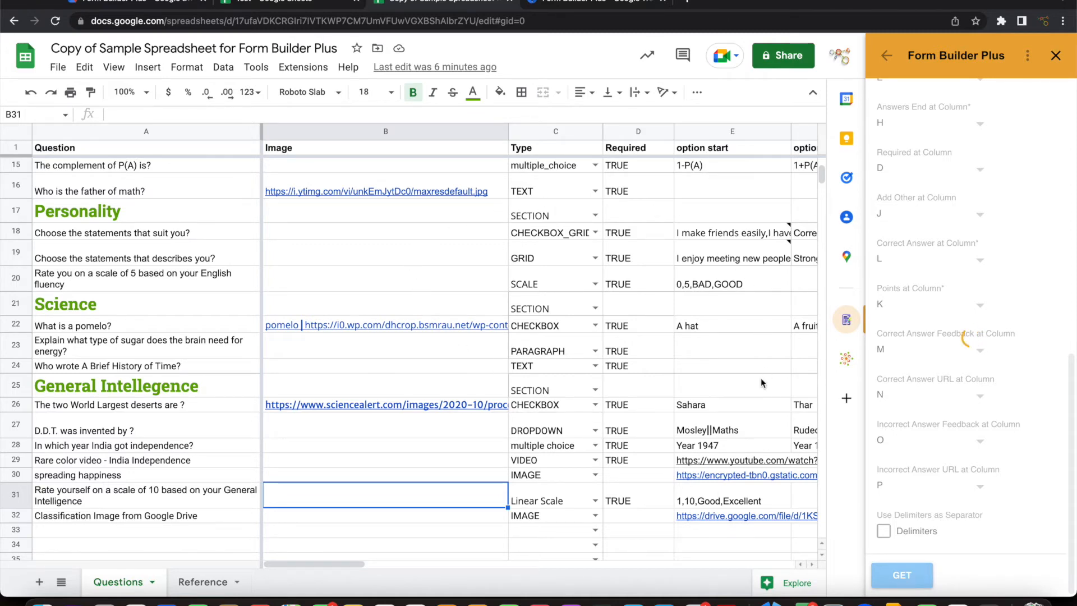
pyautogui.click(901, 574)
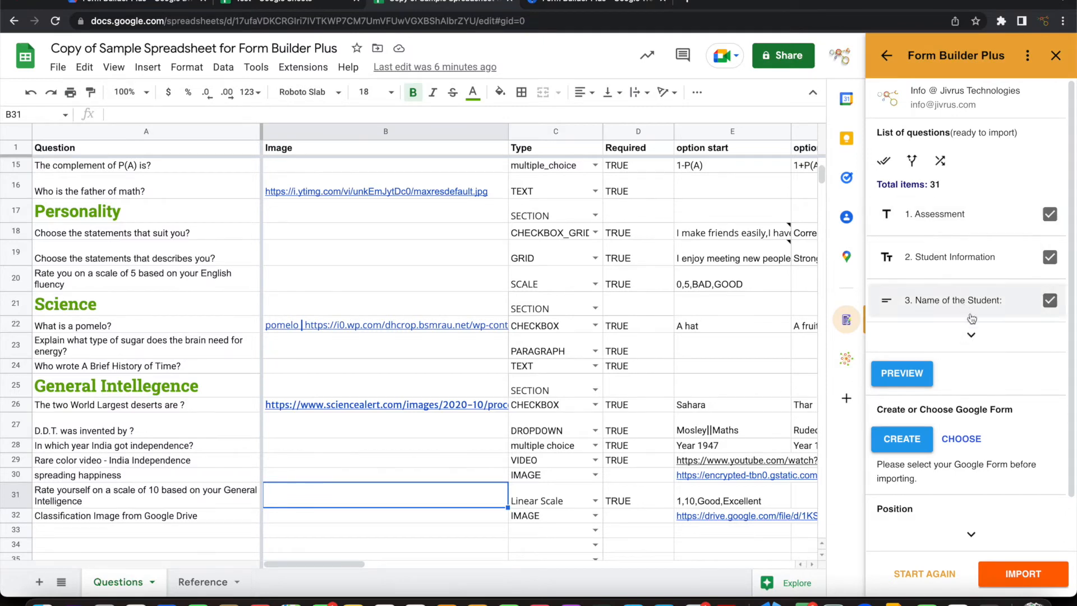
pyautogui.moveTo(944, 190)
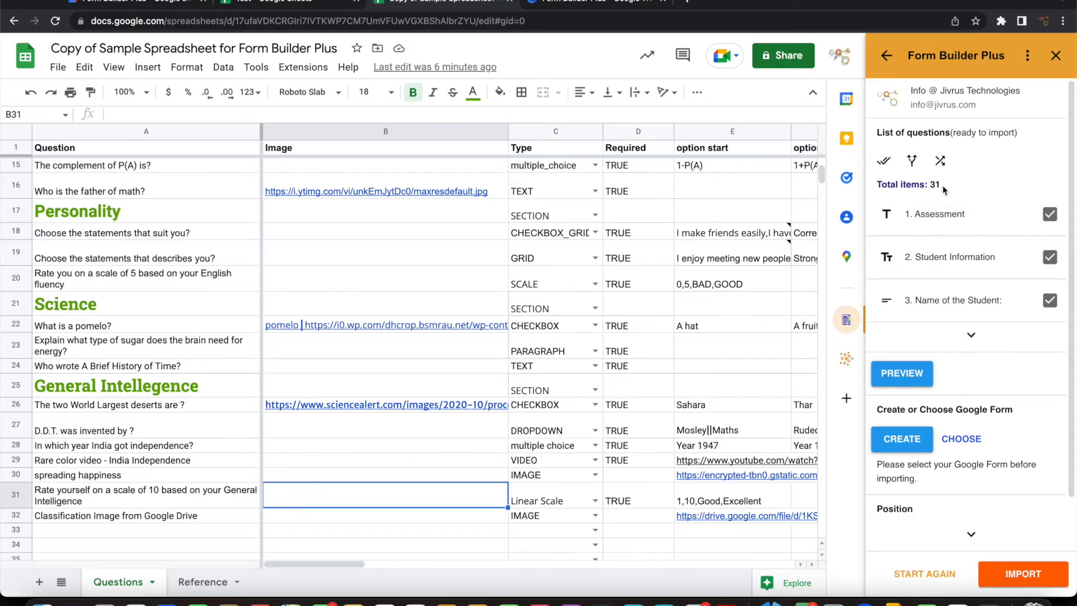
pyautogui.click(970, 336)
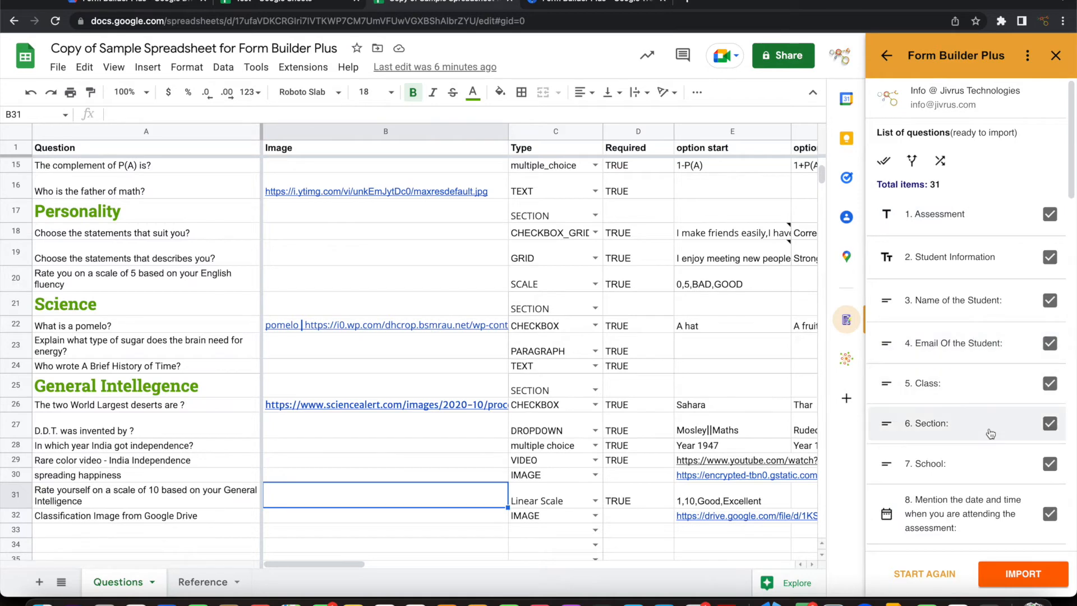
pyautogui.scroll(-3)
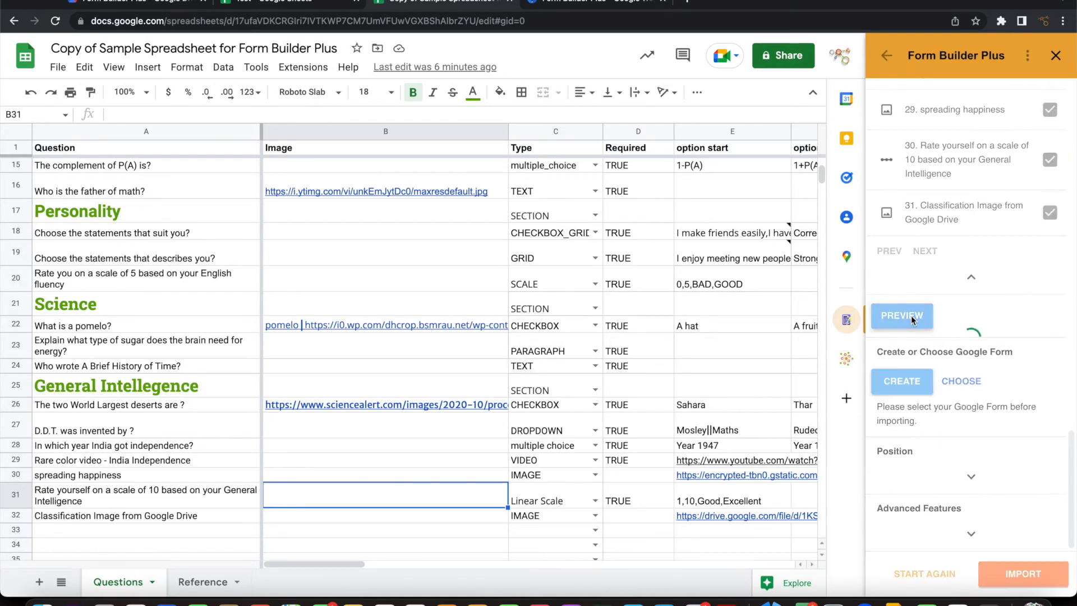
pyautogui.click(901, 317)
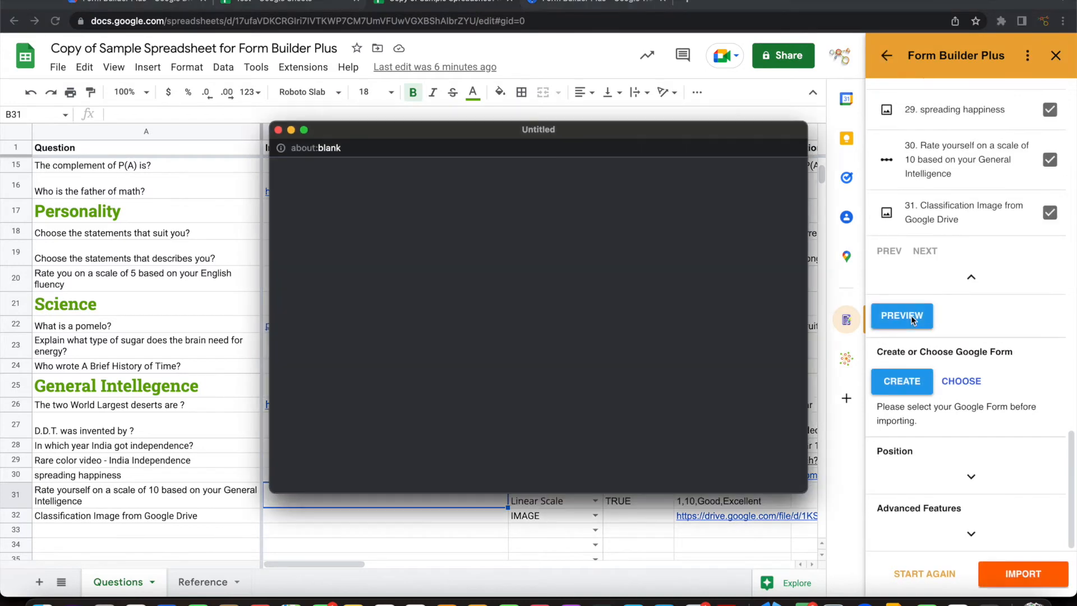
pyautogui.click(901, 316)
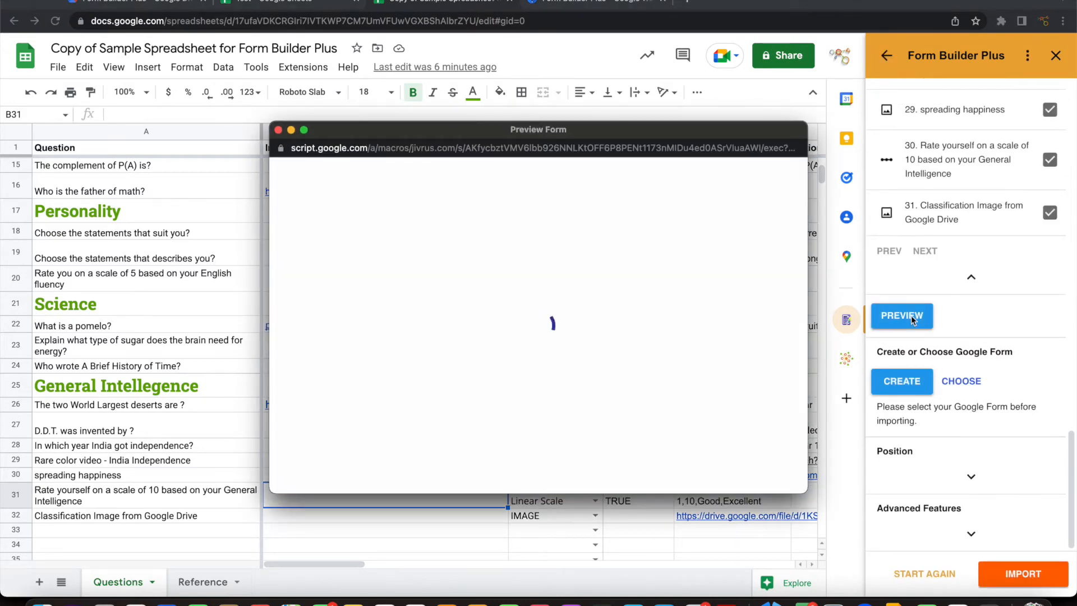
pyautogui.click(901, 315)
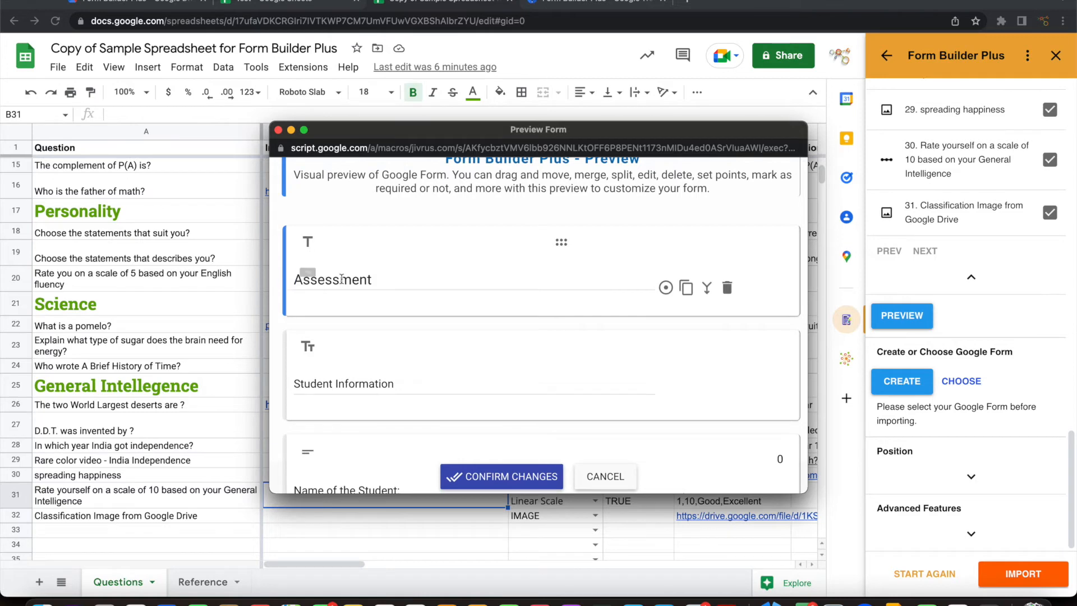
pyautogui.scroll(-3)
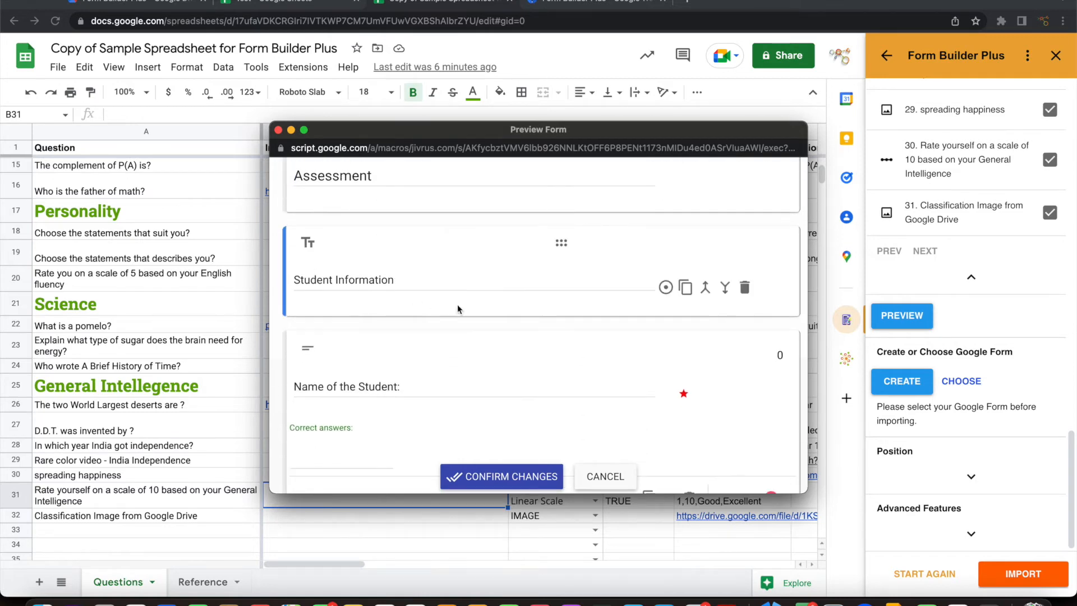
pyautogui.scroll(-3)
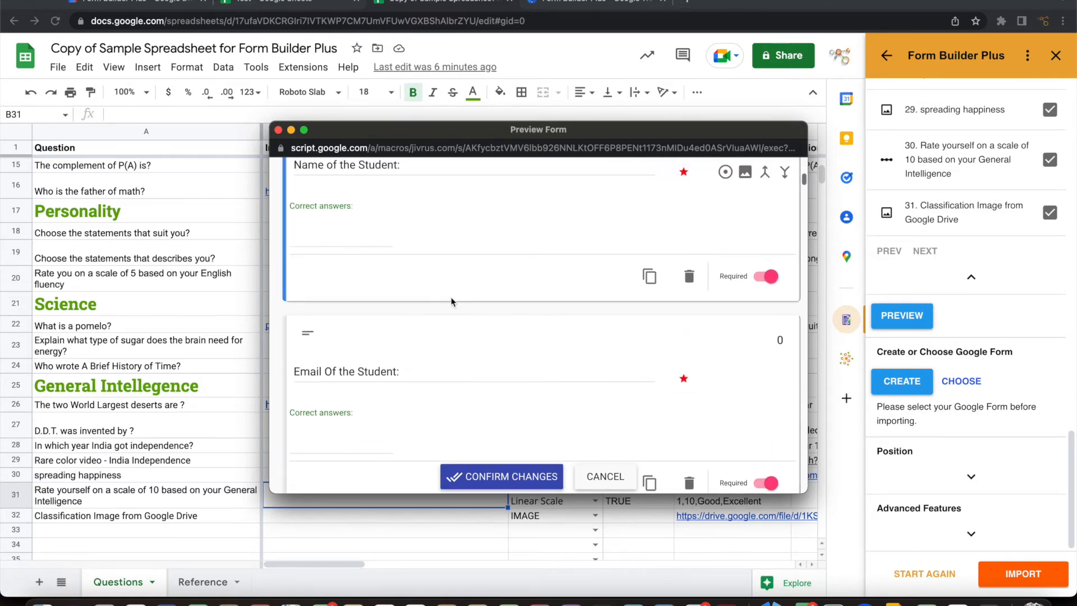
pyautogui.scroll(3)
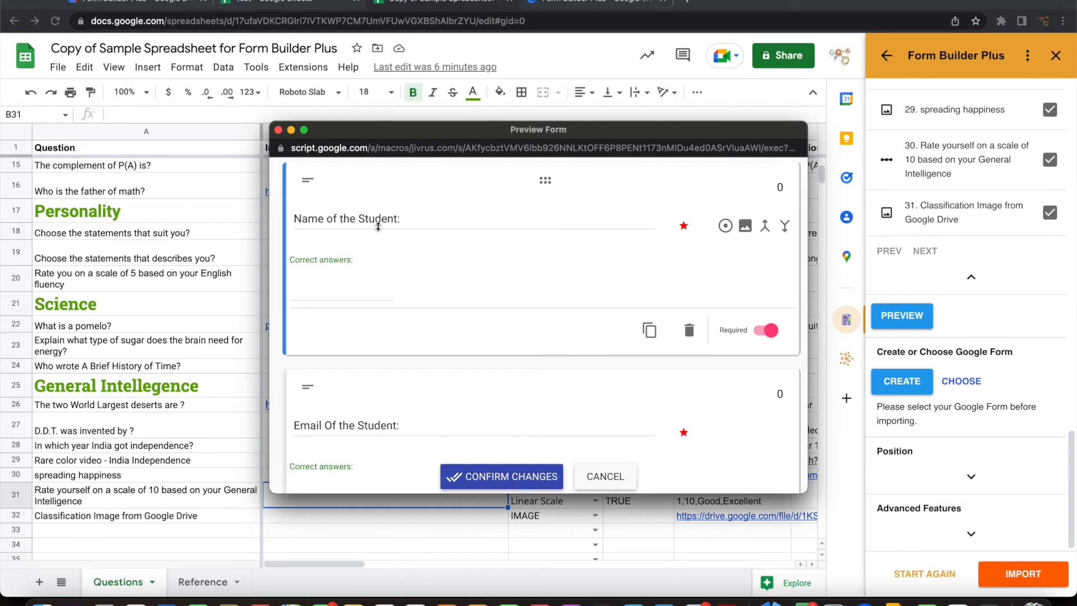
pyautogui.scroll(-3)
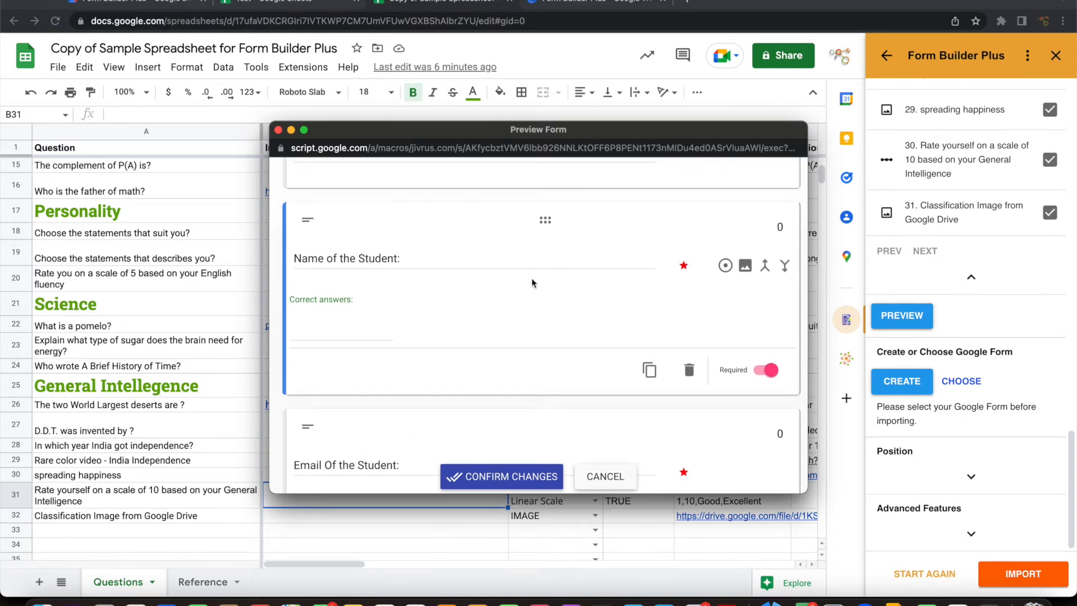
pyautogui.moveTo(452, 343)
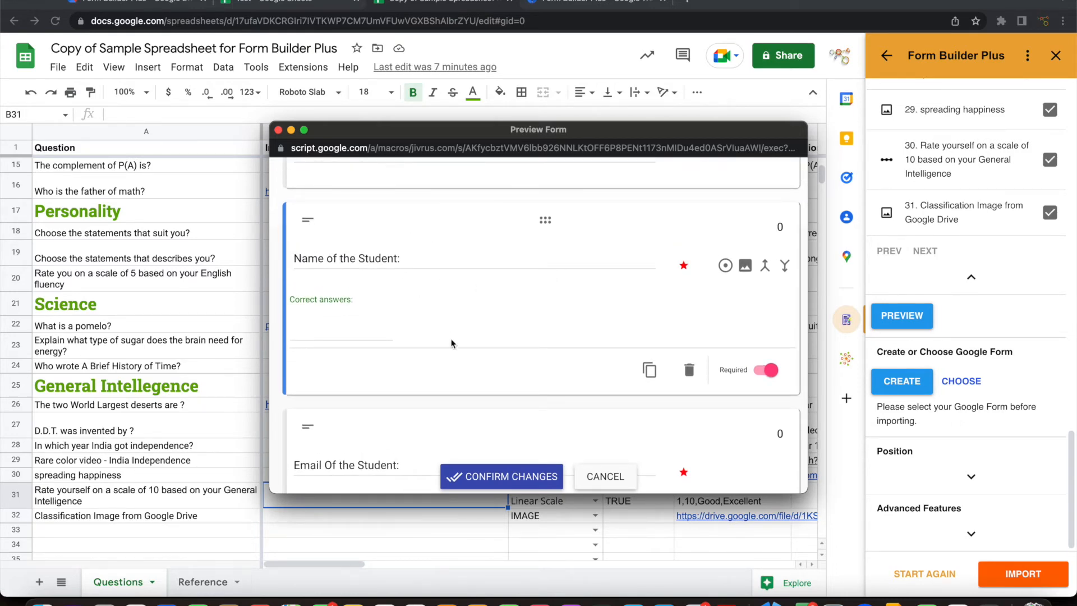
pyautogui.scroll(-3)
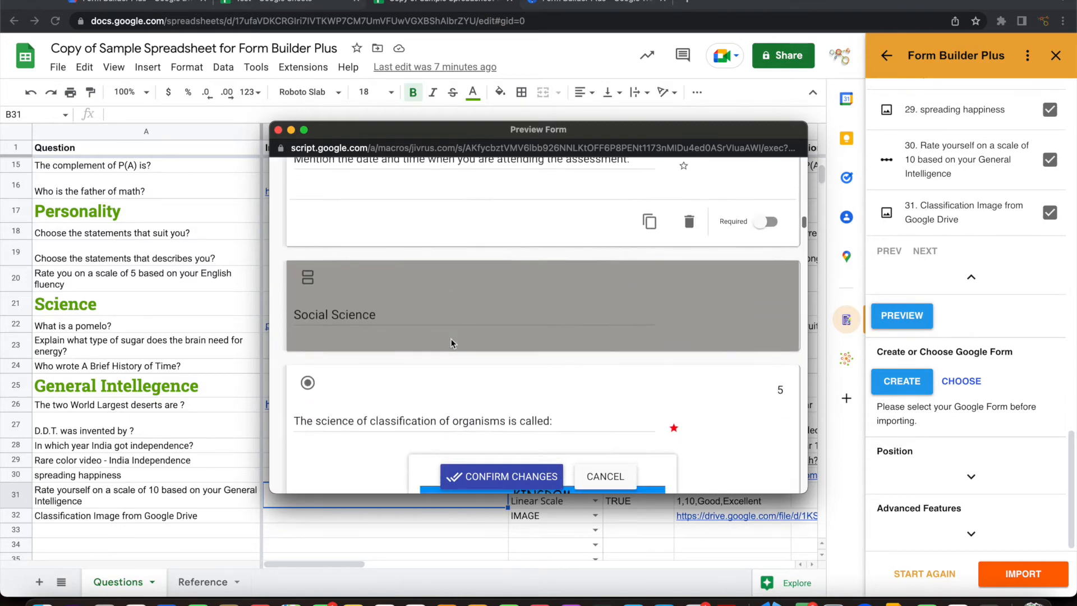
# - In the Preview Form, mark Year 1947 as the correct answer to the India independence question
pyautogui.scroll(-3)
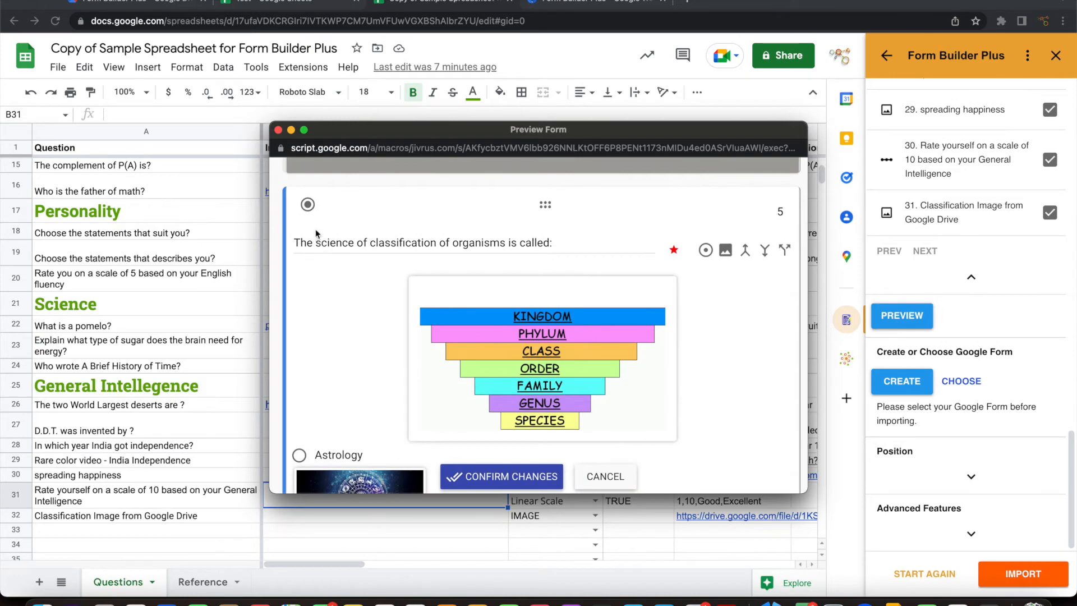
pyautogui.moveTo(307, 204)
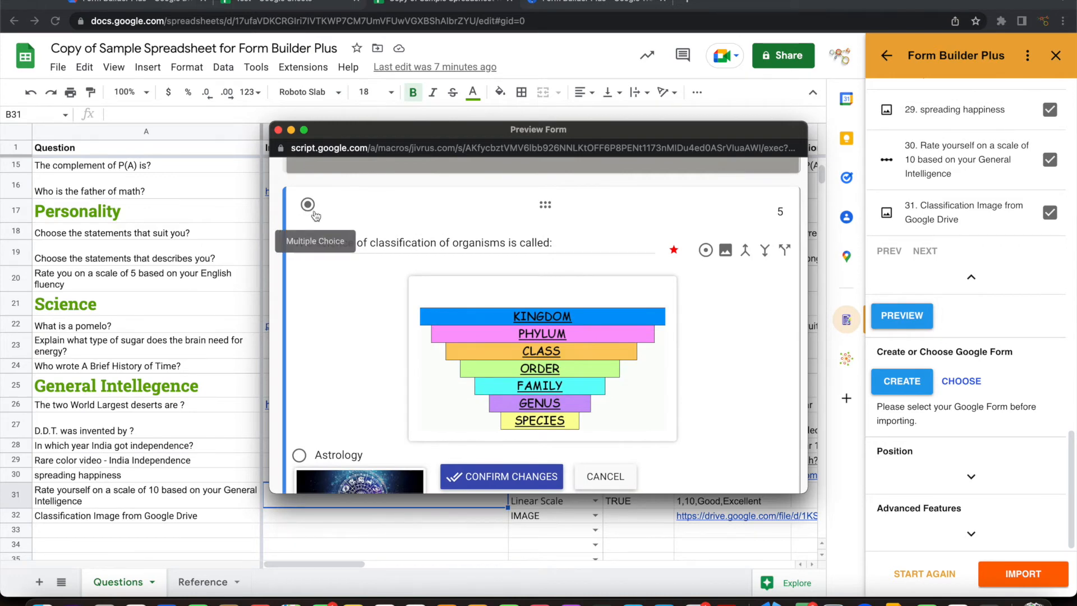
pyautogui.moveTo(455, 327)
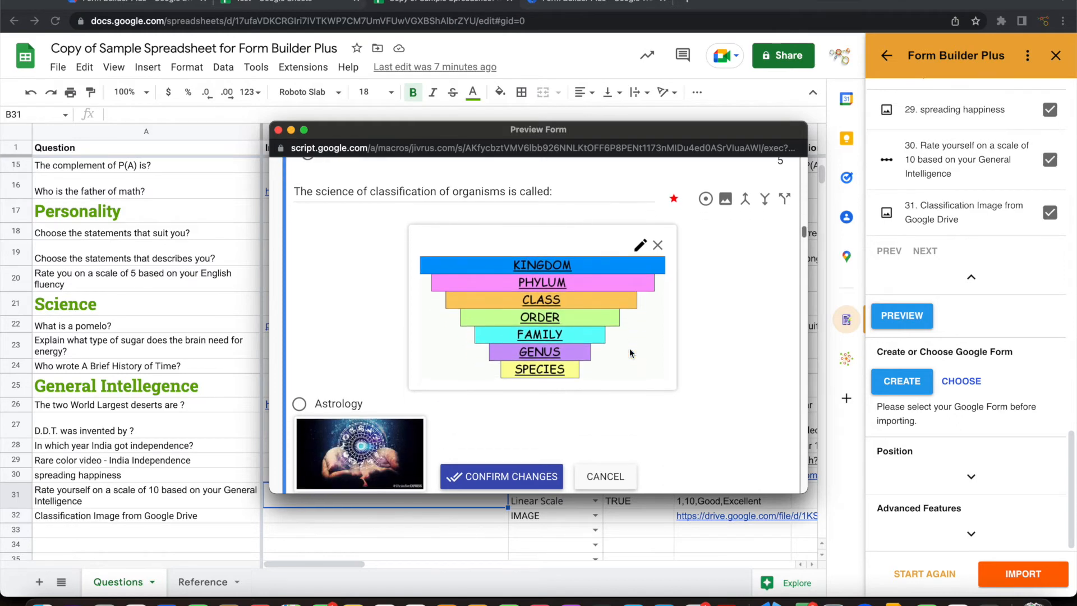
pyautogui.scroll(-3)
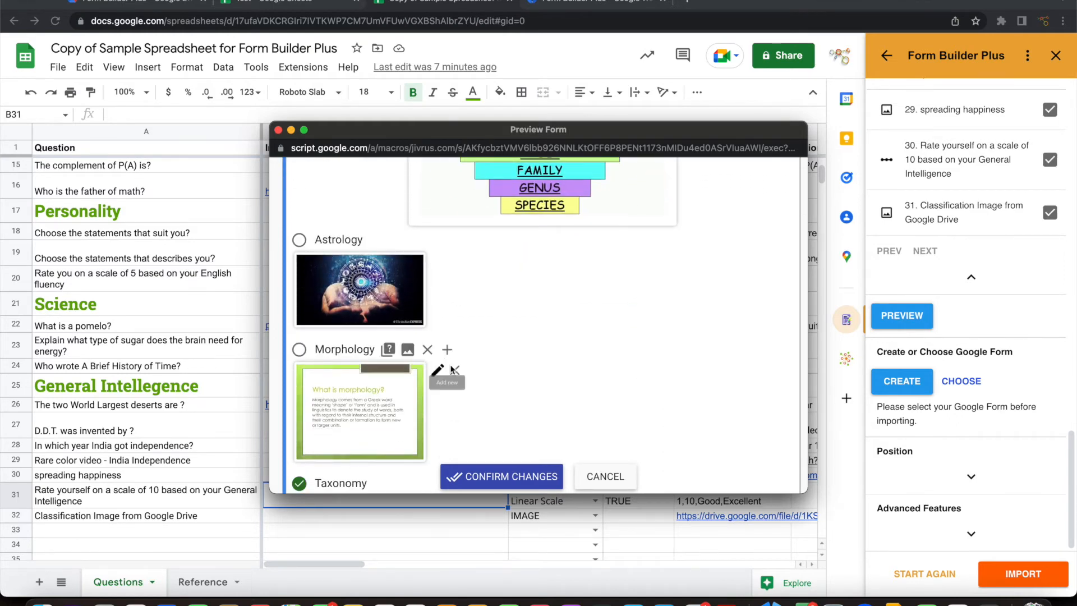
pyautogui.scroll(-3)
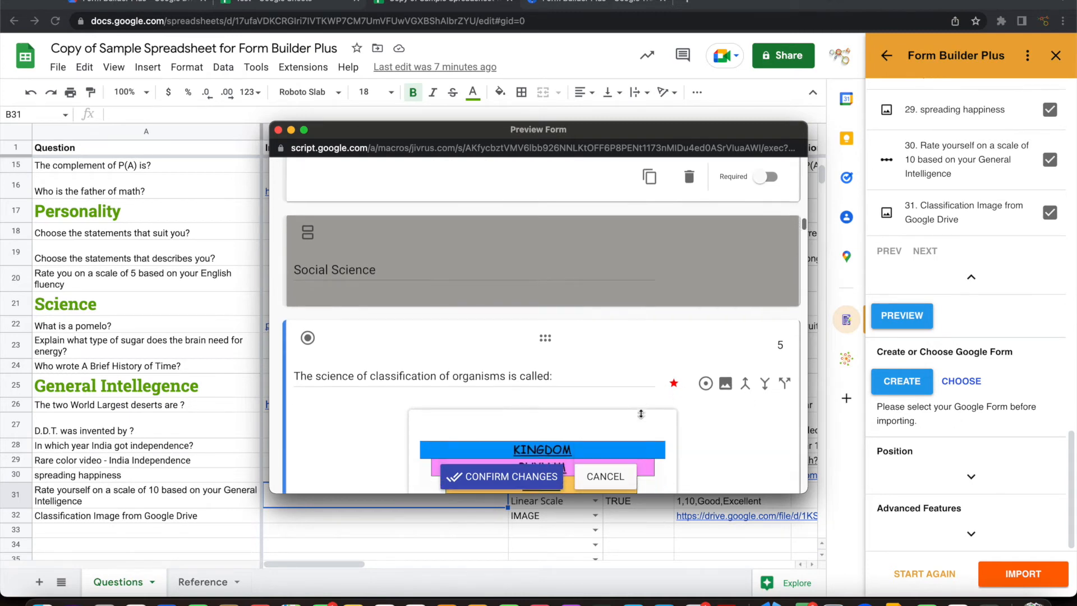
pyautogui.scroll(-3)
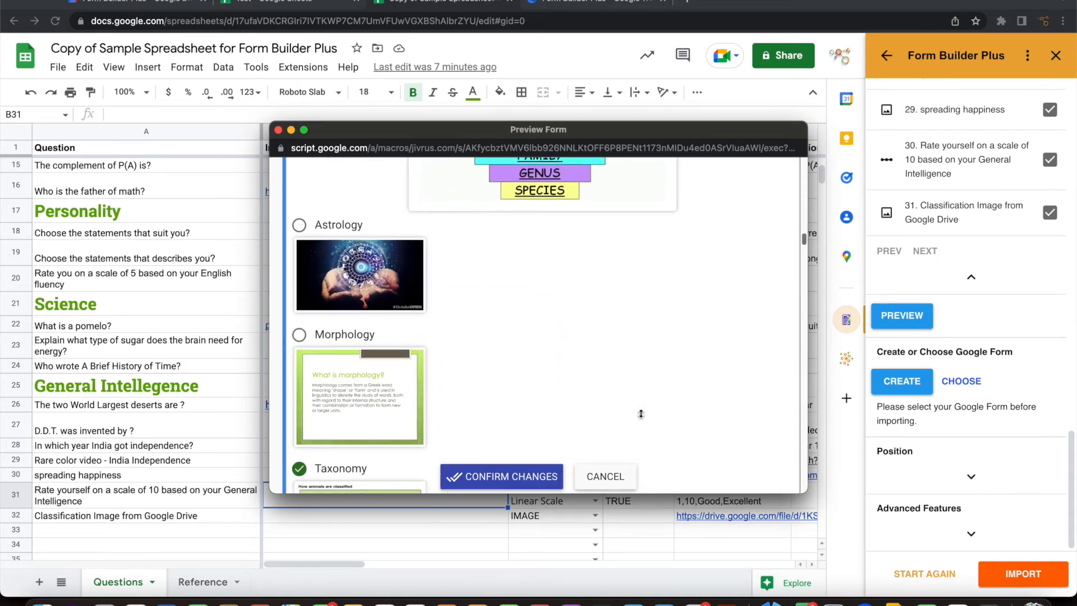
pyautogui.scroll(-3)
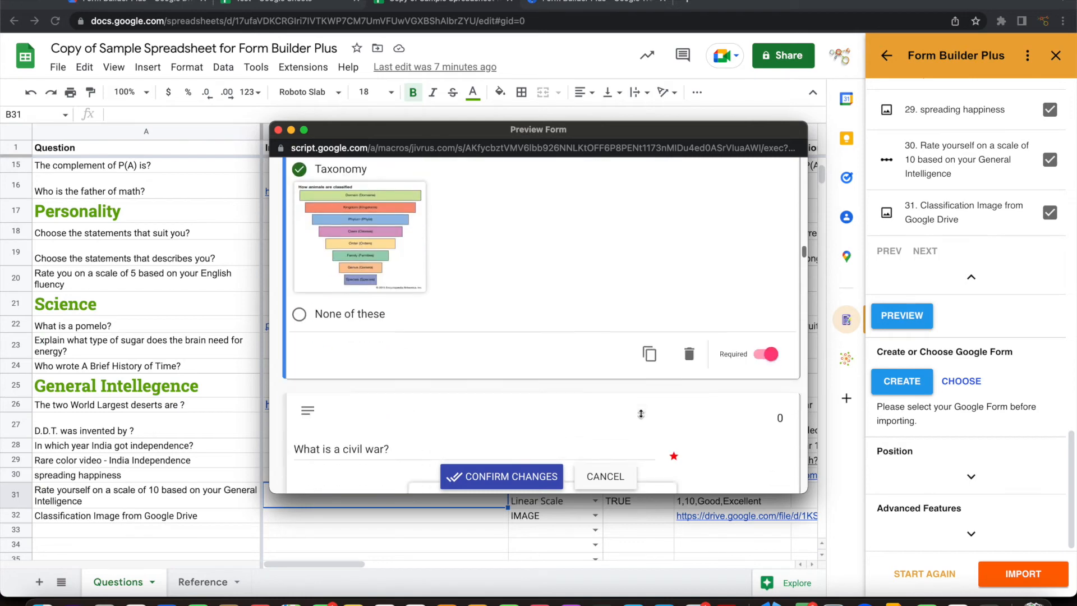
pyautogui.scroll(-3)
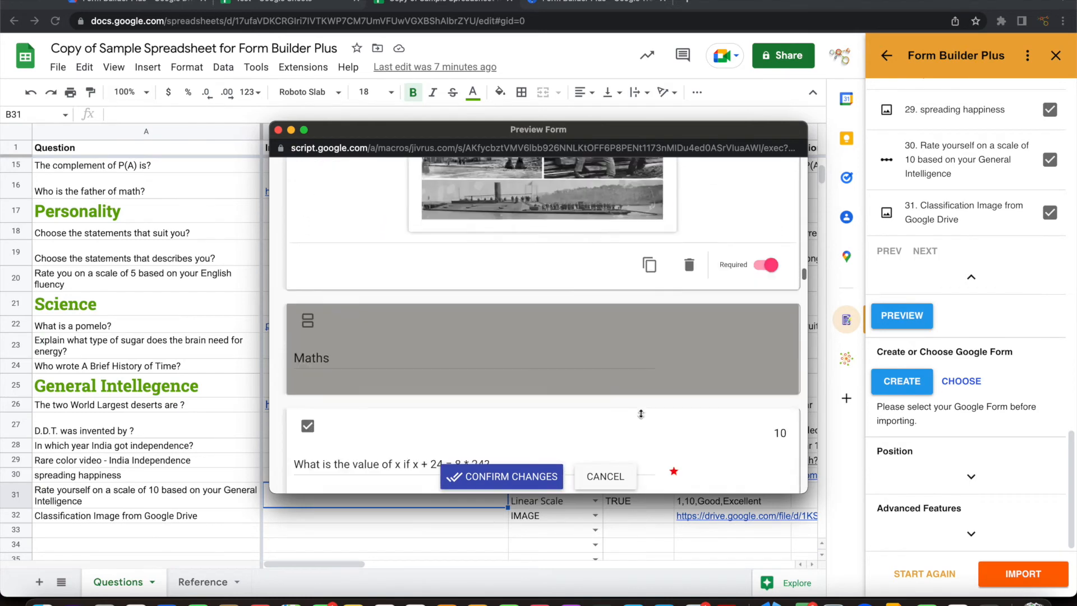
pyautogui.scroll(3)
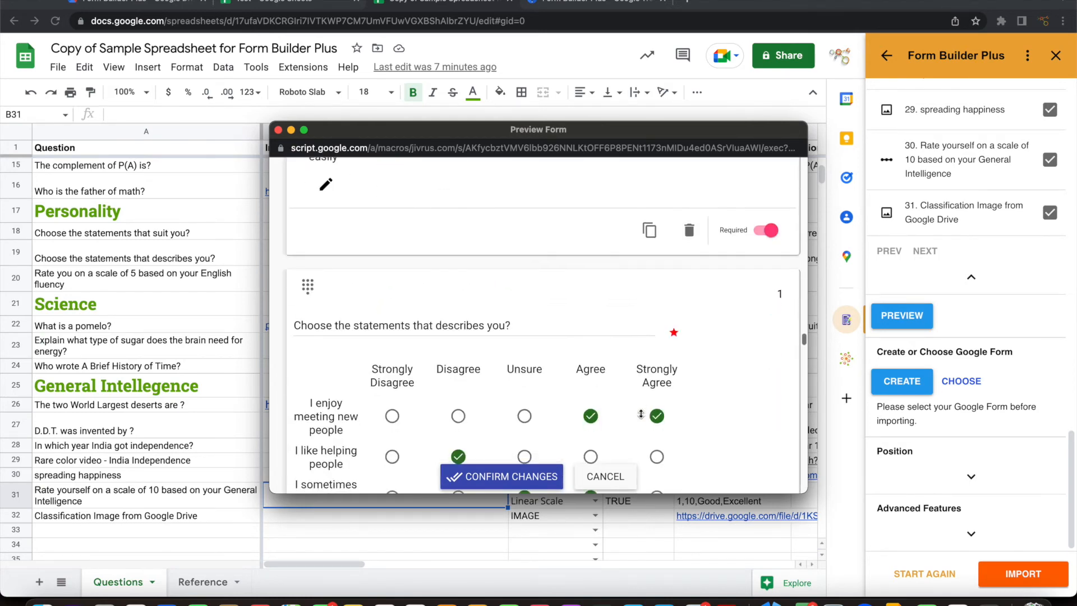
pyautogui.scroll(3)
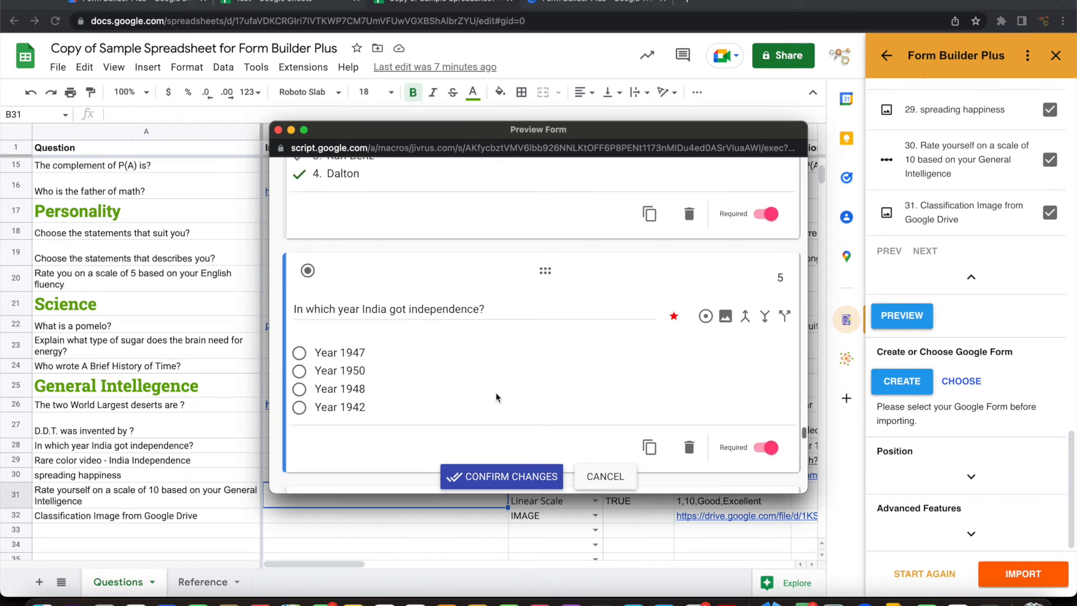
pyautogui.scroll(-3)
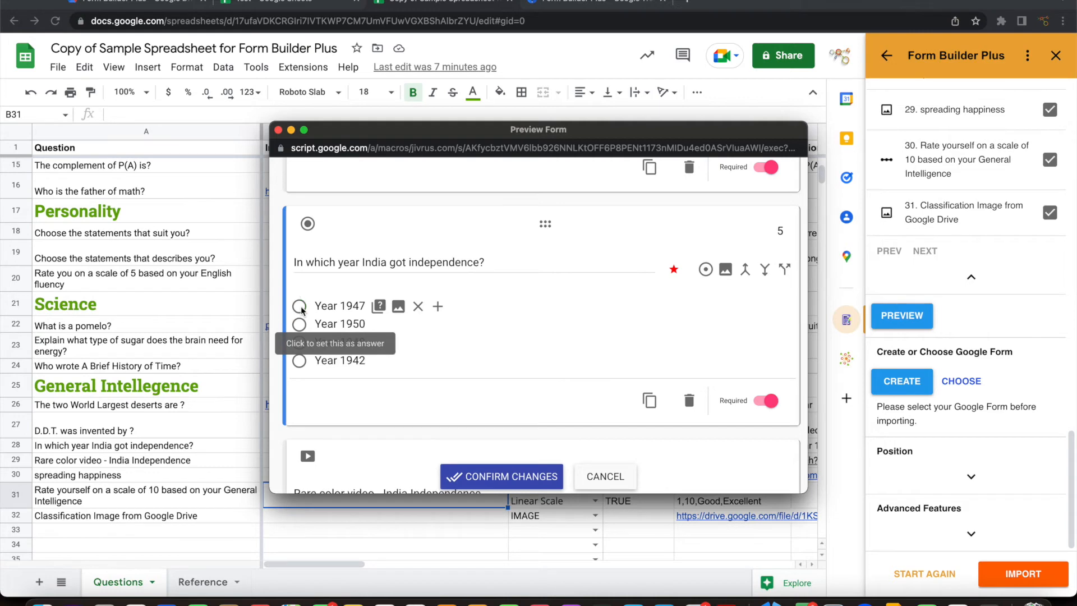
pyautogui.click(299, 306)
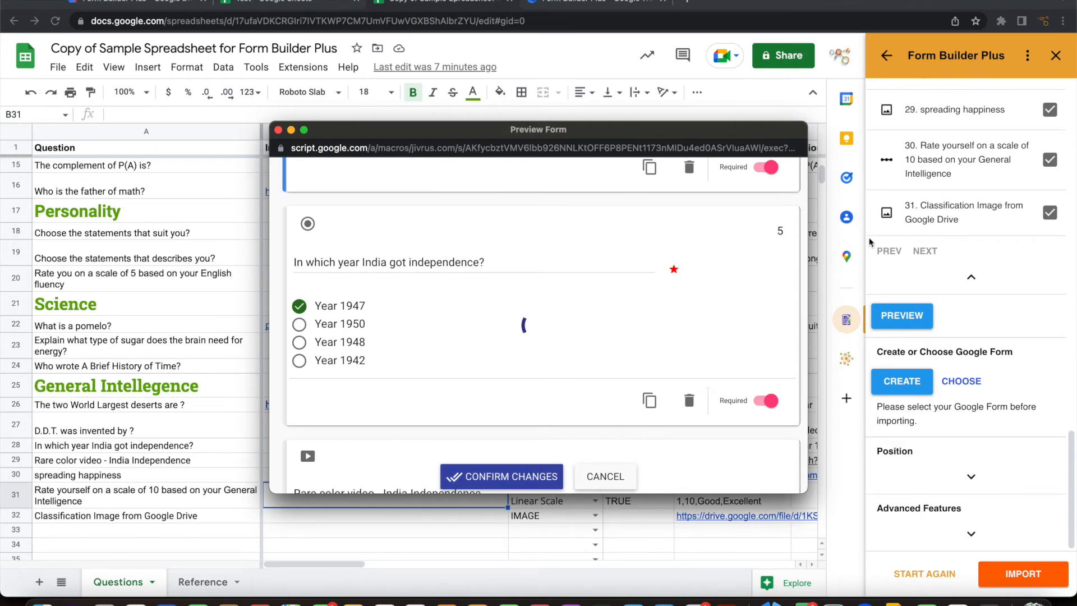
# - Confirm the preview changes and start creating a new Google Form in Form Builder Plus
pyautogui.click(501, 476)
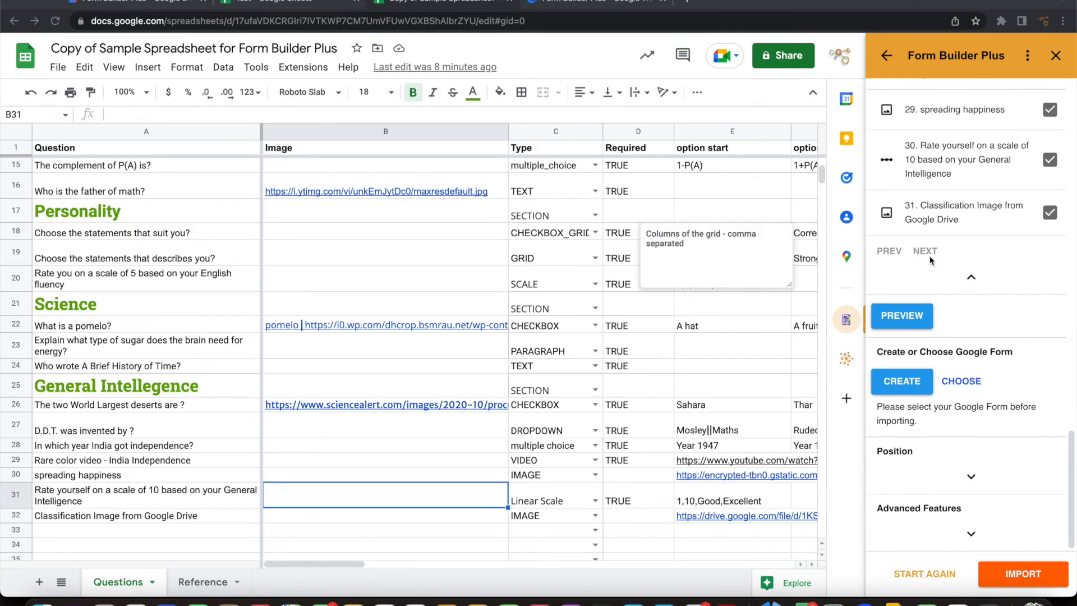
pyautogui.moveTo(1030, 369)
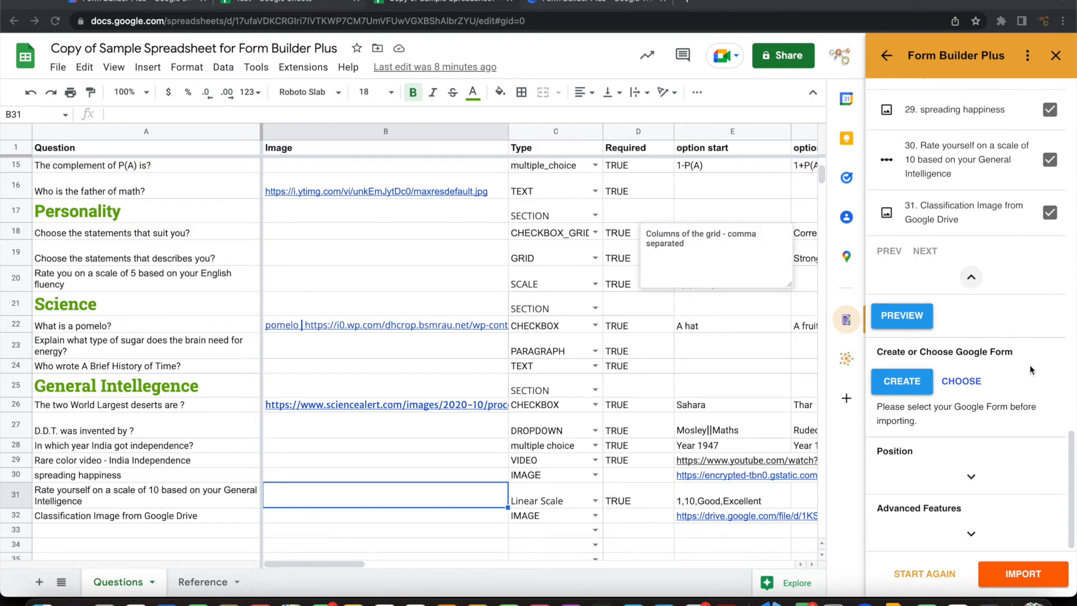
pyautogui.click(901, 381)
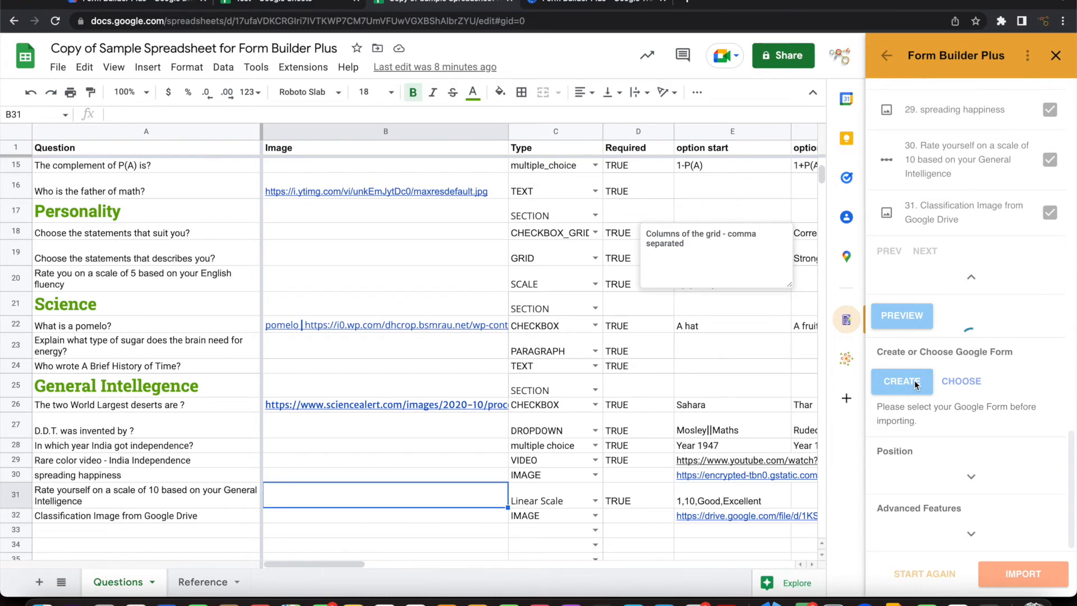
pyautogui.click(900, 382)
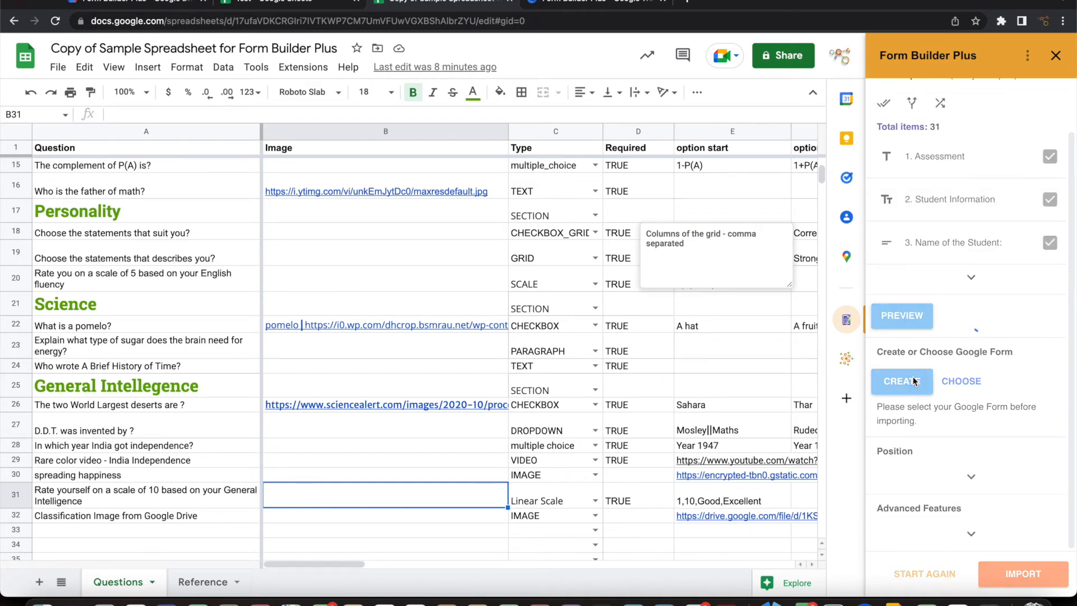
# - Create the new Google Form with the suggested name taken from the spreadsheet
pyautogui.click(901, 381)
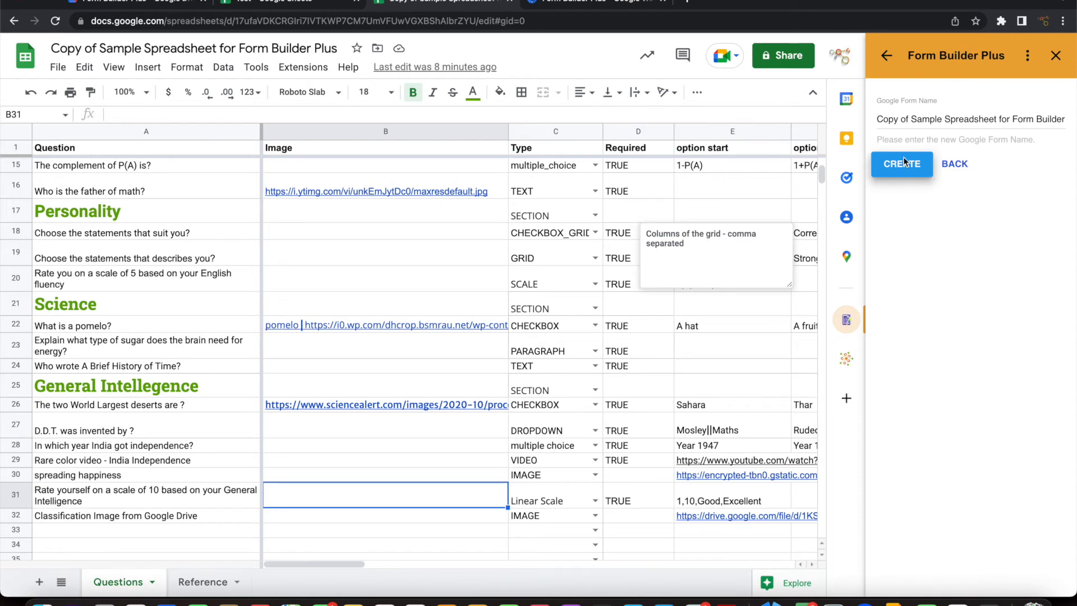
pyautogui.click(901, 163)
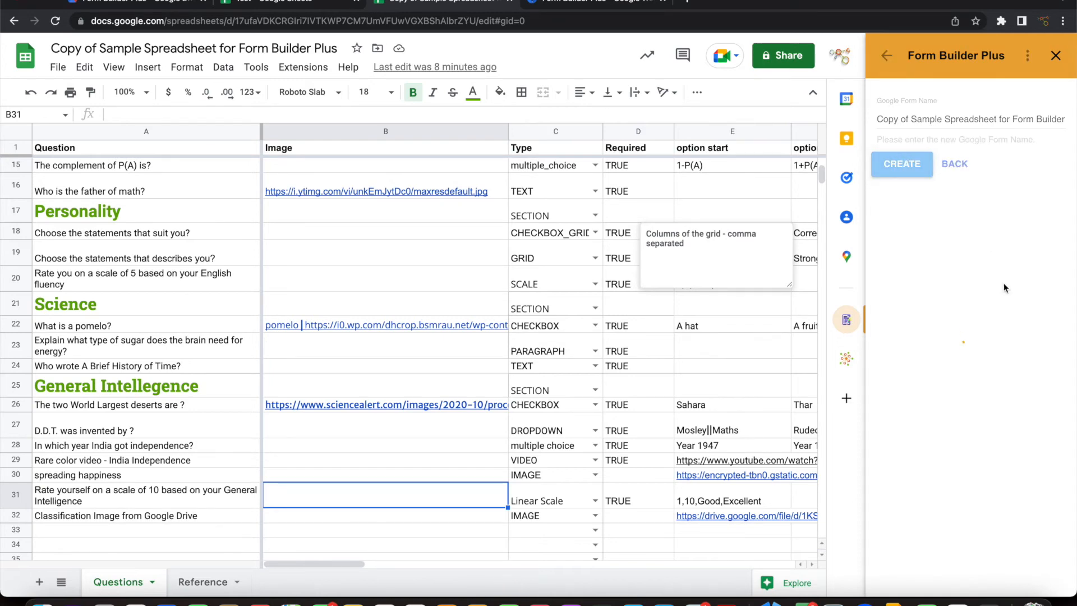
pyautogui.click(901, 164)
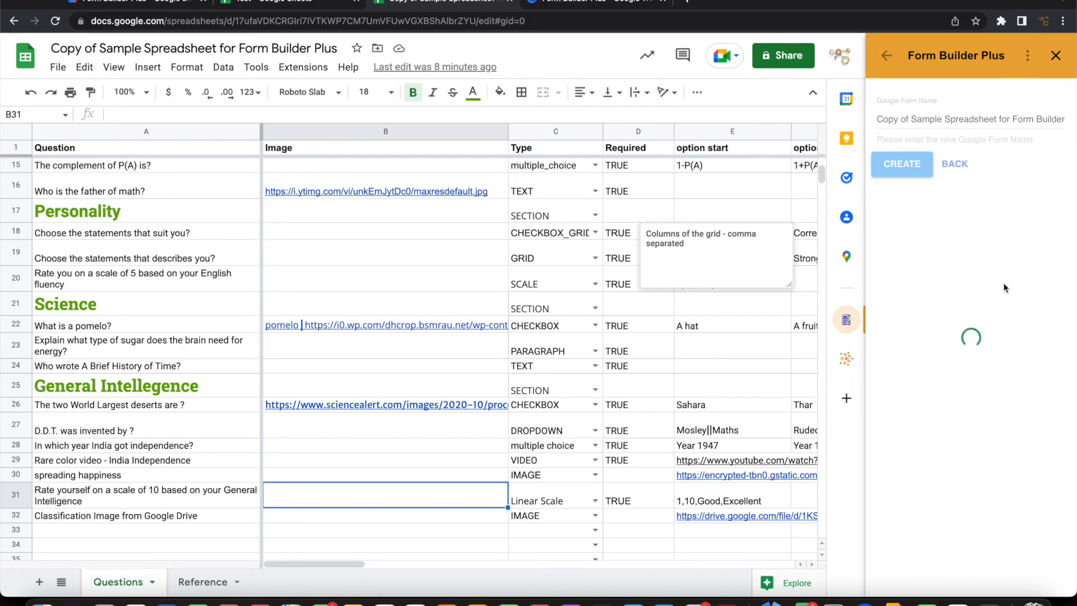
pyautogui.click(901, 163)
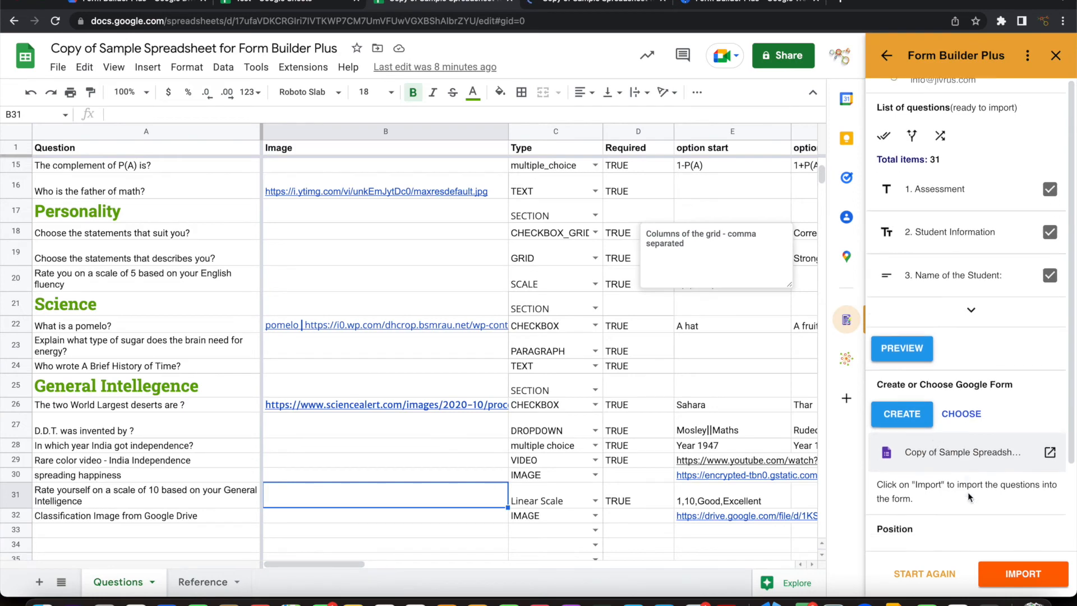
# - Import all 31 questions from the sheet into the new Google Form
pyautogui.scroll(-3)
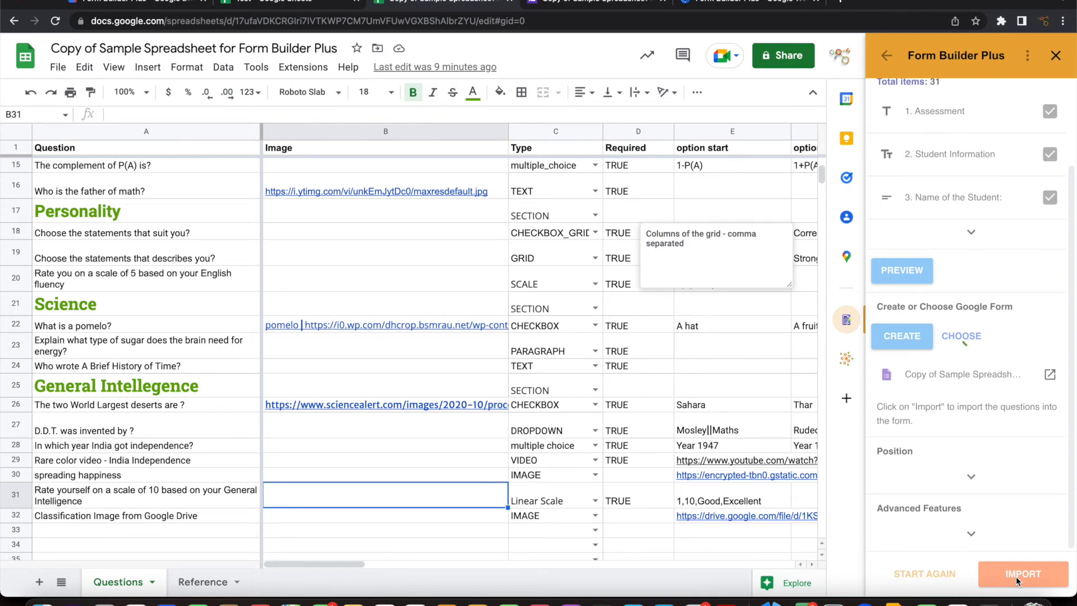
pyautogui.click(1024, 574)
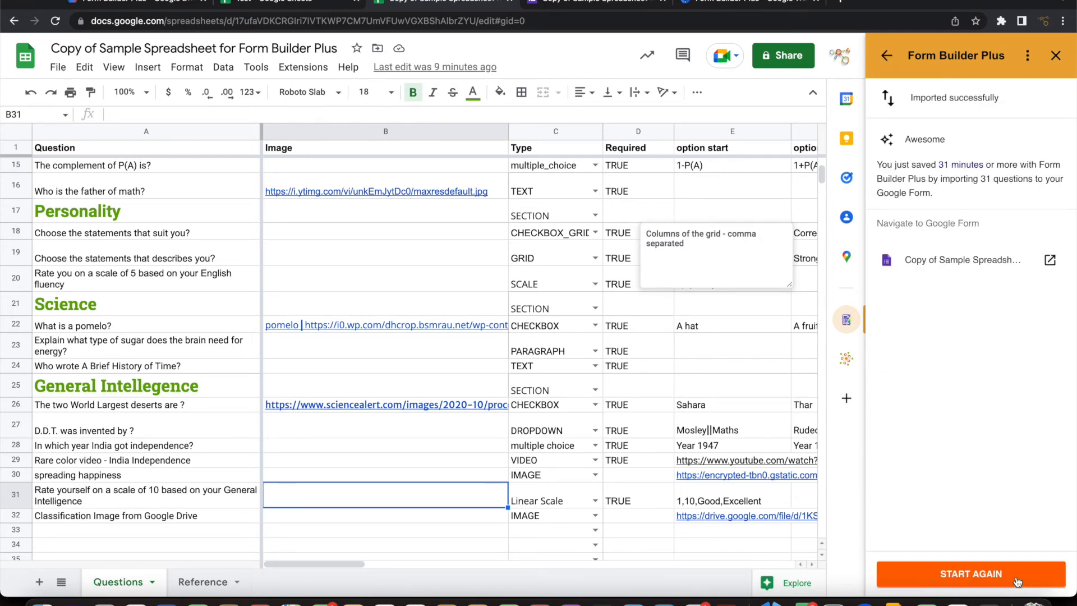
pyautogui.moveTo(981, 369)
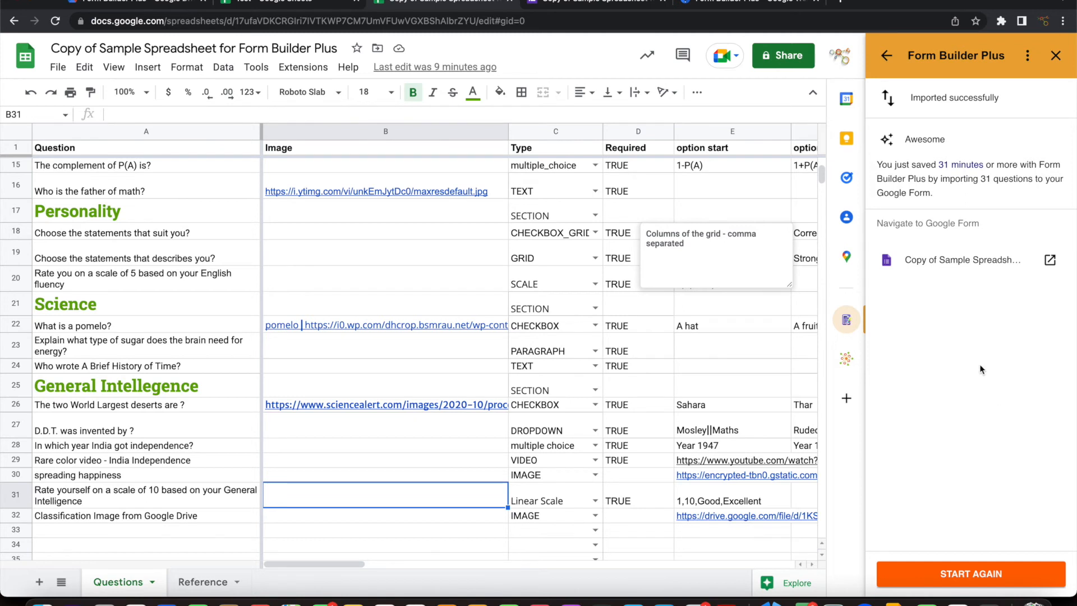
pyautogui.moveTo(967, 160)
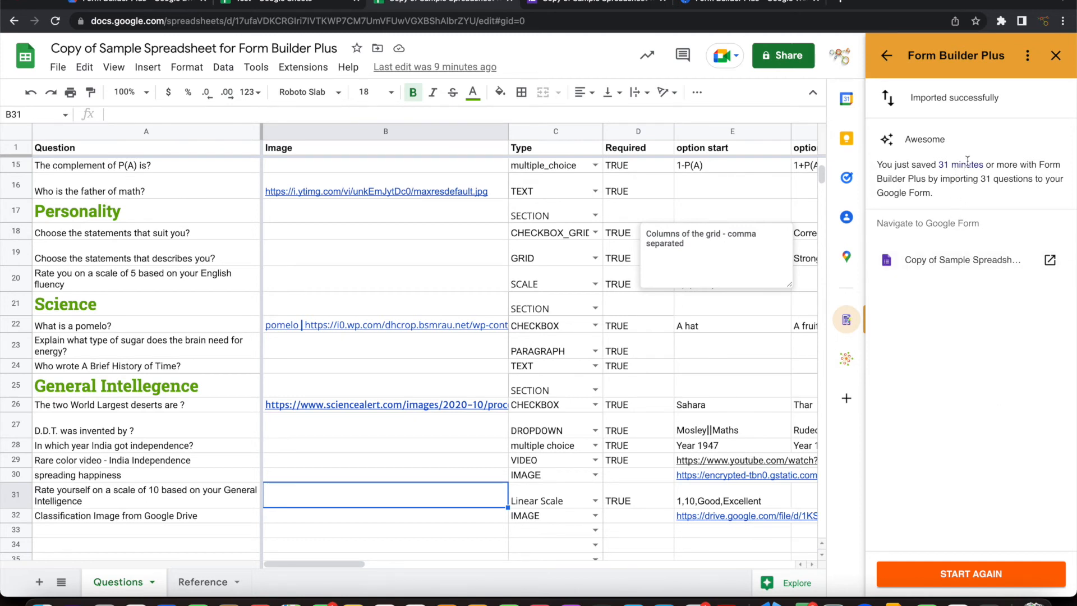
pyautogui.moveTo(999, 229)
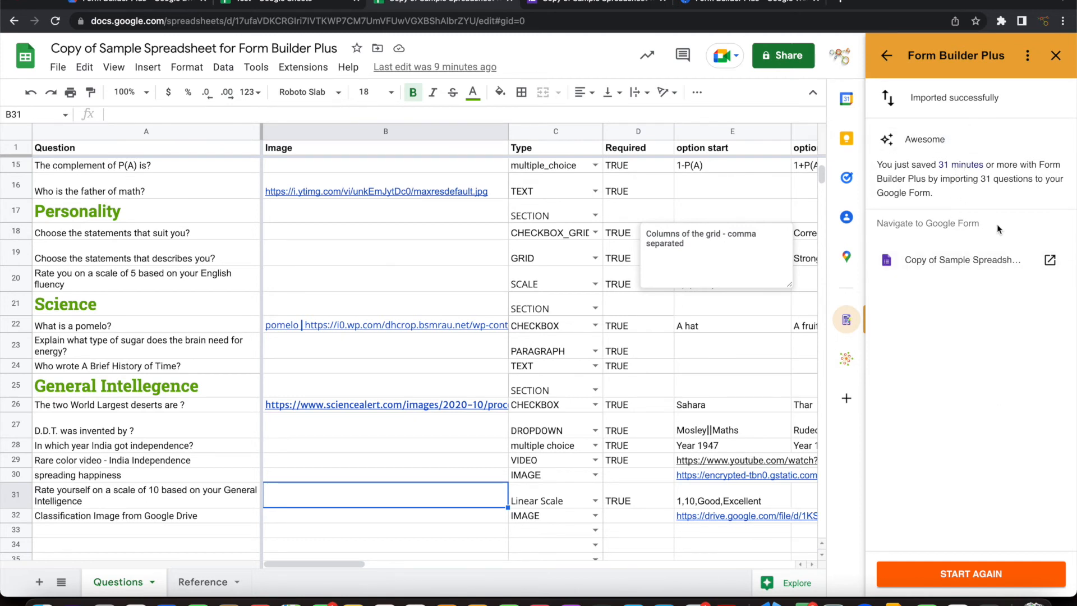
# - Go to the new Assessment form and review its first sections and imported images
pyautogui.click(1050, 260)
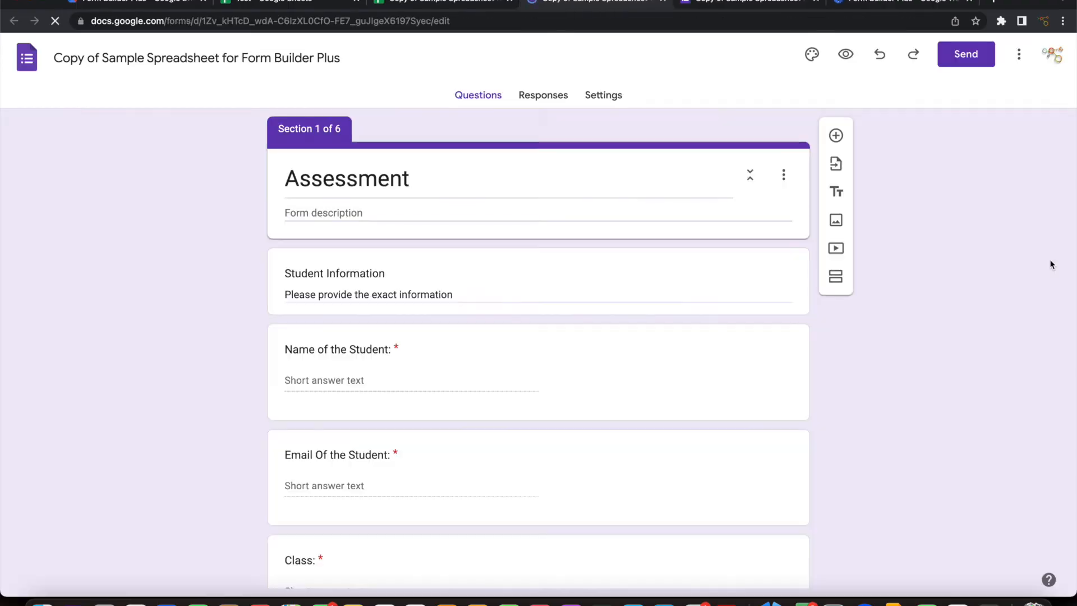
pyautogui.moveTo(955, 362)
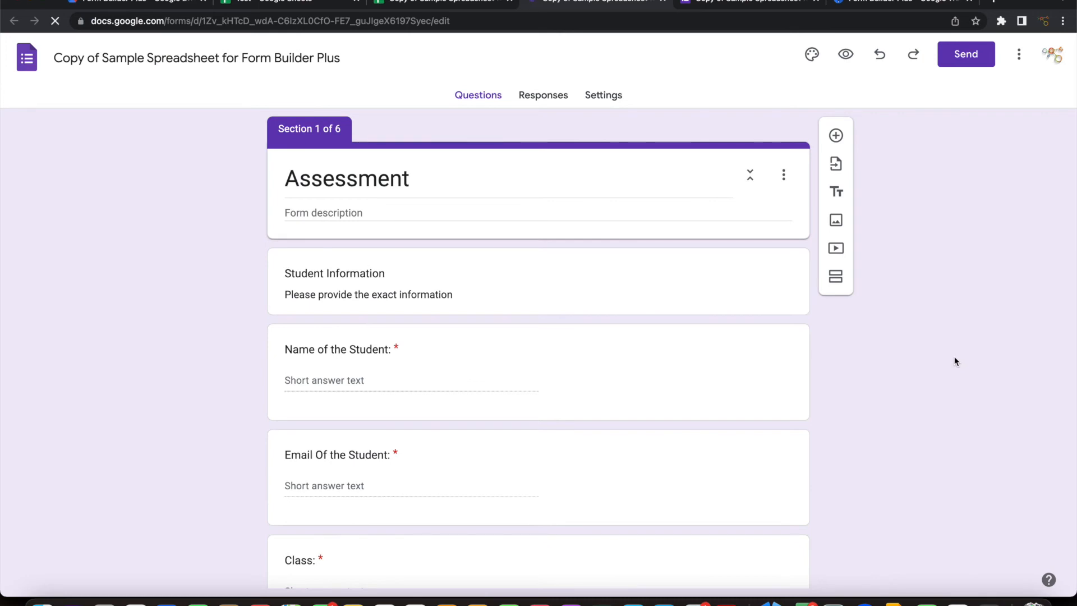
pyautogui.scroll(-3)
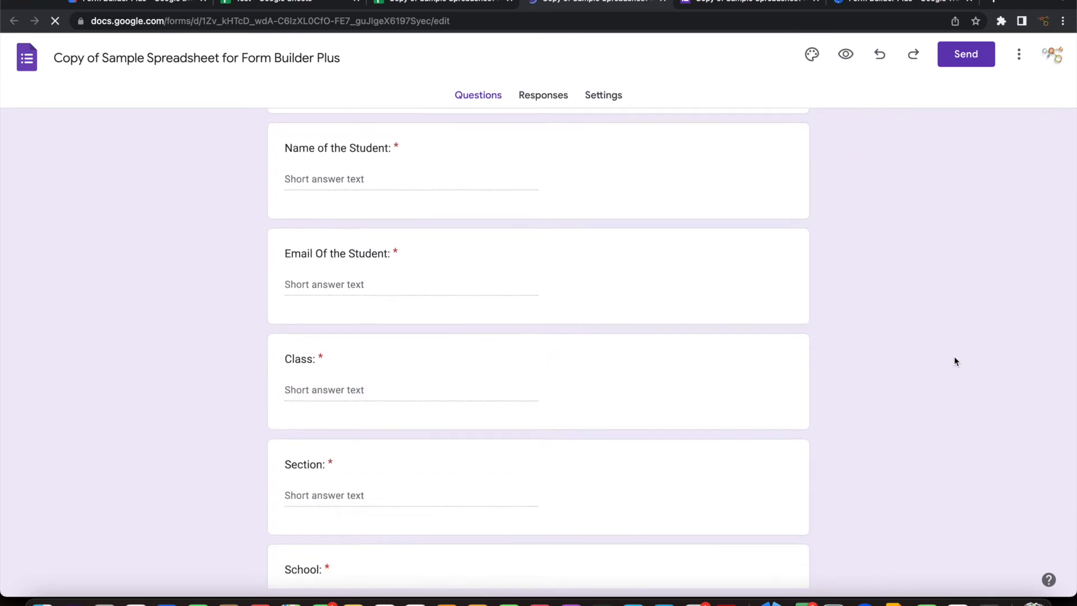
pyautogui.scroll(-3)
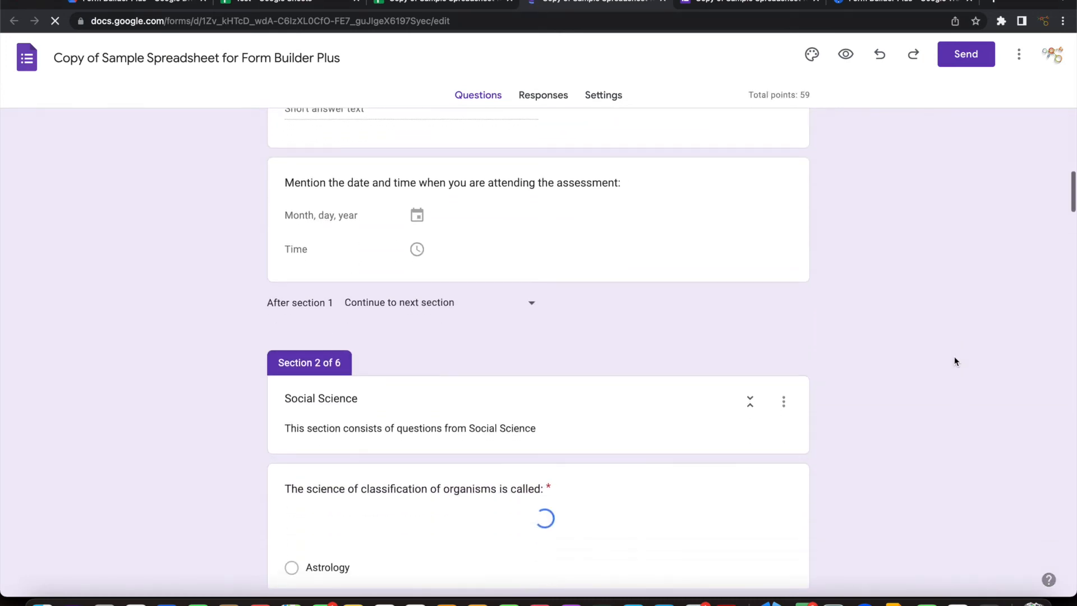
pyautogui.scroll(-3)
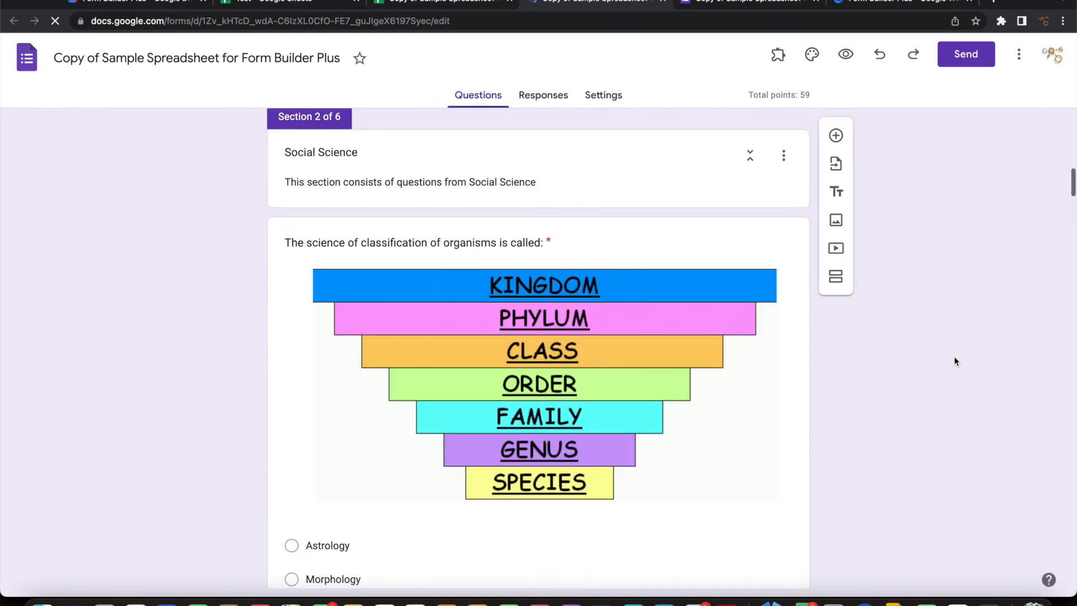
pyautogui.scroll(-3)
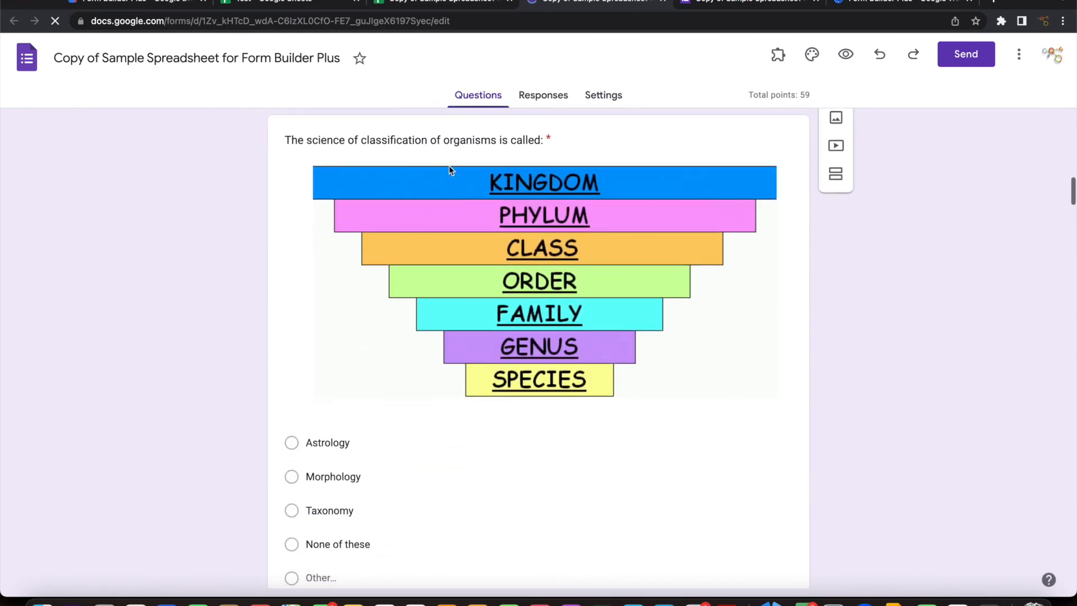
pyautogui.scroll(-3)
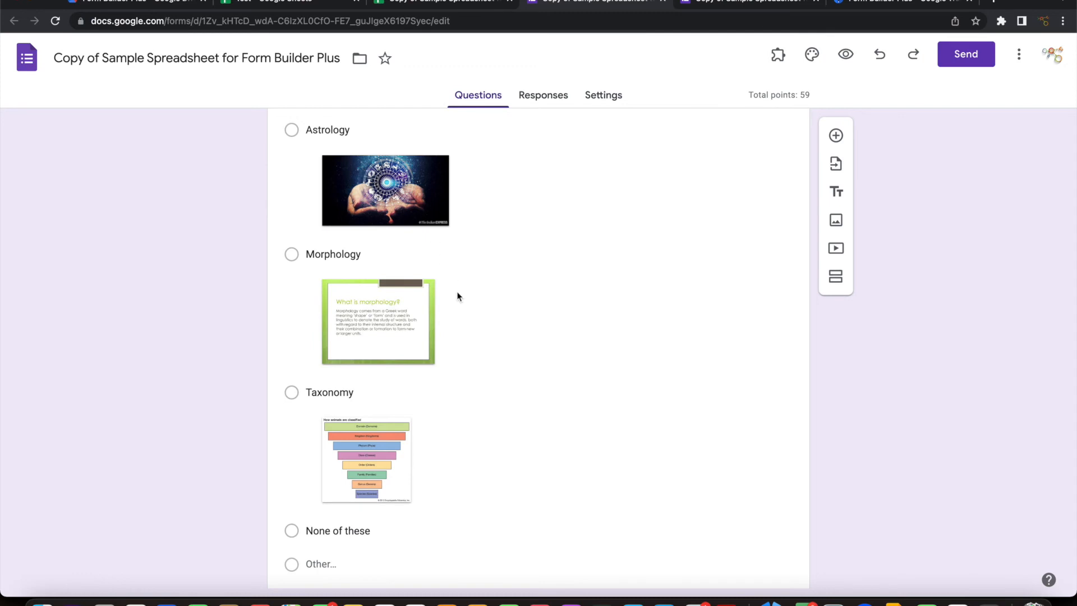
pyautogui.moveTo(485, 387)
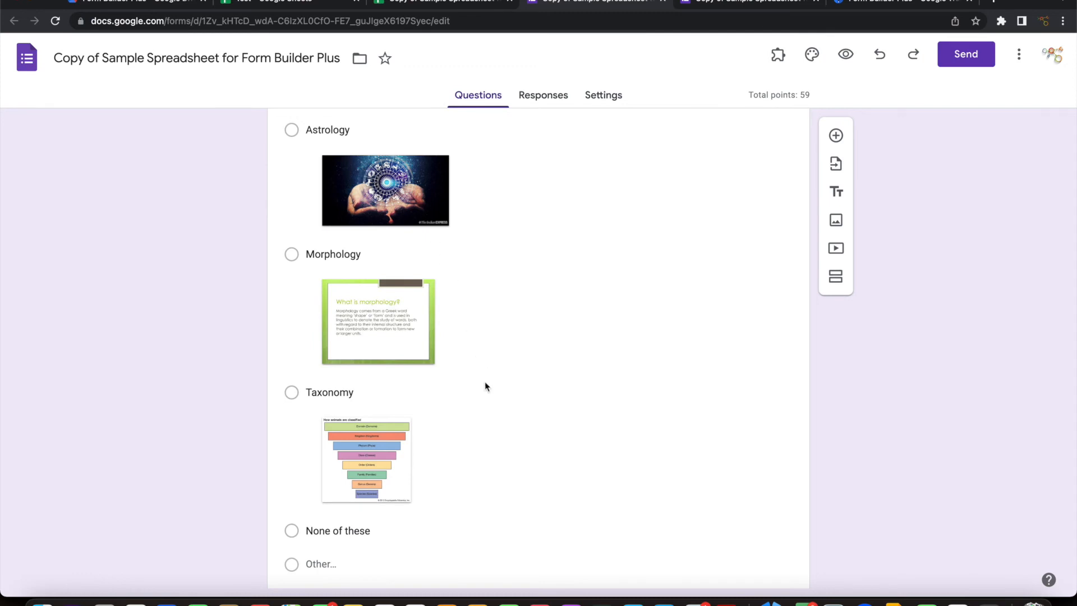
# - Review the remaining sections, questions and answer options totalling 59 points
pyautogui.scroll(-3)
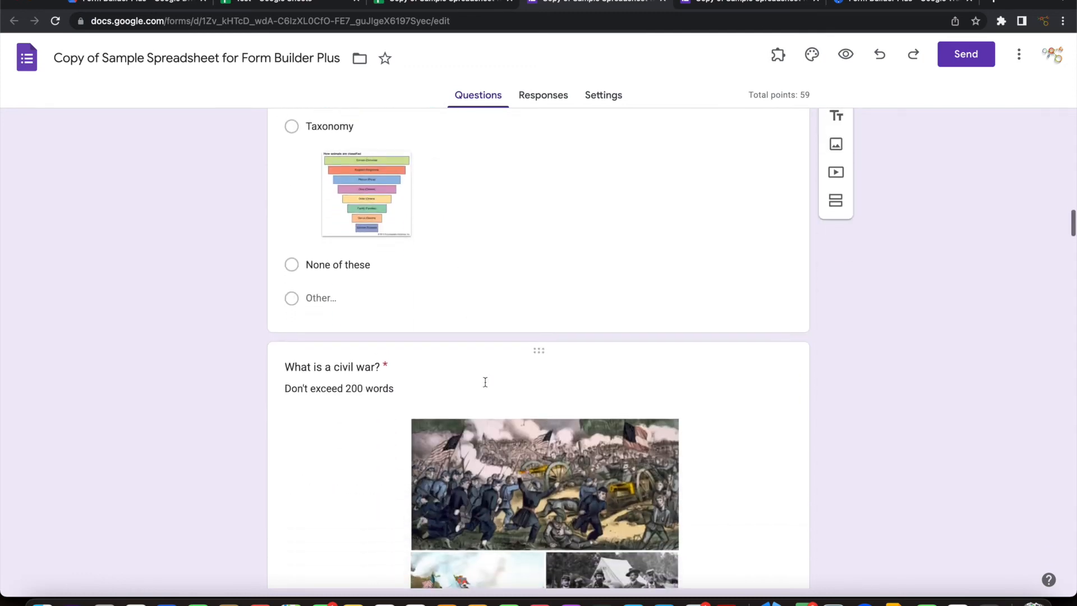
pyautogui.scroll(-3)
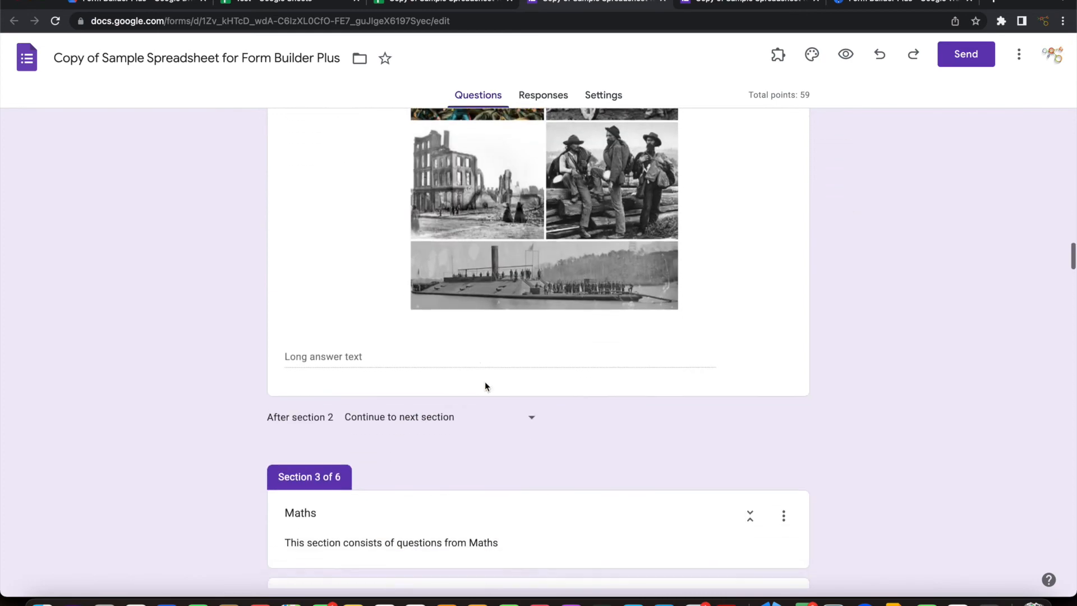
pyautogui.scroll(-3)
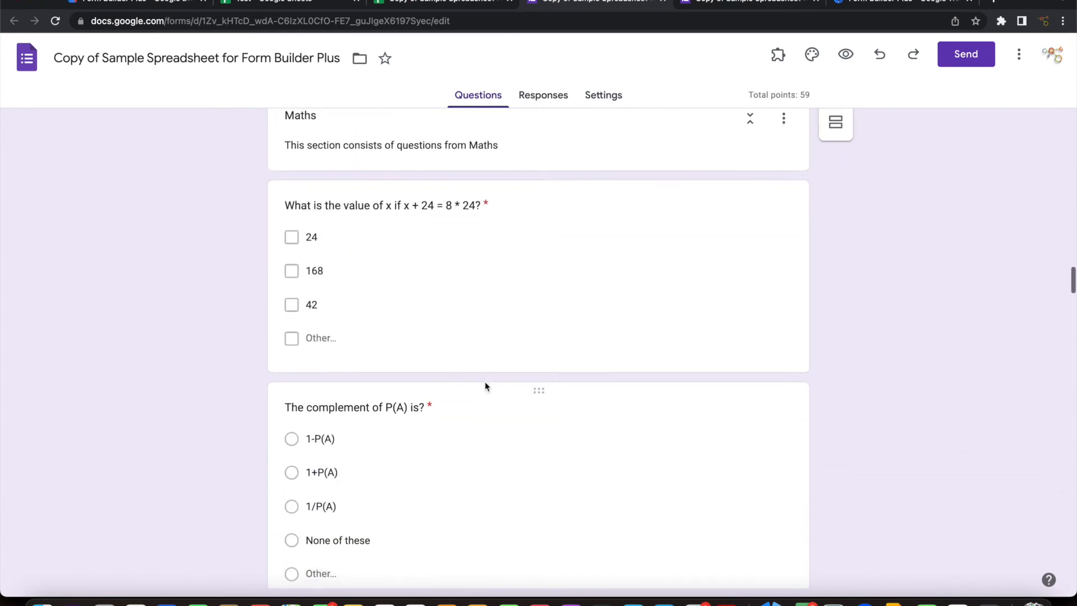
pyautogui.scroll(-3)
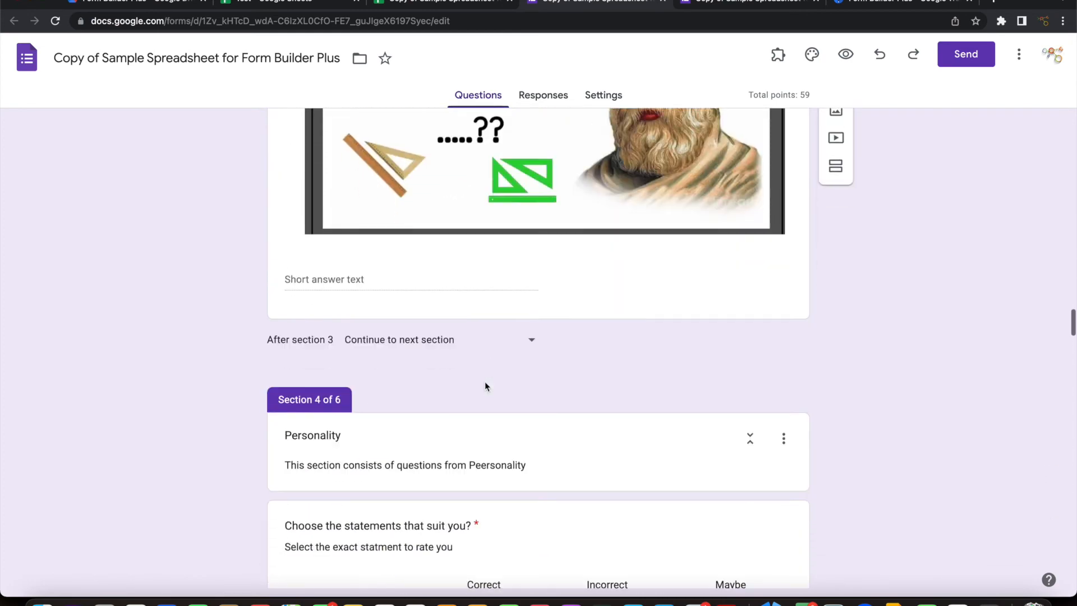
pyautogui.scroll(-3)
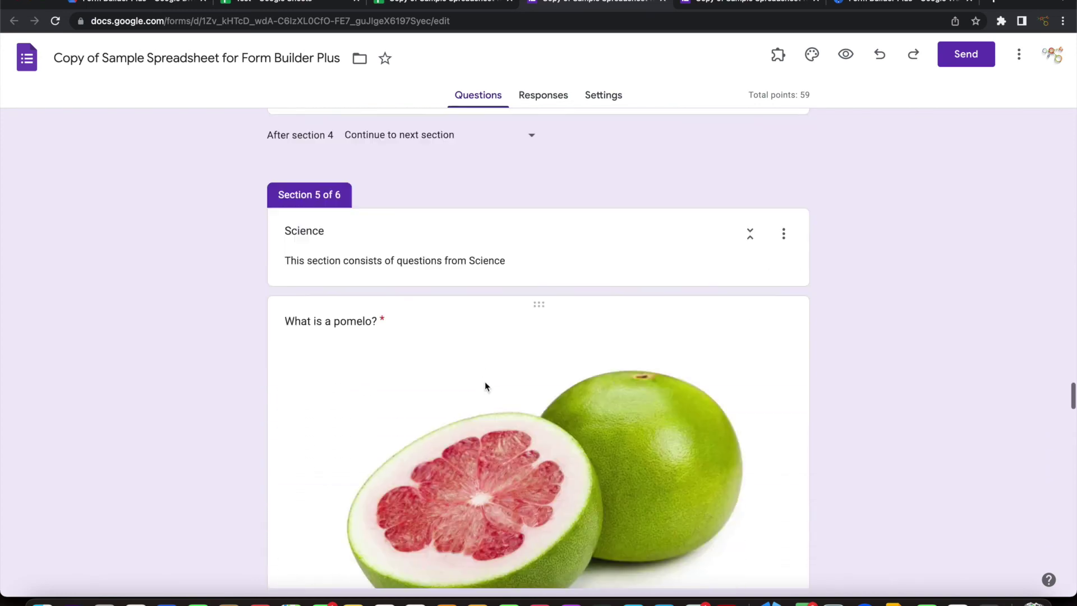
pyautogui.scroll(-3)
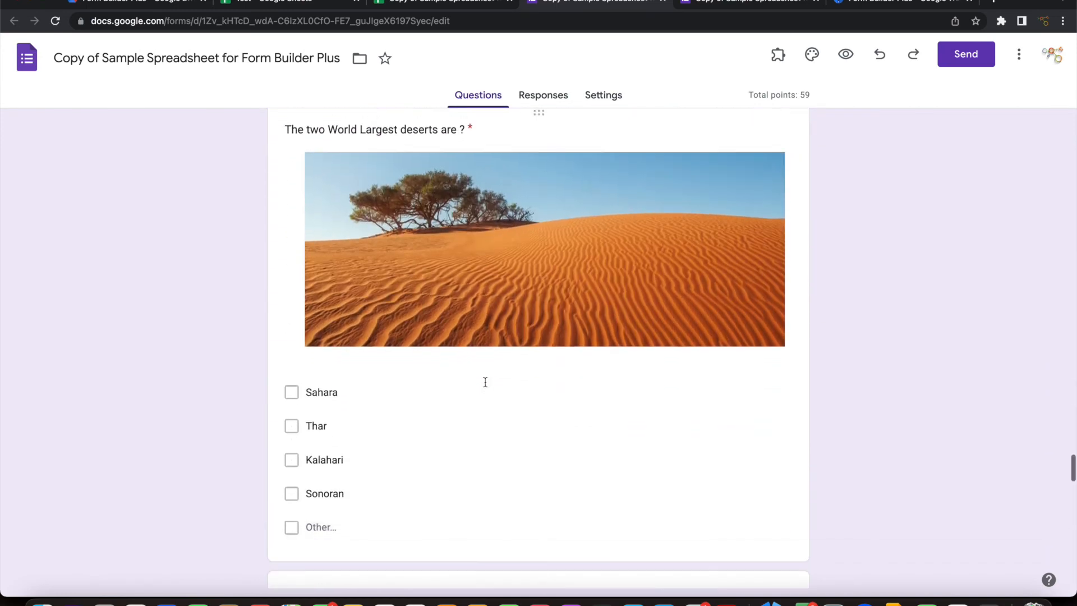
pyautogui.scroll(-3)
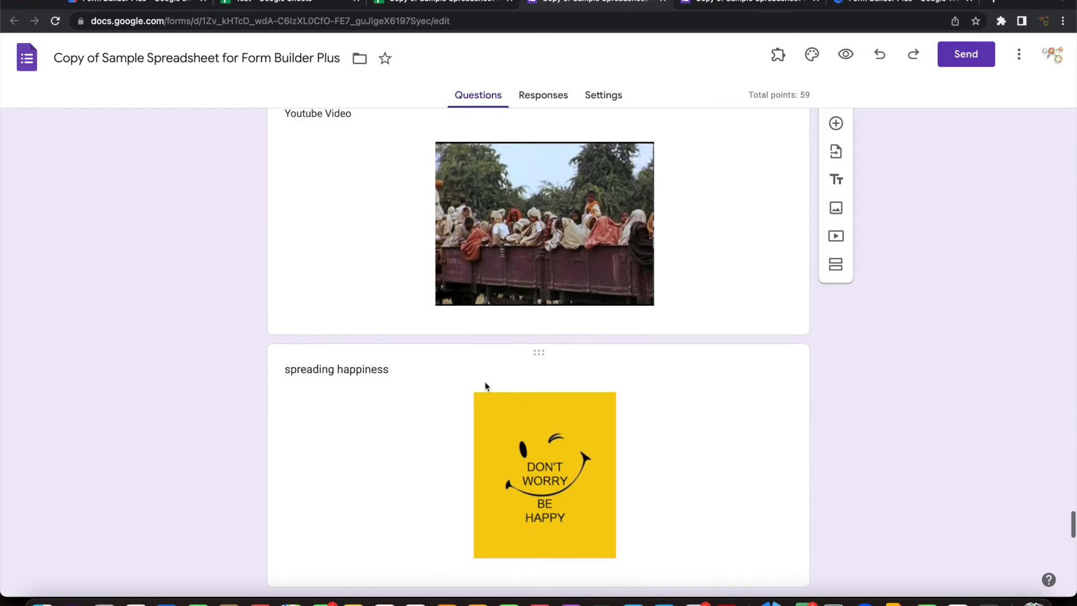
pyautogui.scroll(-3)
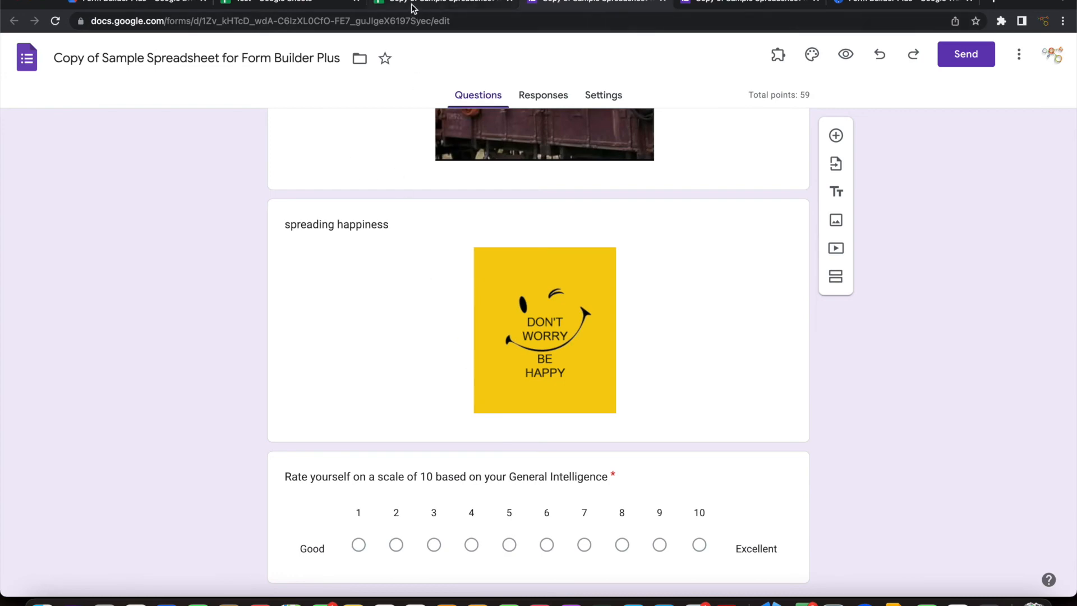
# - Return to the spreadsheet and adjust the Form Builder Plus question selection, expanding the full list
pyautogui.click(440, 1)
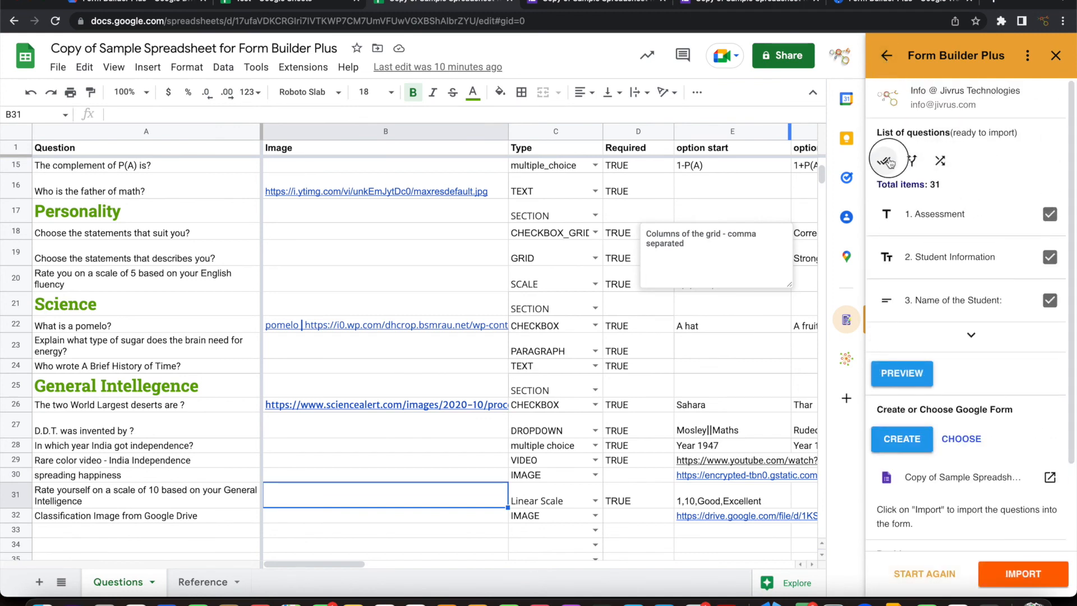
pyautogui.click(889, 161)
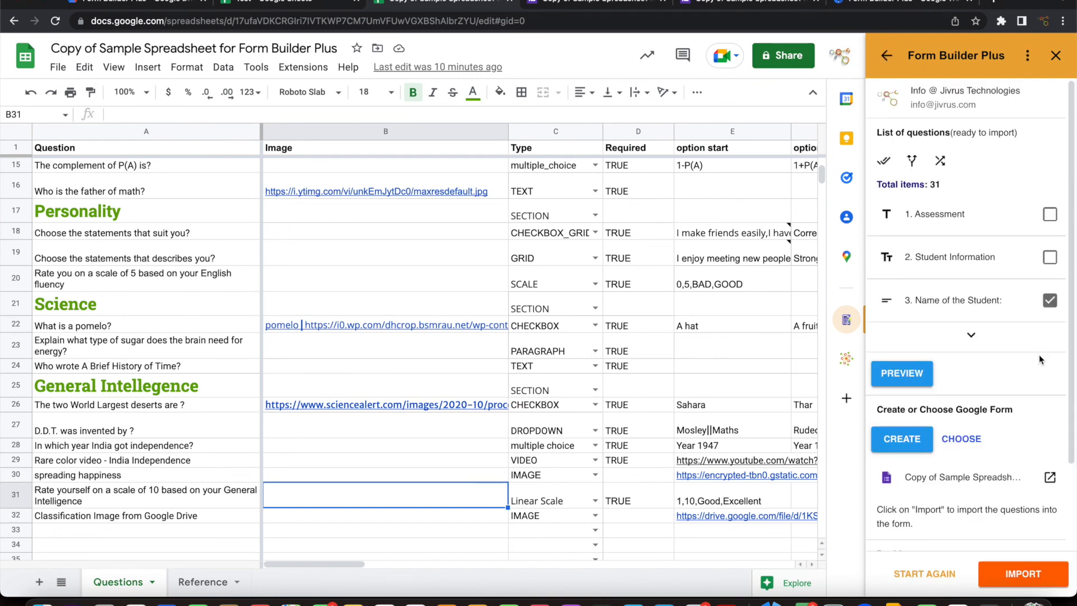
pyautogui.click(971, 335)
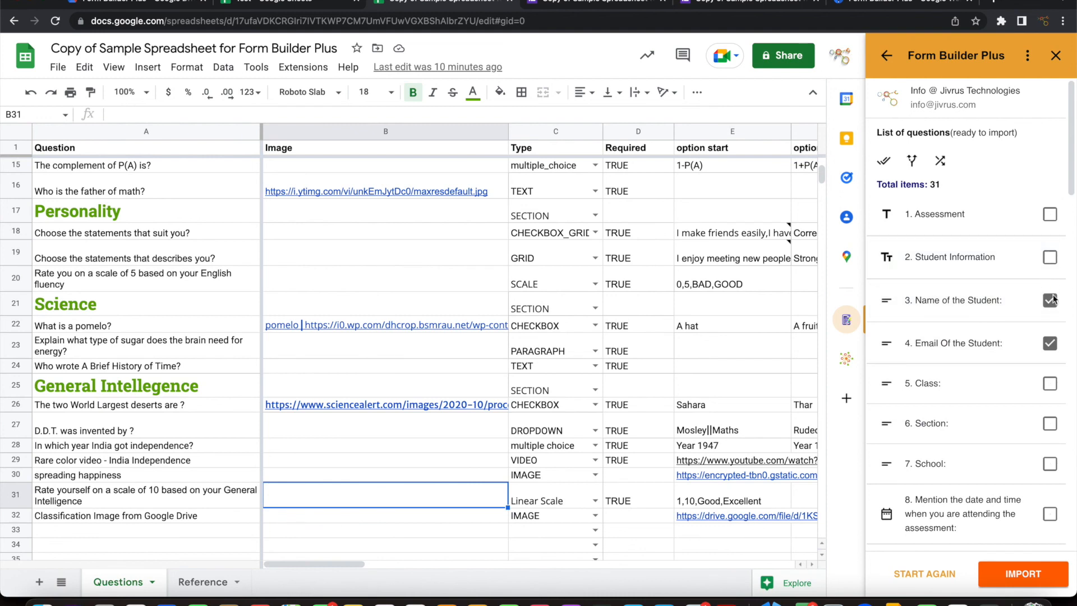
# - Review the 31-item list so only a subset, including Name and Email, stays ticked
pyautogui.scroll(-3)
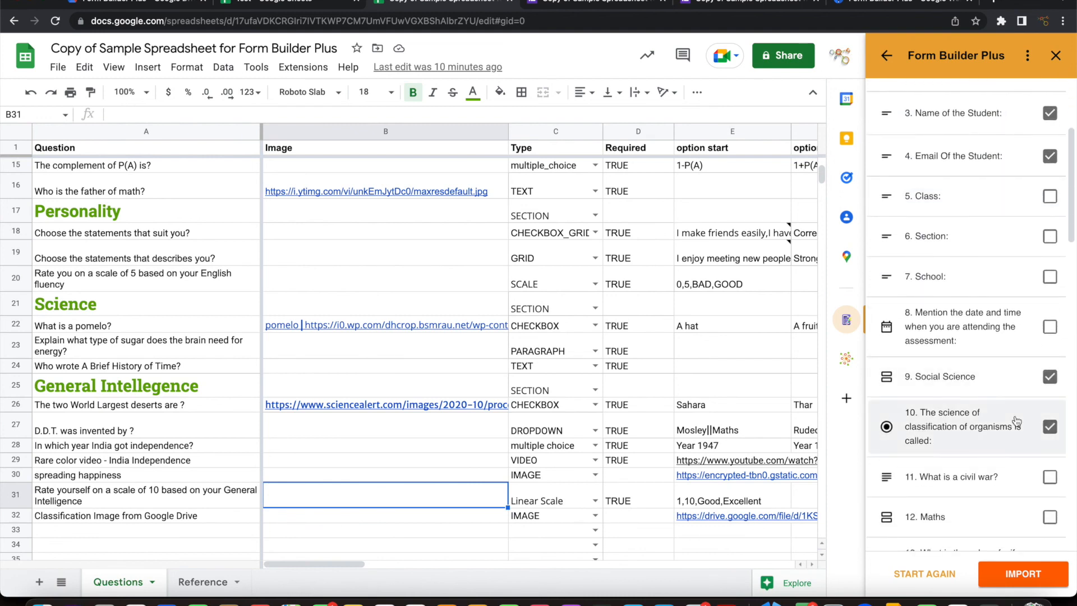
pyautogui.scroll(-3)
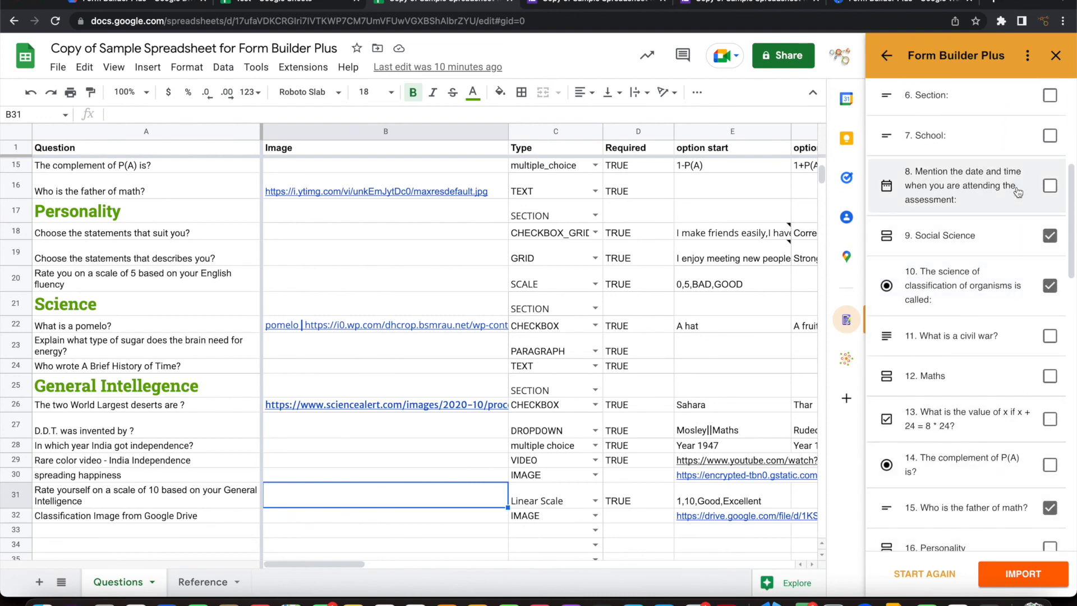
pyautogui.scroll(-3)
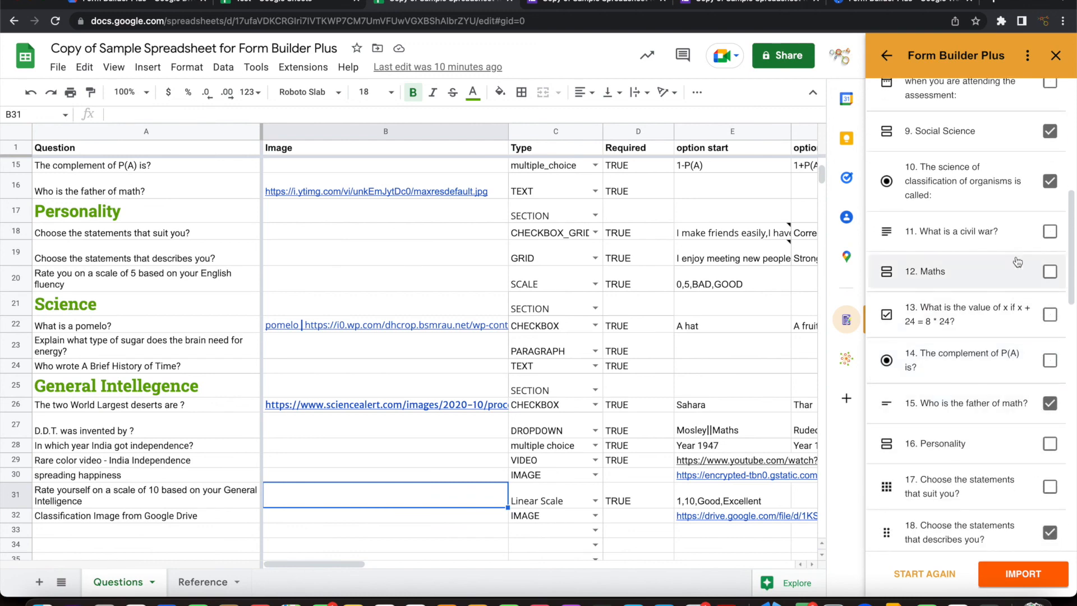
pyautogui.scroll(3)
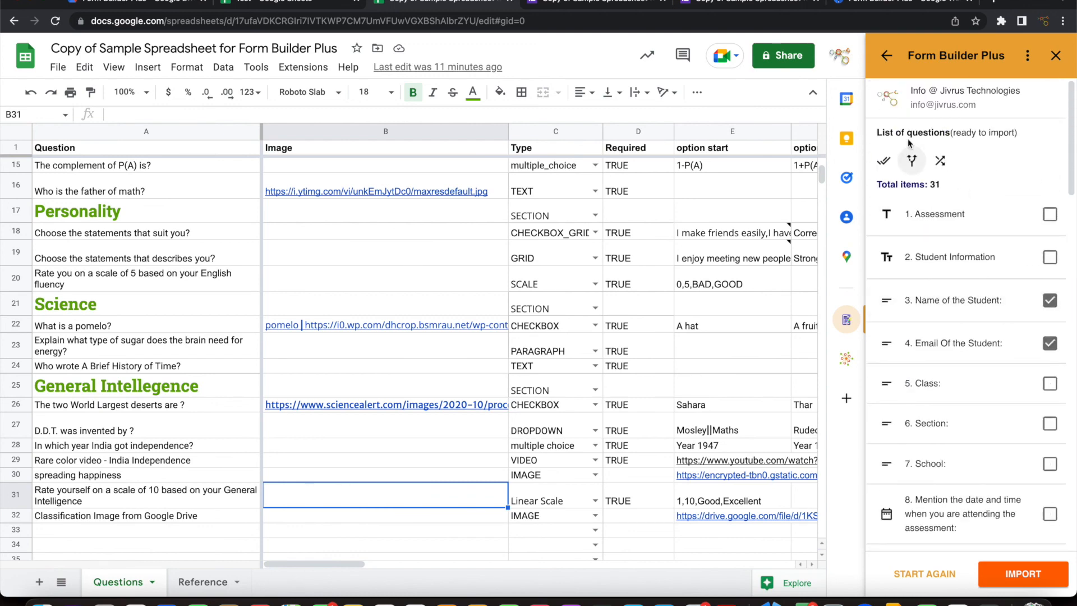
pyautogui.scroll(-3)
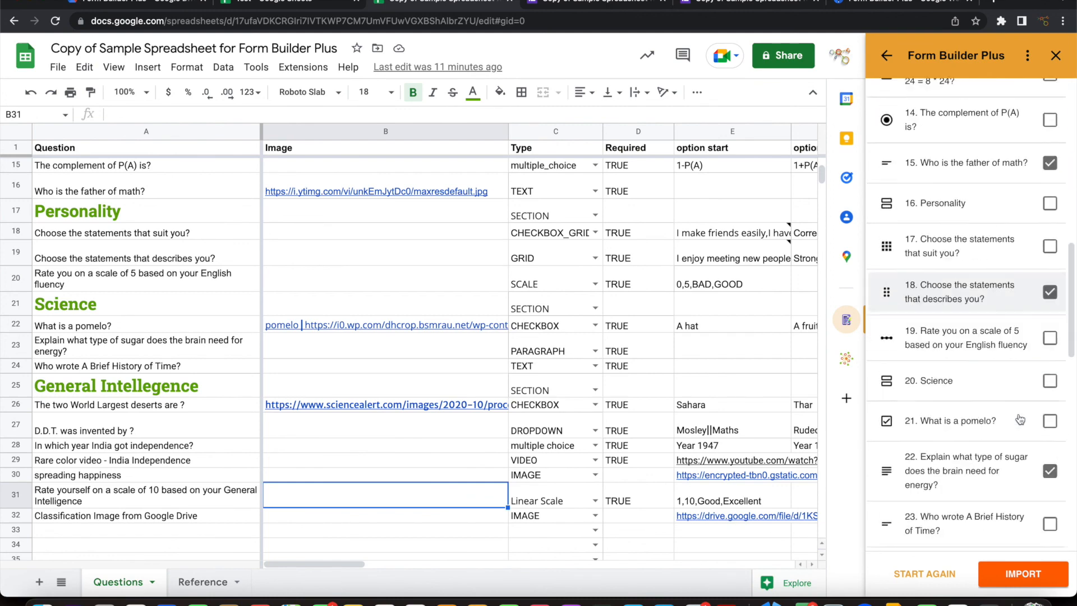
pyautogui.scroll(-3)
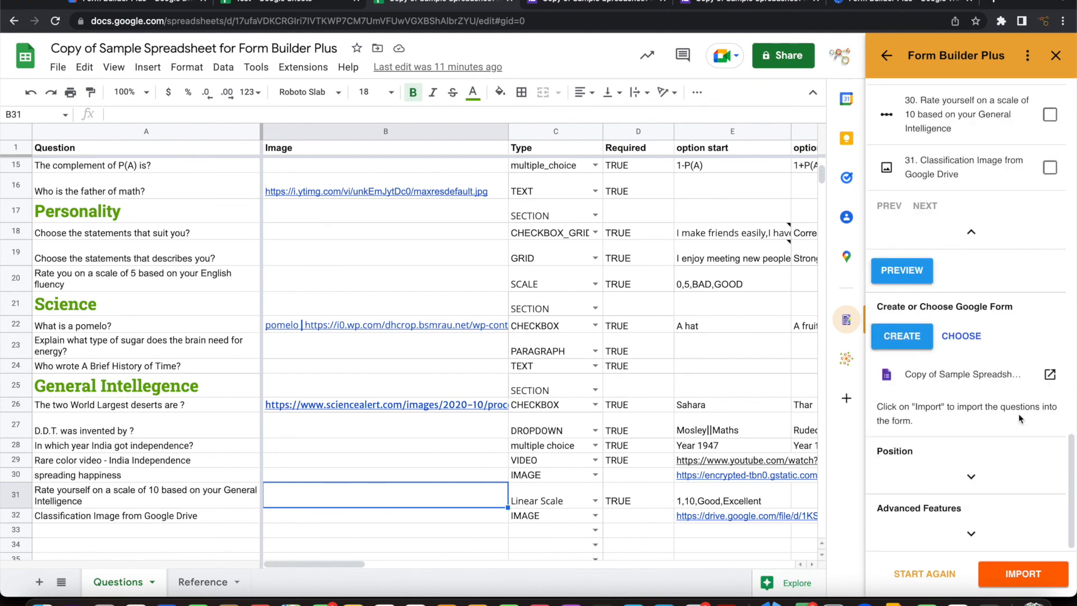